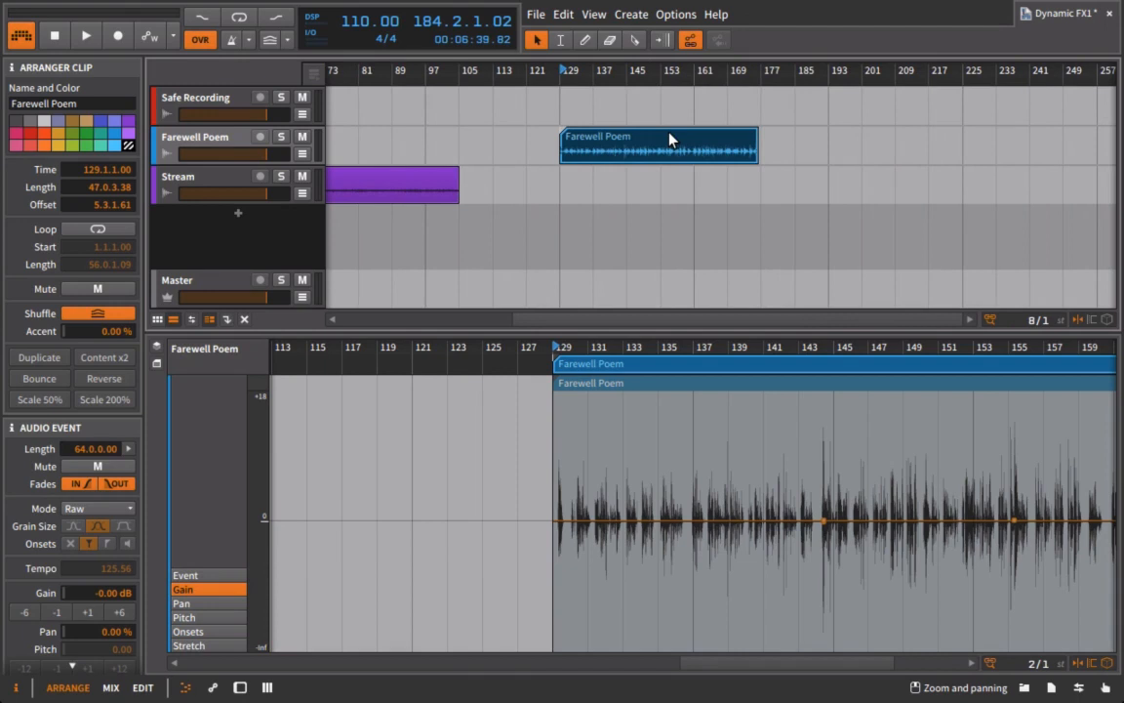
mouse_move(634, 164)
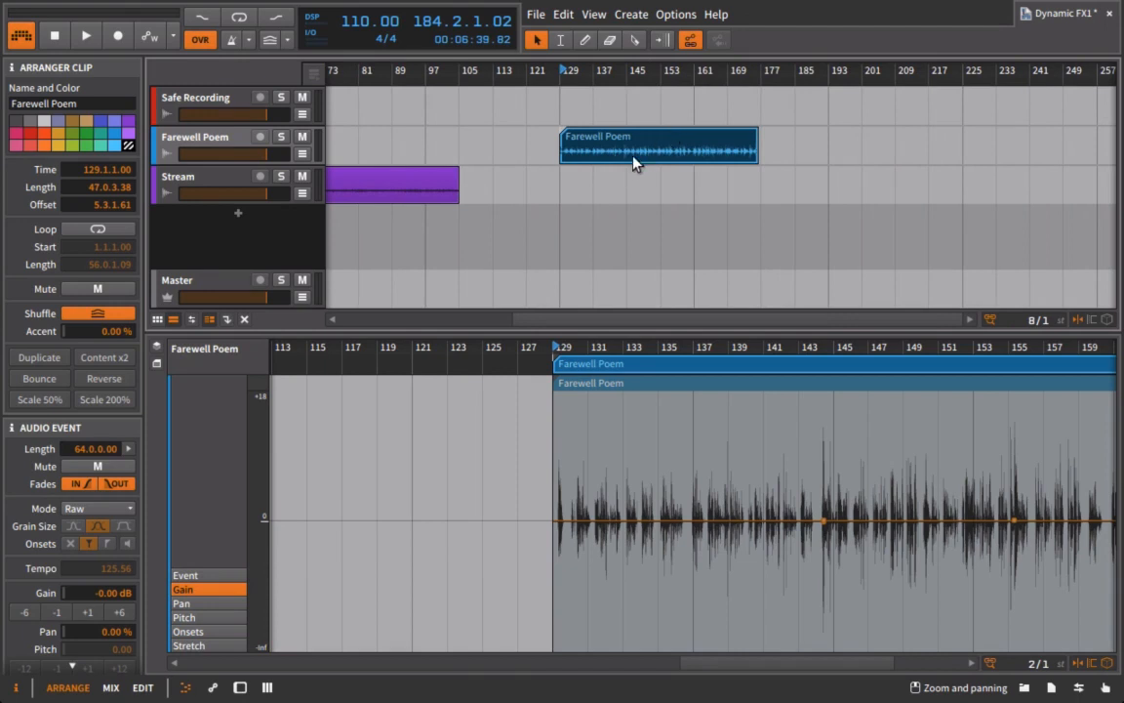
mouse_move(605, 154)
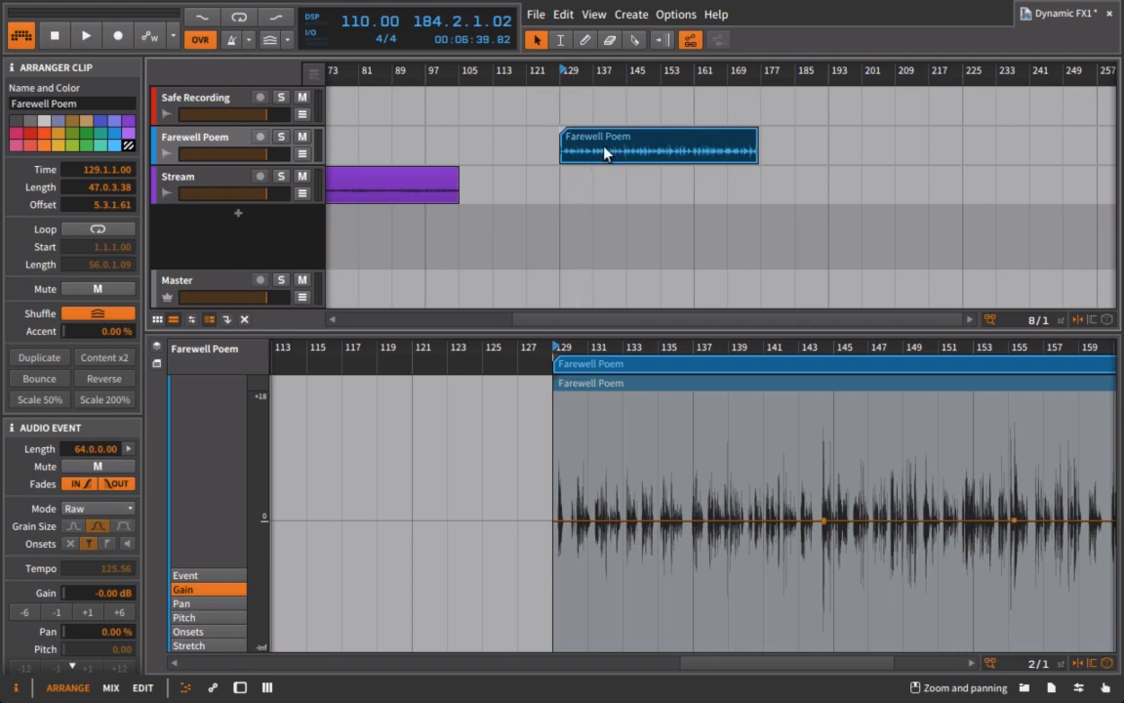
mouse_move(252, 269)
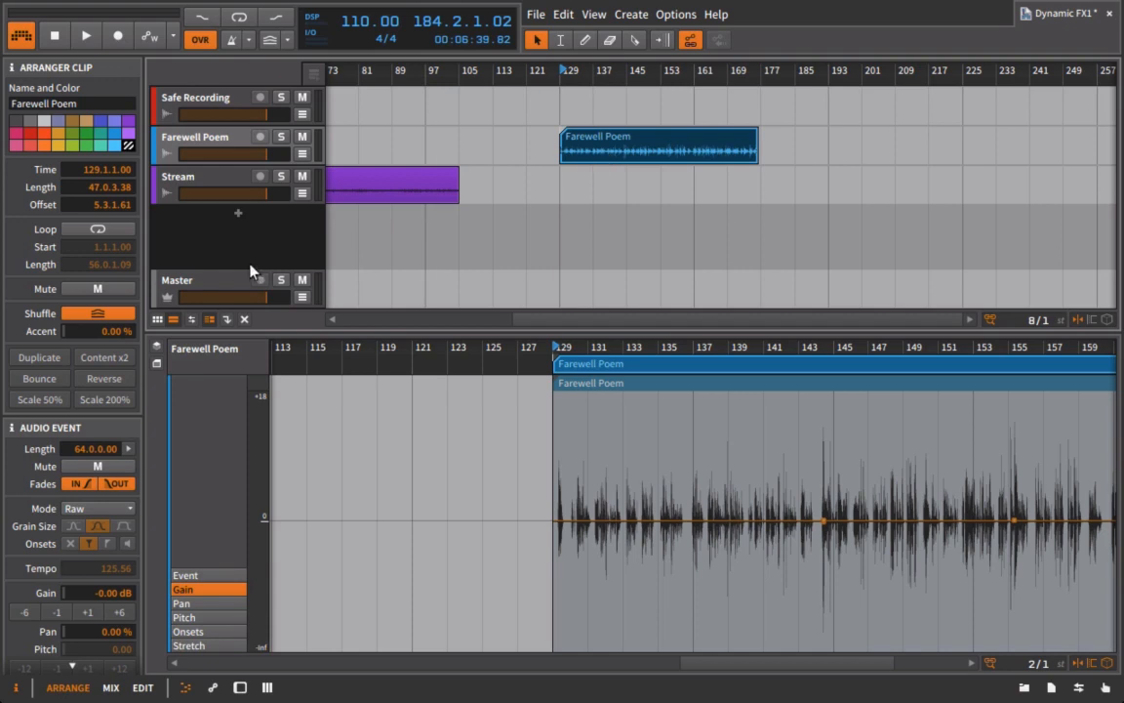
- Adjust the Stream track volume, then show the Master track's settings in the mixer inspector
left_click_drag(234, 193, 196, 194)
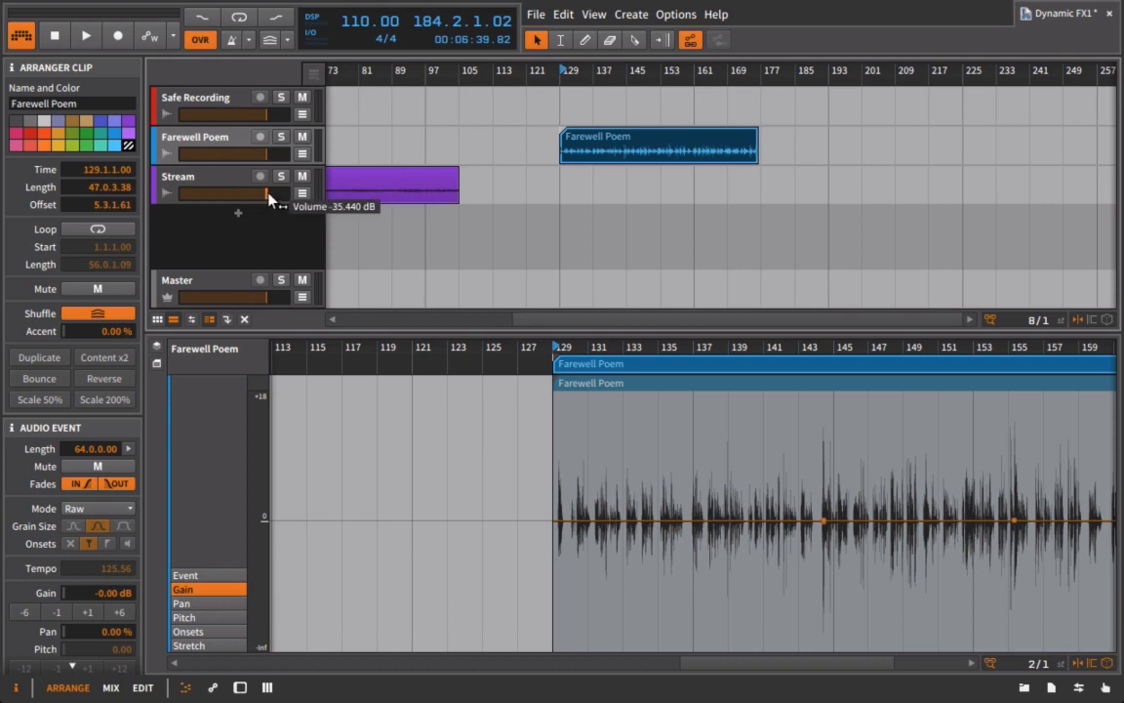
mouse_move(217, 199)
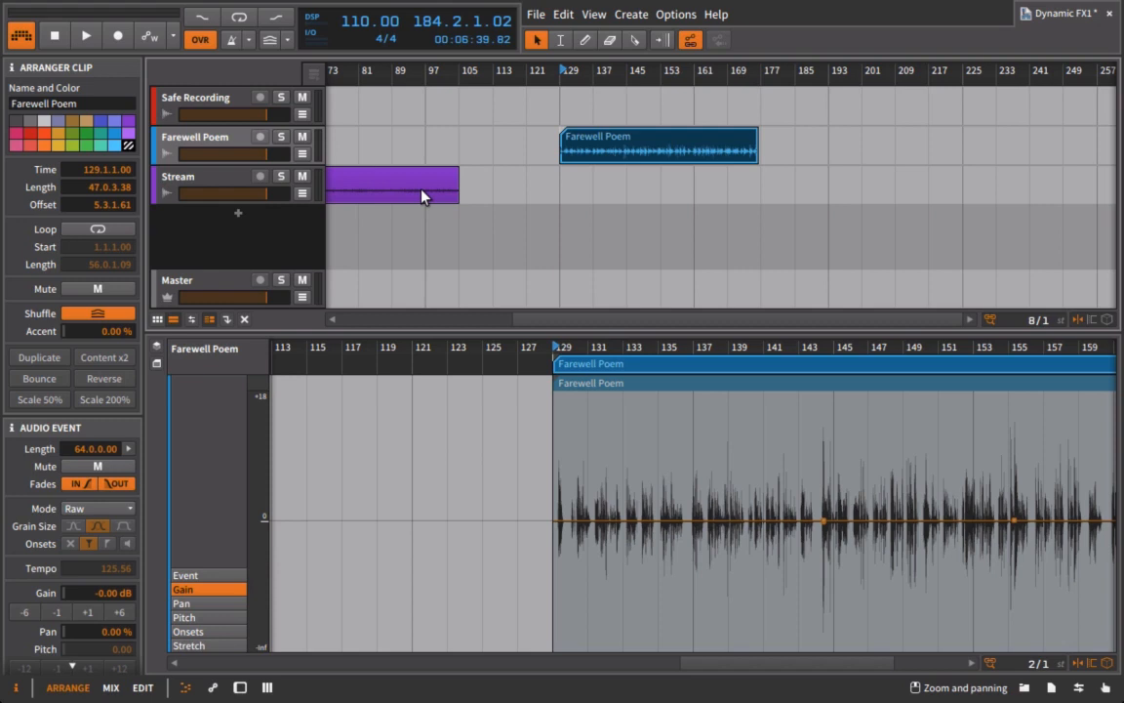
left_click(109, 687)
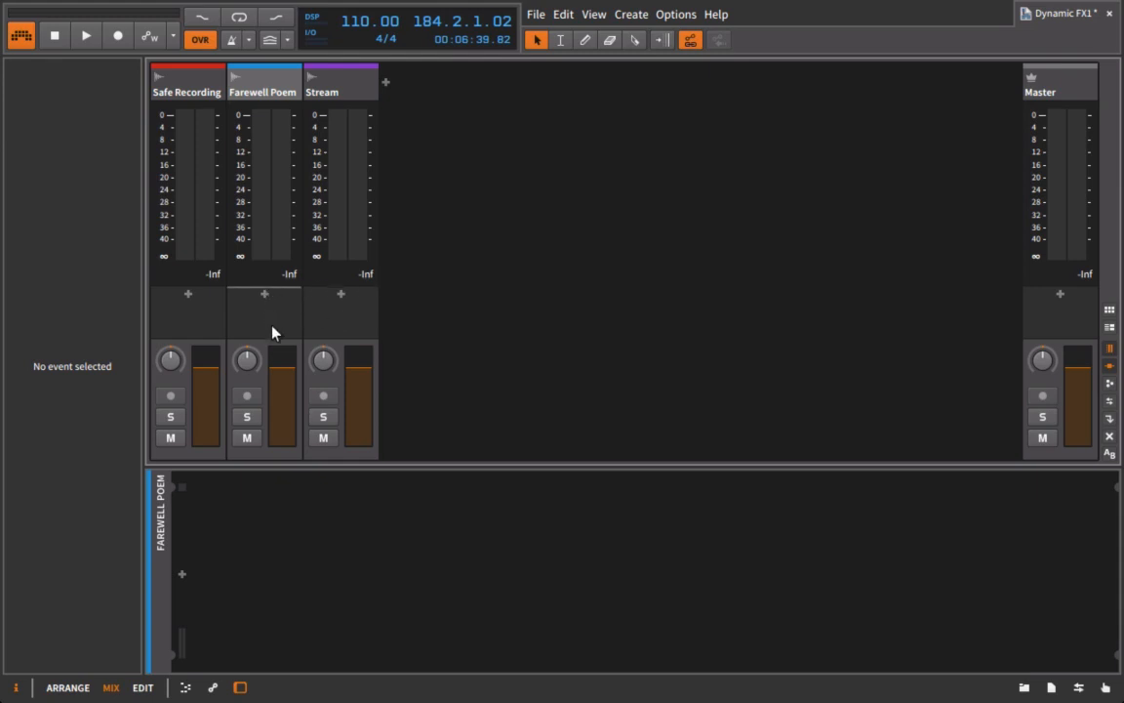
mouse_move(355, 594)
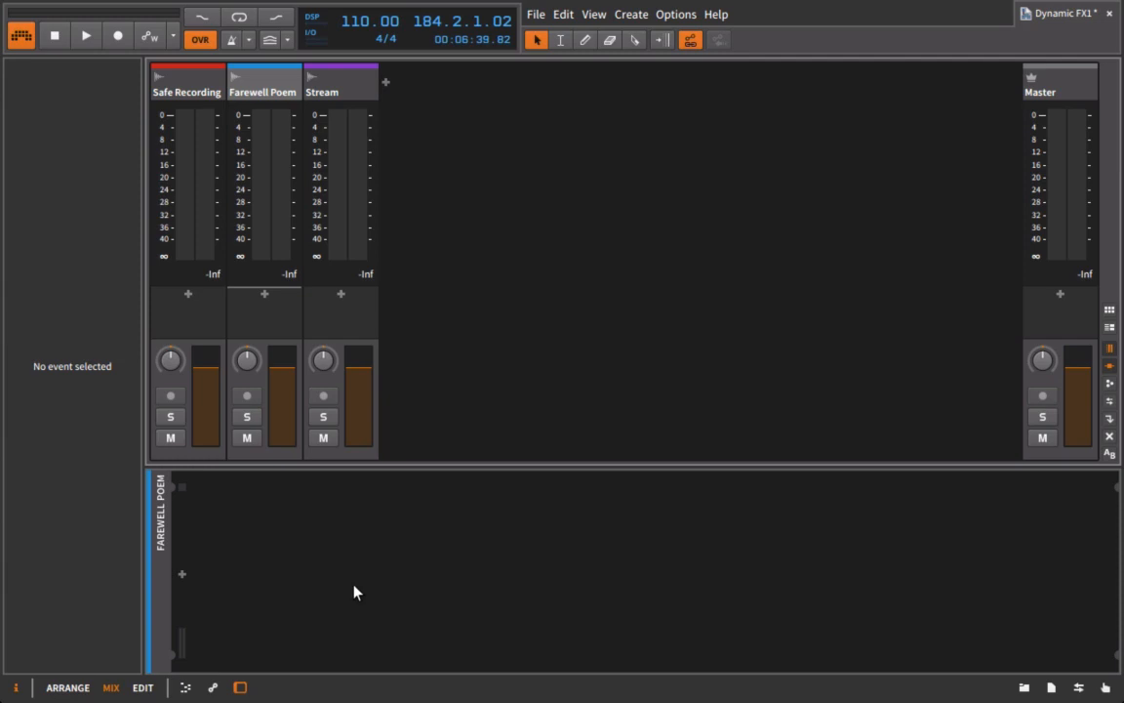
mouse_move(260, 330)
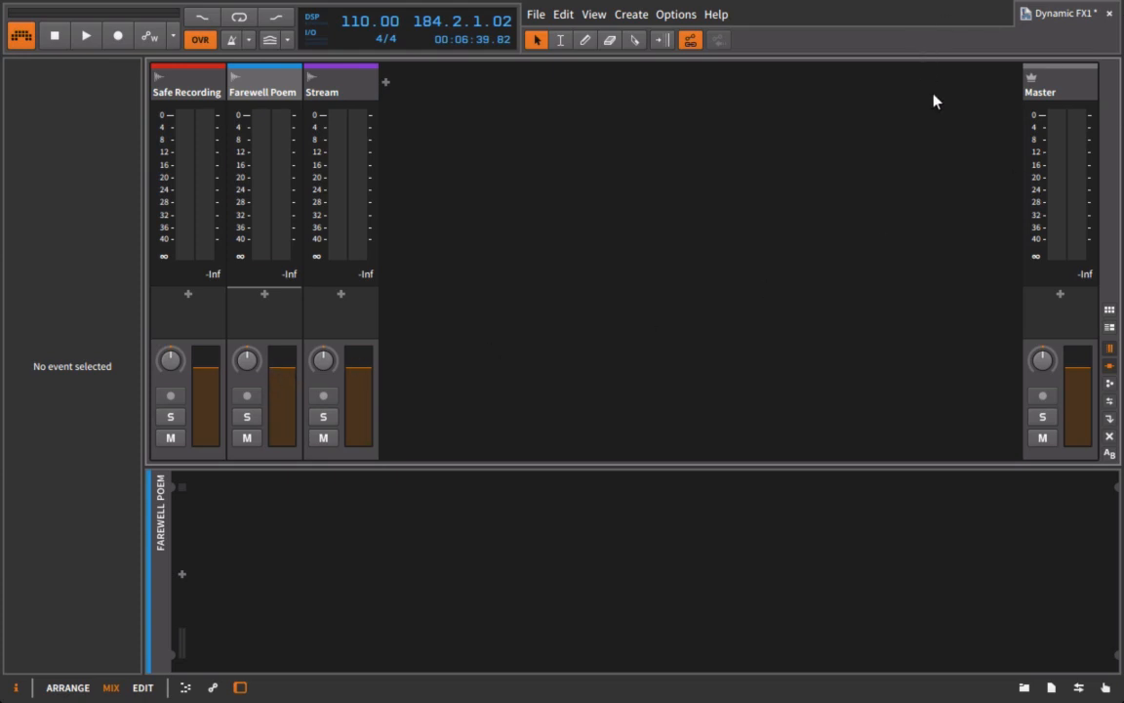
left_click(1058, 82)
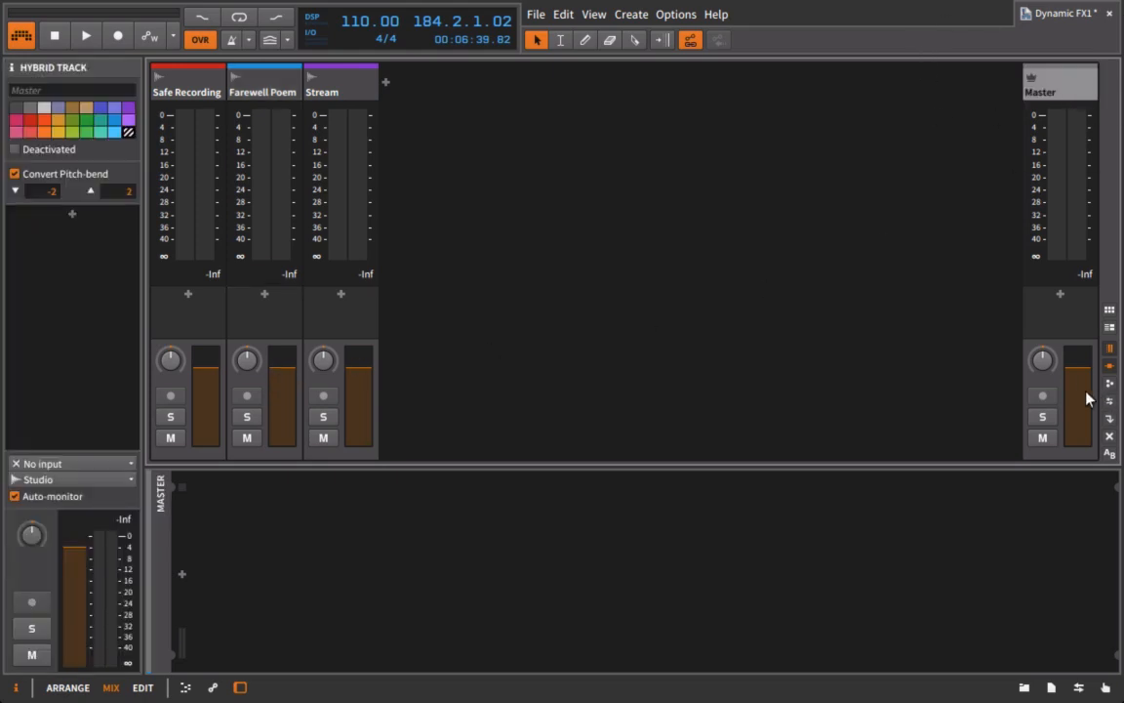
mouse_move(1089, 92)
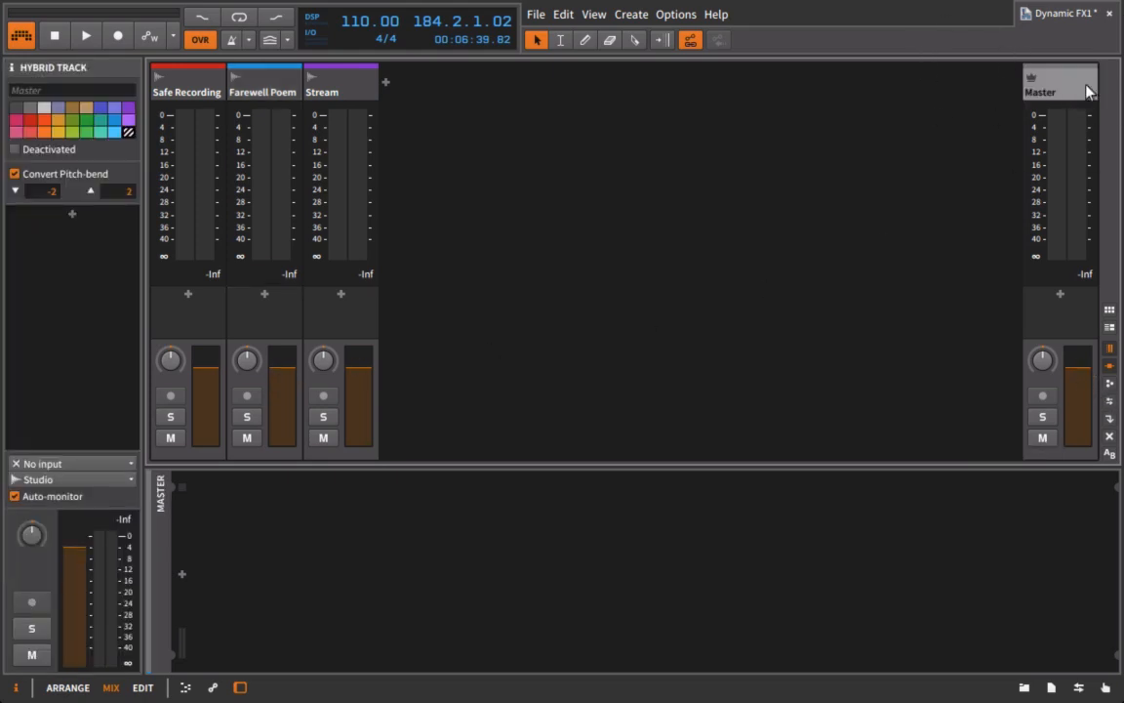
mouse_move(1064, 112)
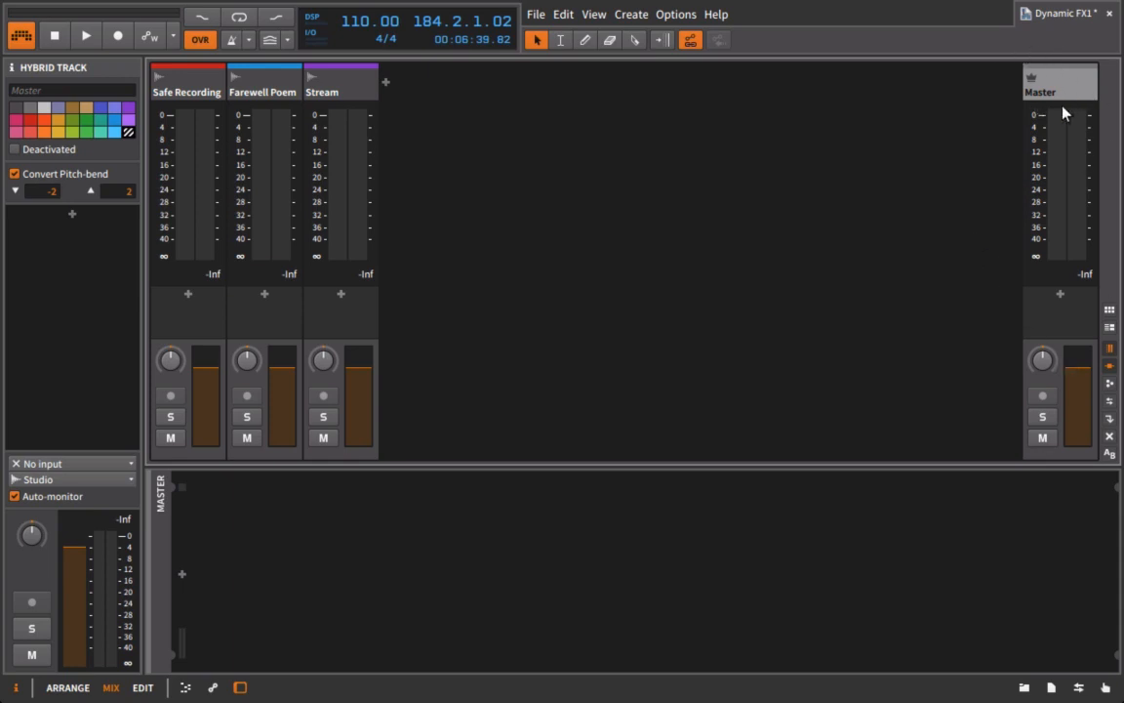
mouse_move(634, 262)
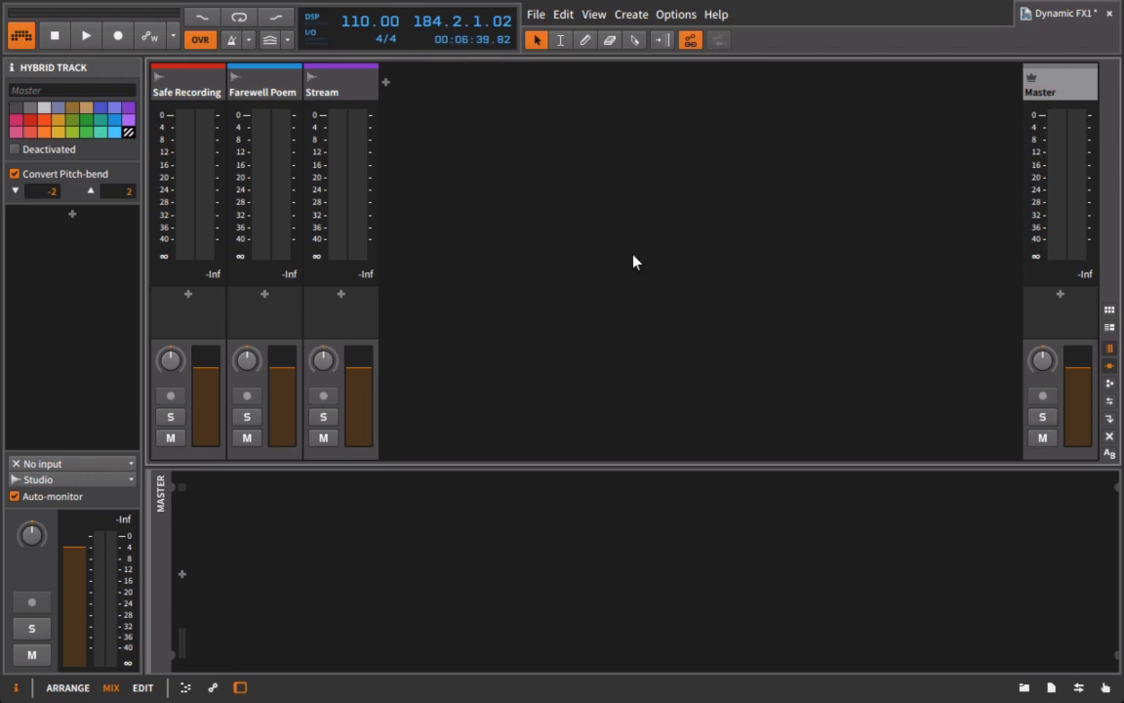
mouse_move(1031, 102)
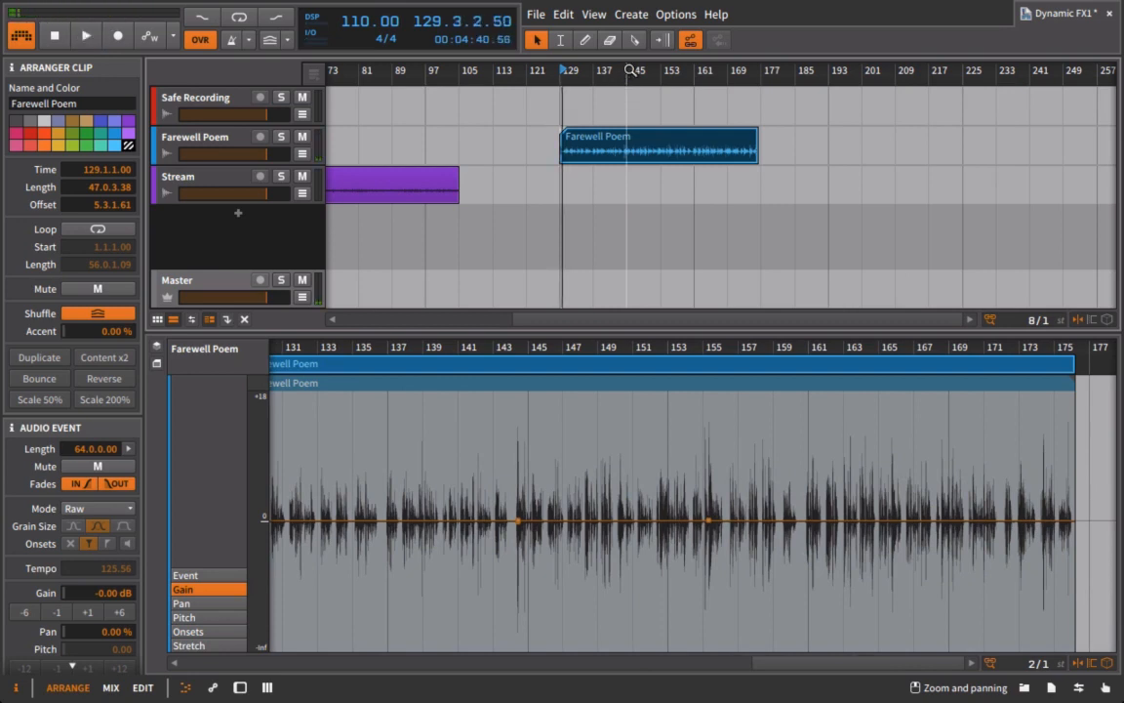
- Raise the Farewell Poem audio event's Gain to +18.0 dB and select its track
left_click(86, 35)
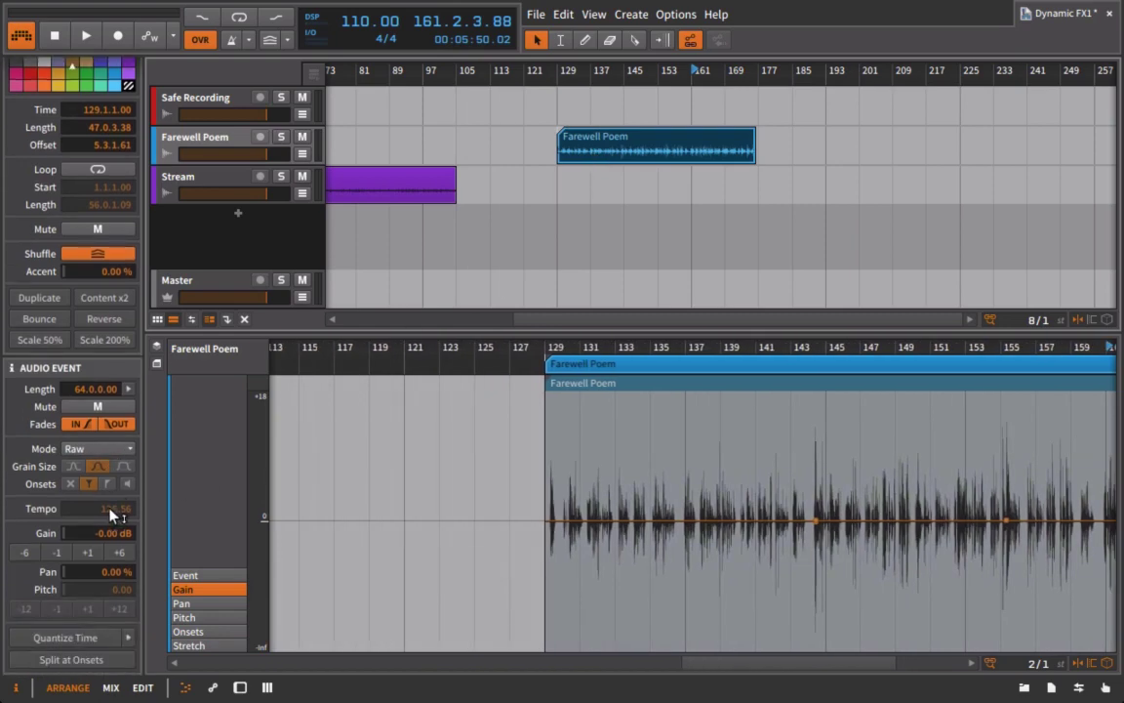
left_click_drag(63, 531, 62, 512)
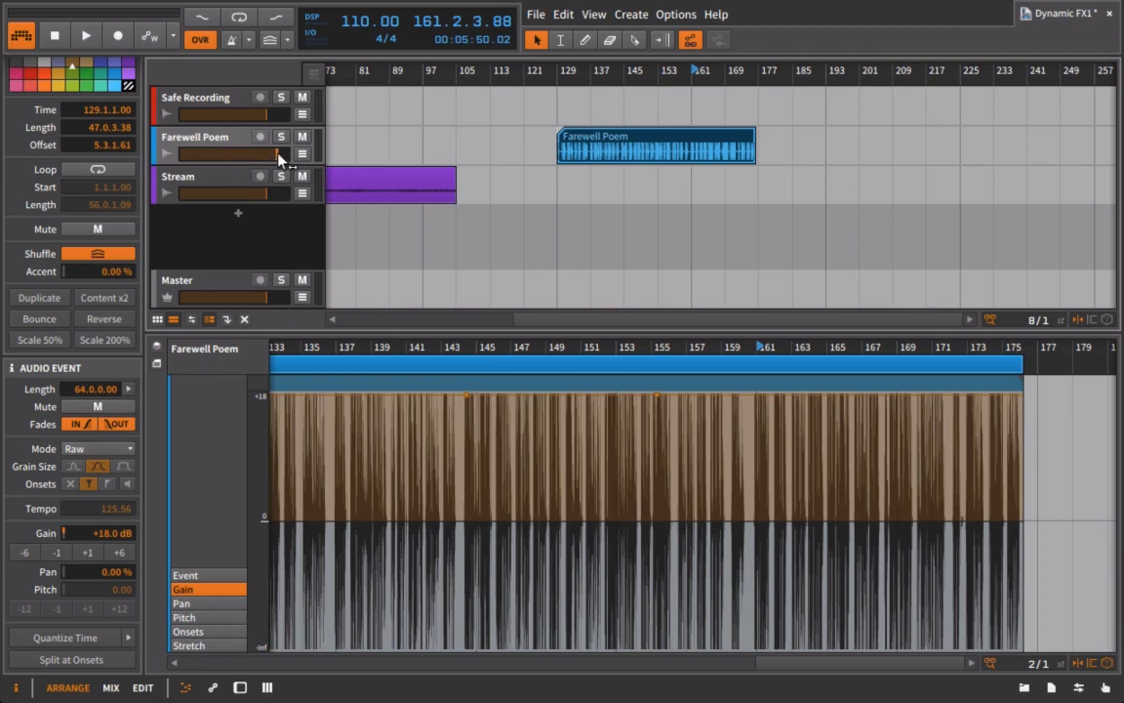
left_click(109, 687)
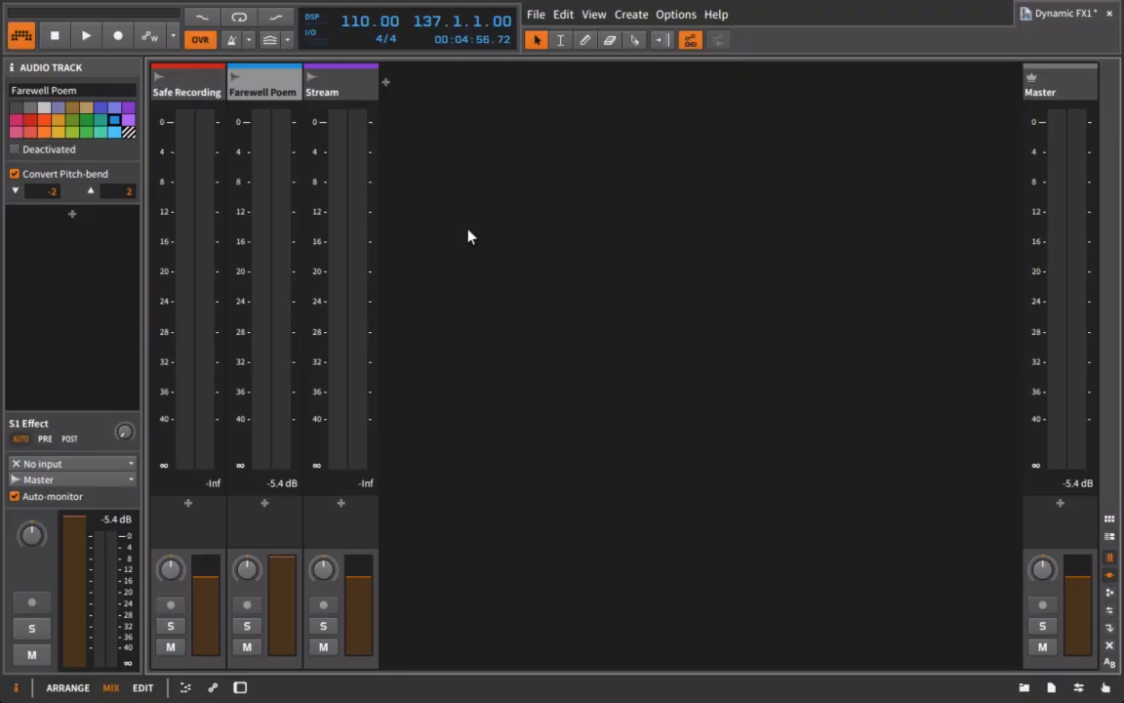
- Play the boosted Farewell Poem briefly to see it and the Master clip above 0 dB
left_click(86, 35)
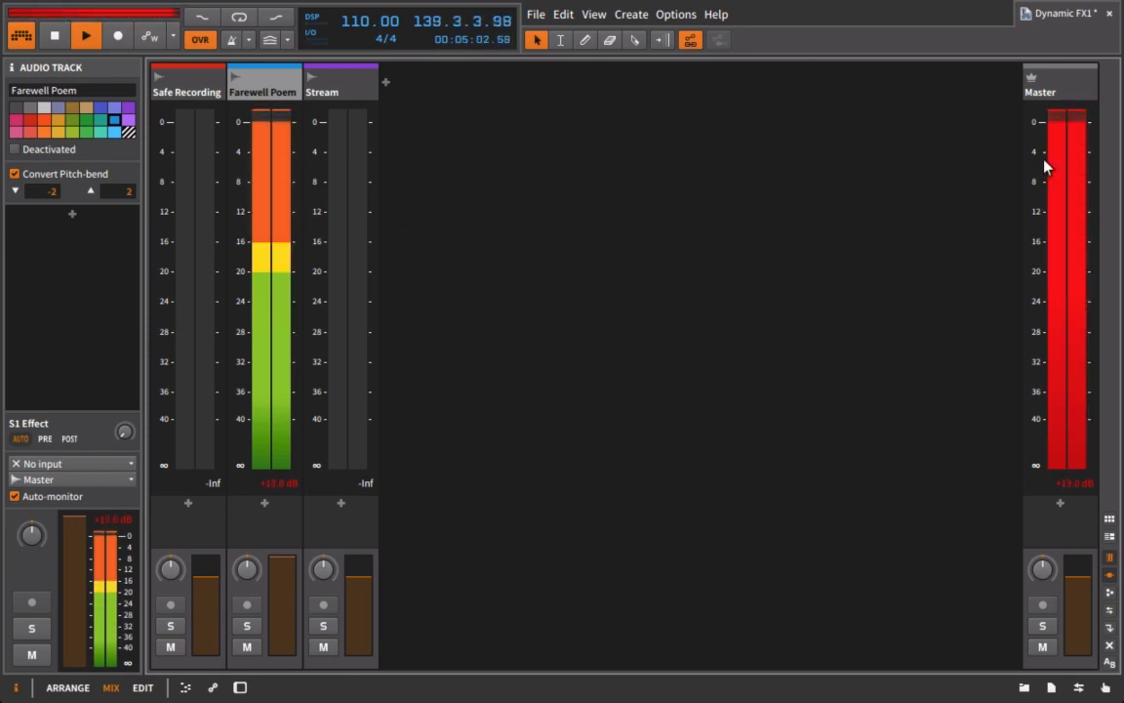
left_click(86, 35)
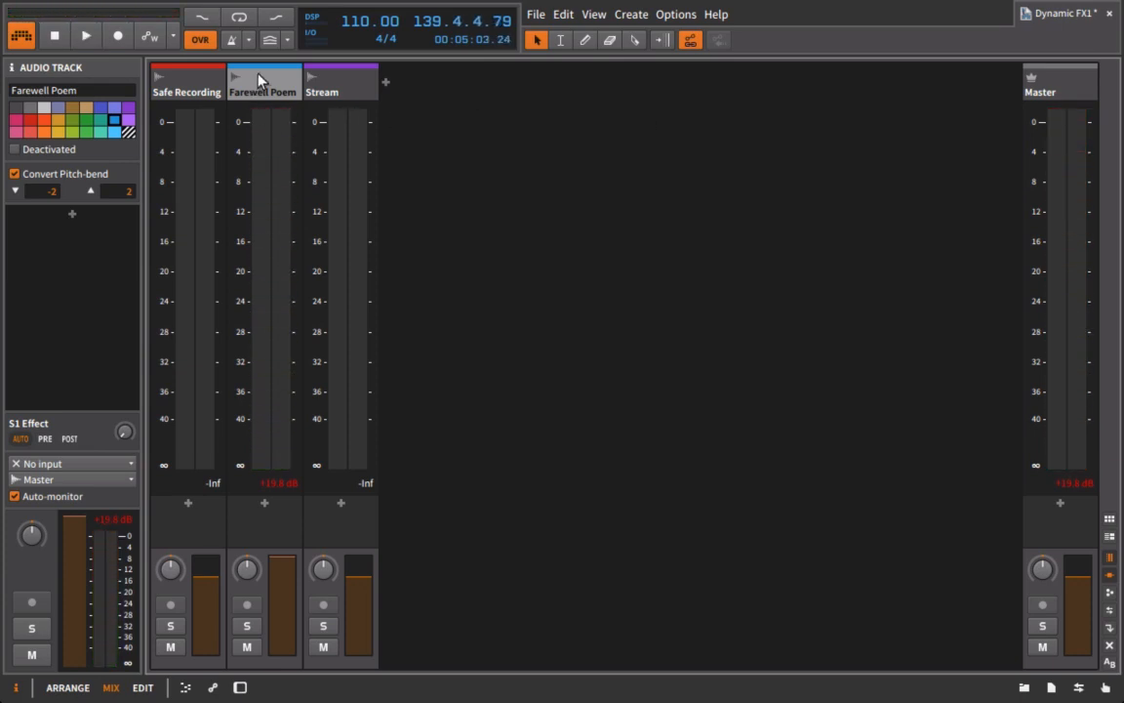
mouse_move(262, 172)
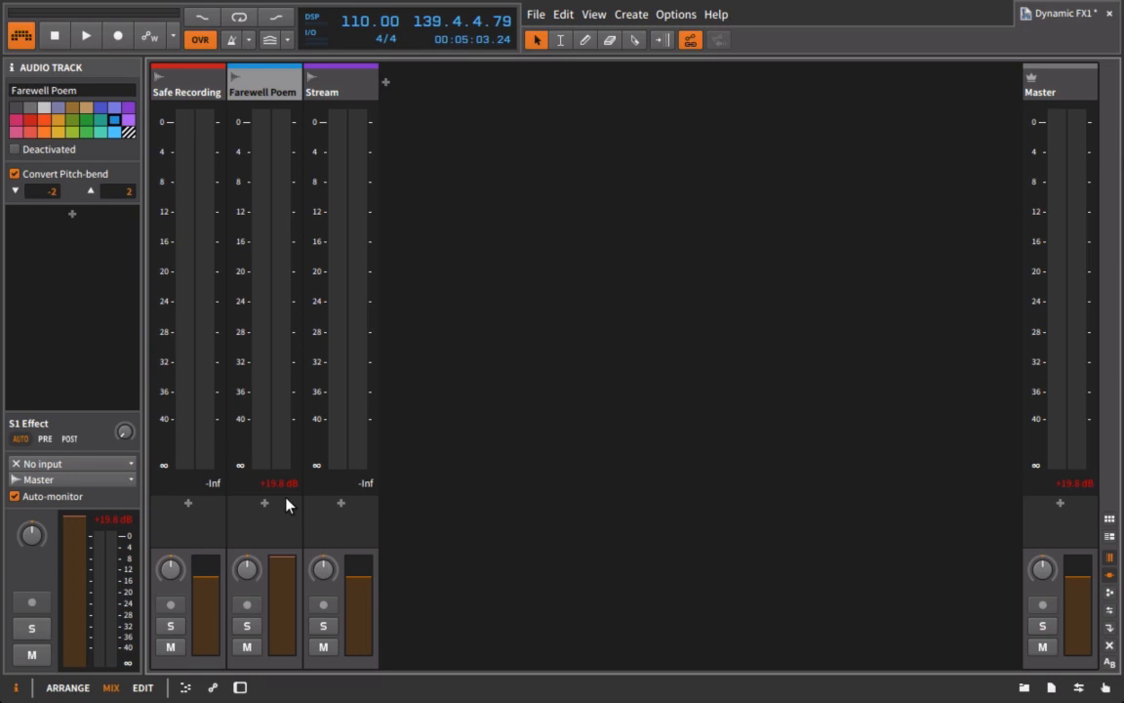
mouse_move(235, 125)
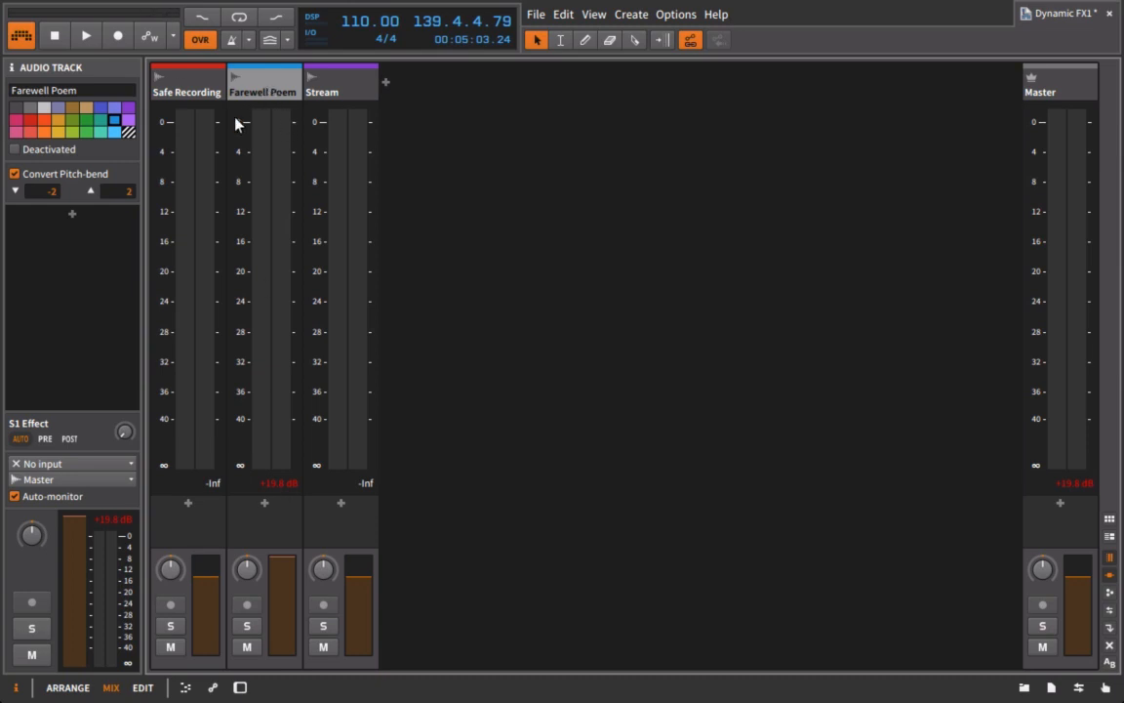
mouse_move(256, 121)
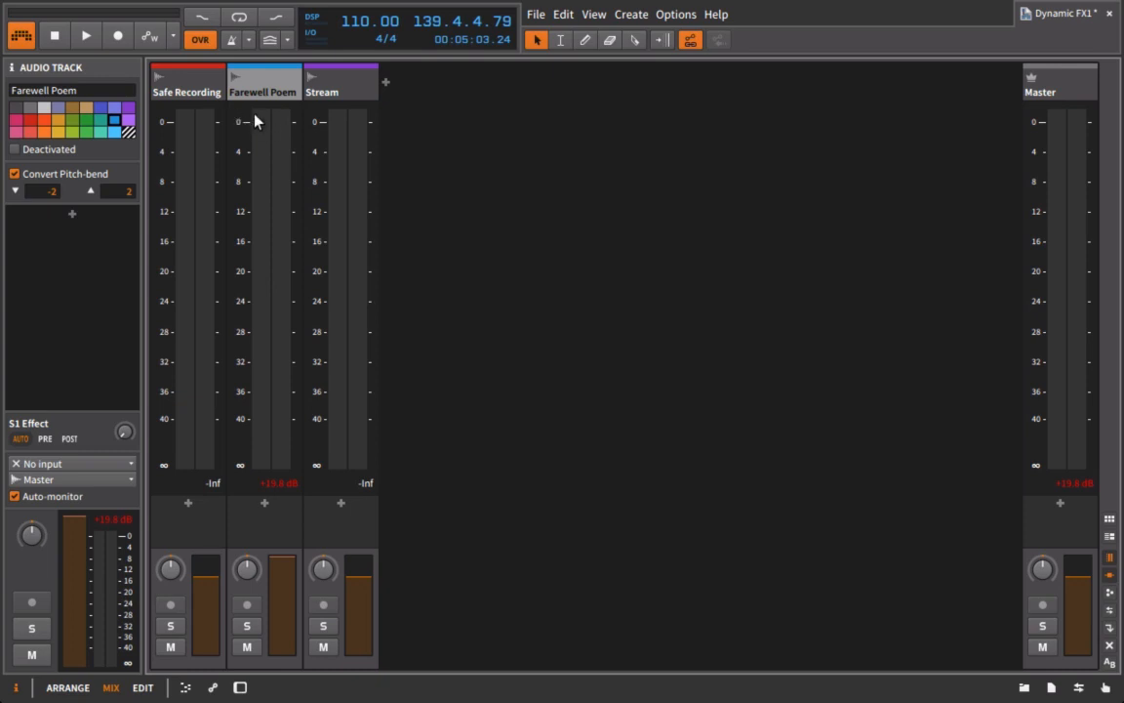
mouse_move(1083, 137)
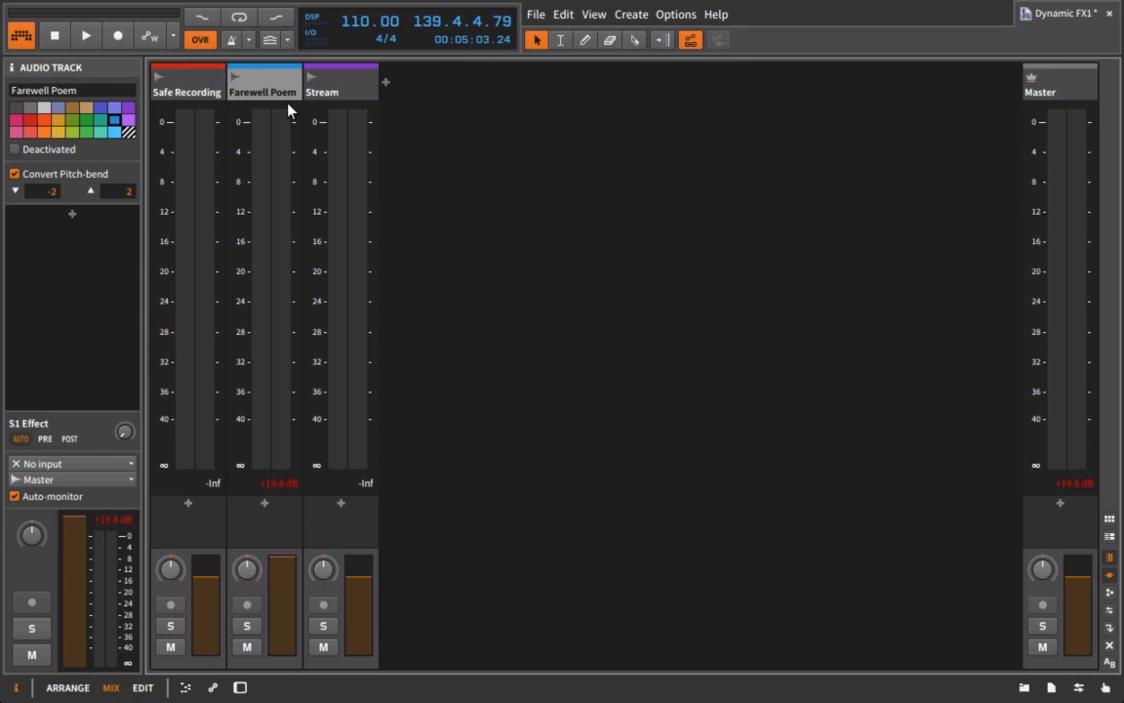
mouse_move(1033, 63)
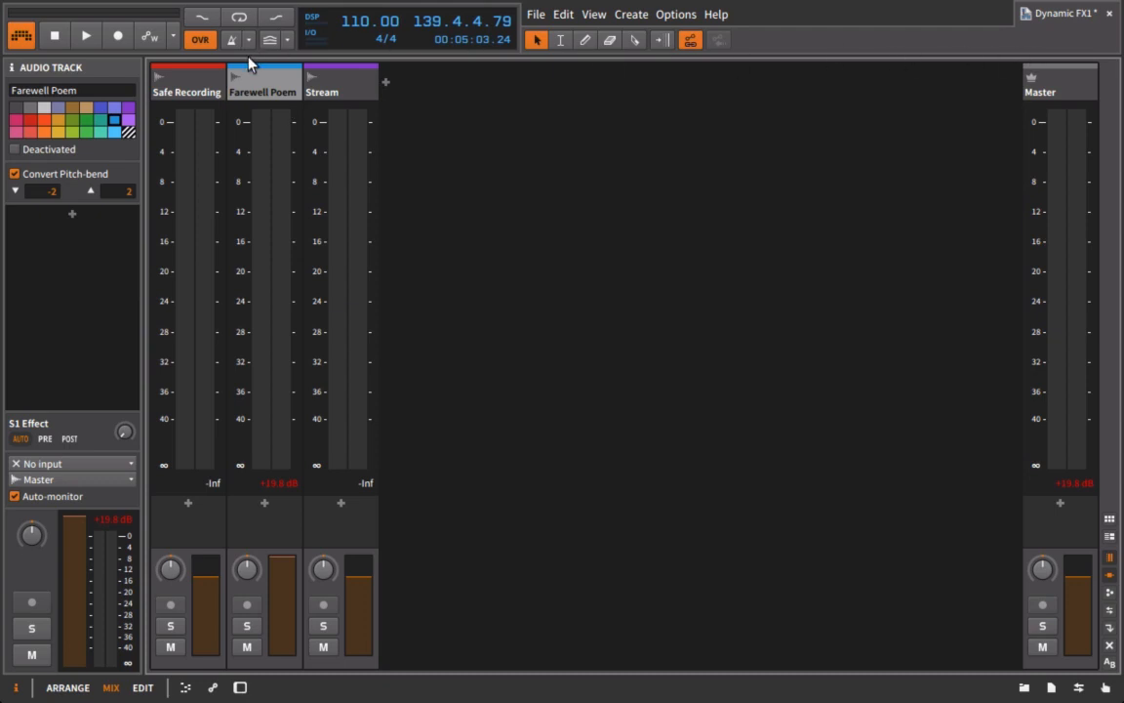
mouse_move(1116, 172)
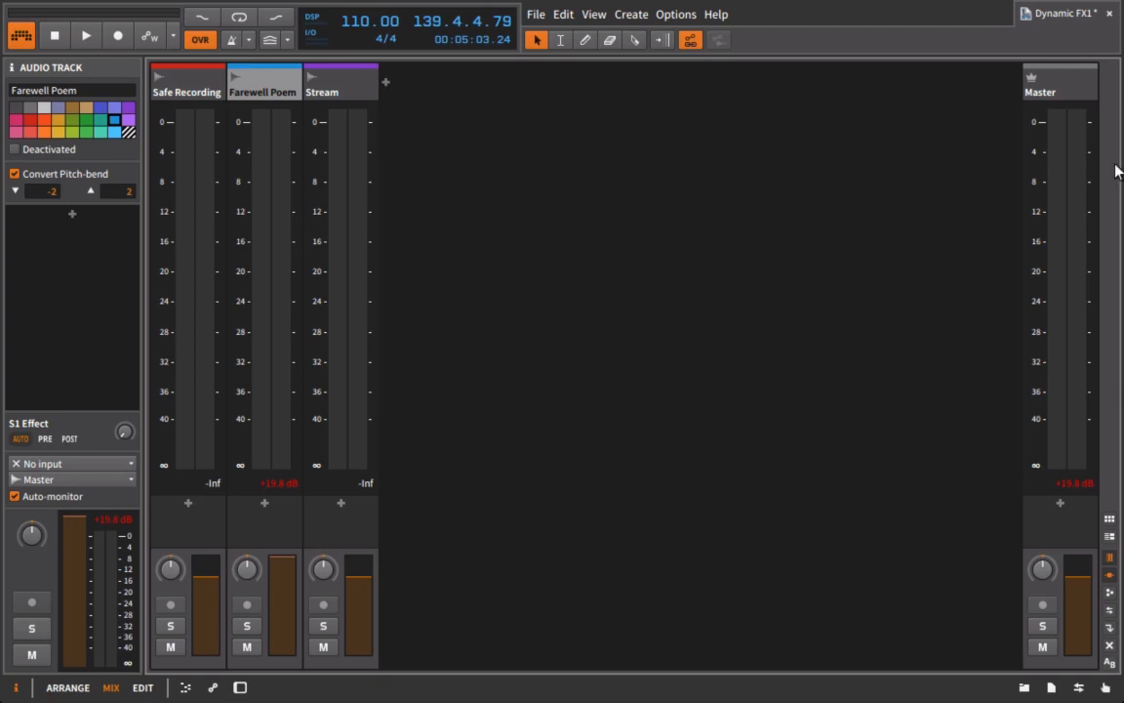
mouse_move(1066, 582)
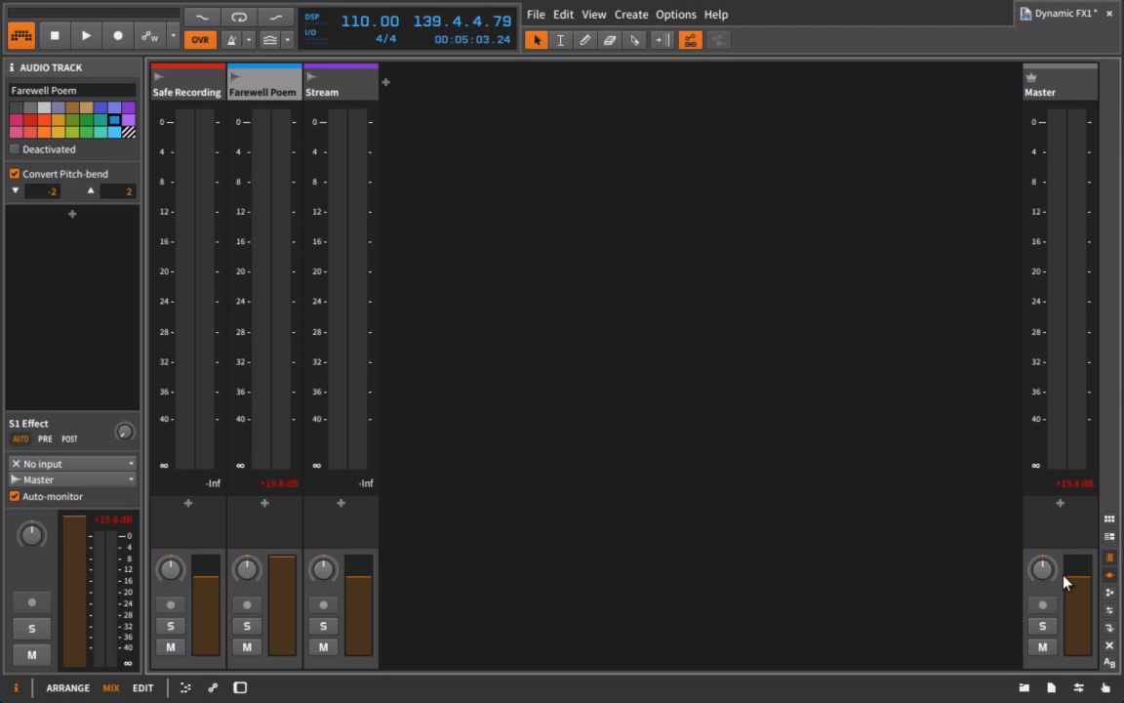
- Audition Farewell Poem twice more so the Master peak readout holds around -12 dB
left_click(86, 35)
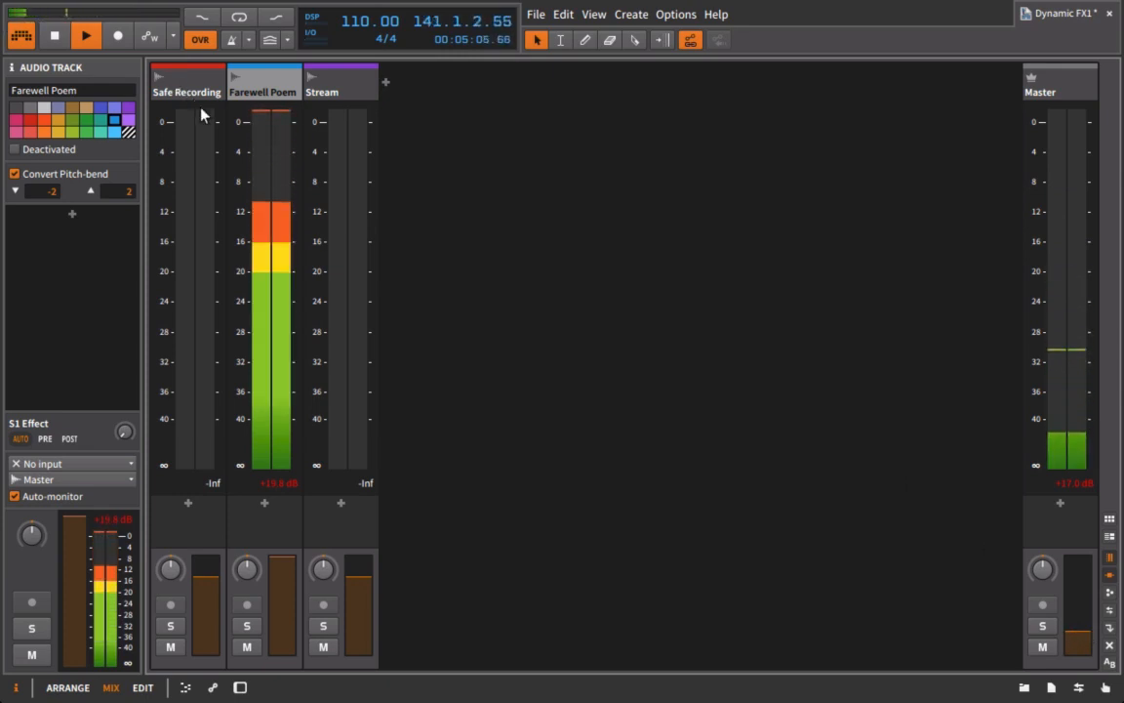
left_click(86, 35)
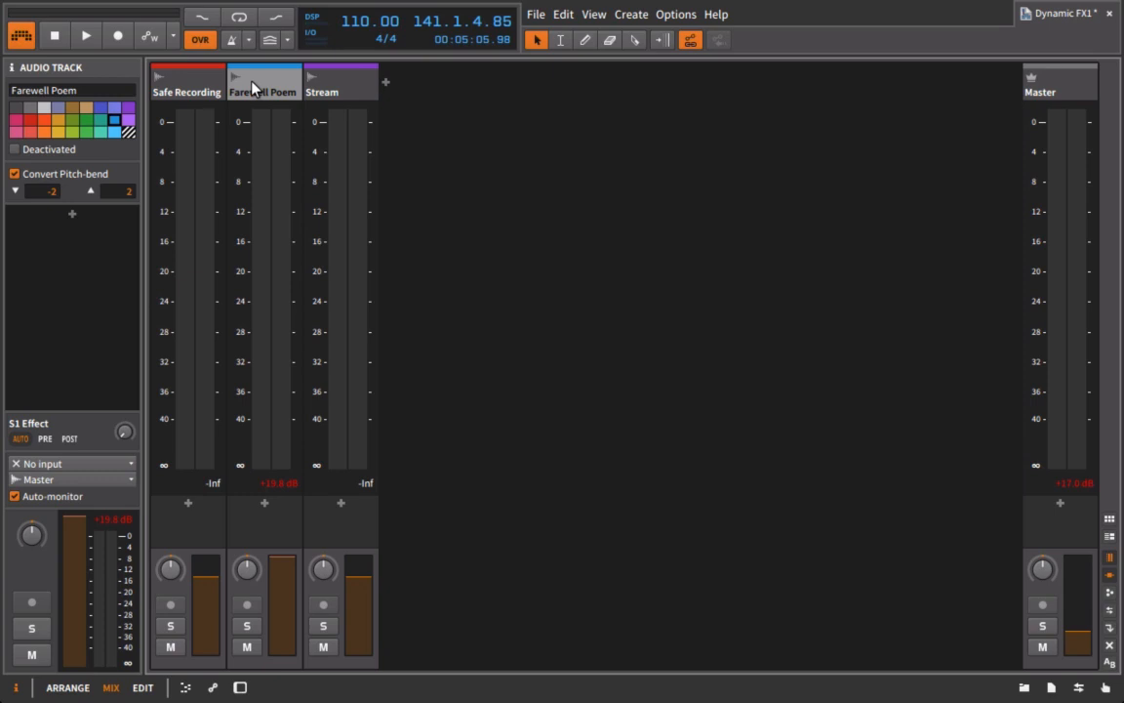
mouse_move(273, 125)
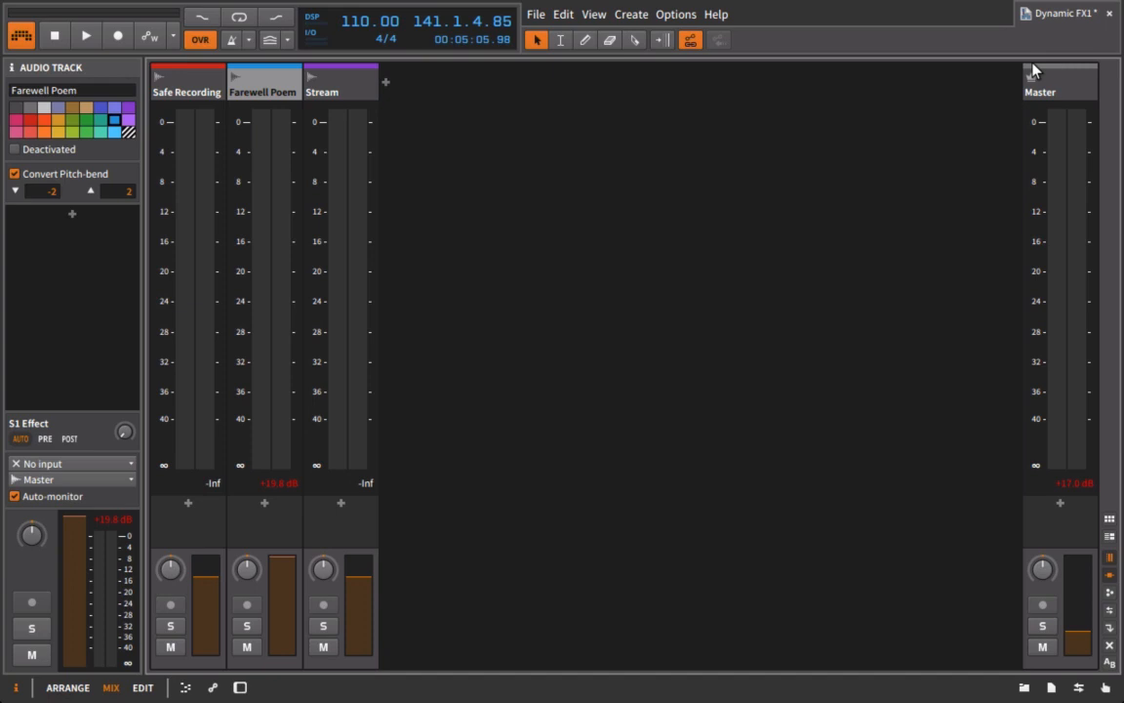
left_click(86, 35)
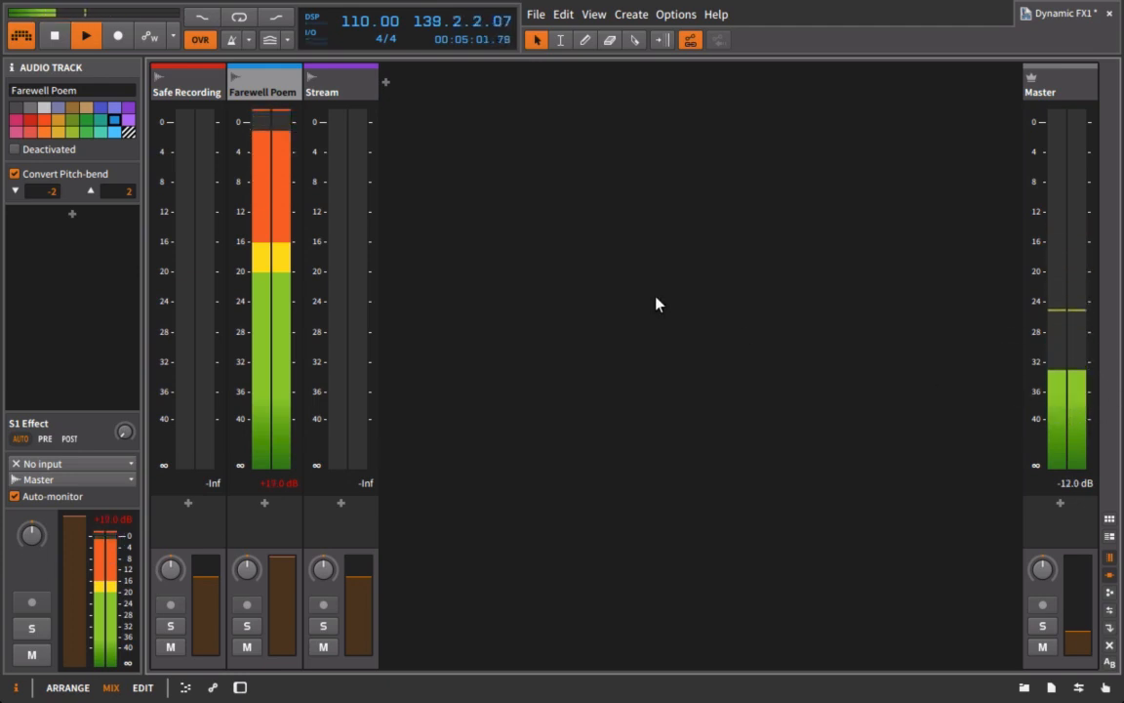
left_click(86, 35)
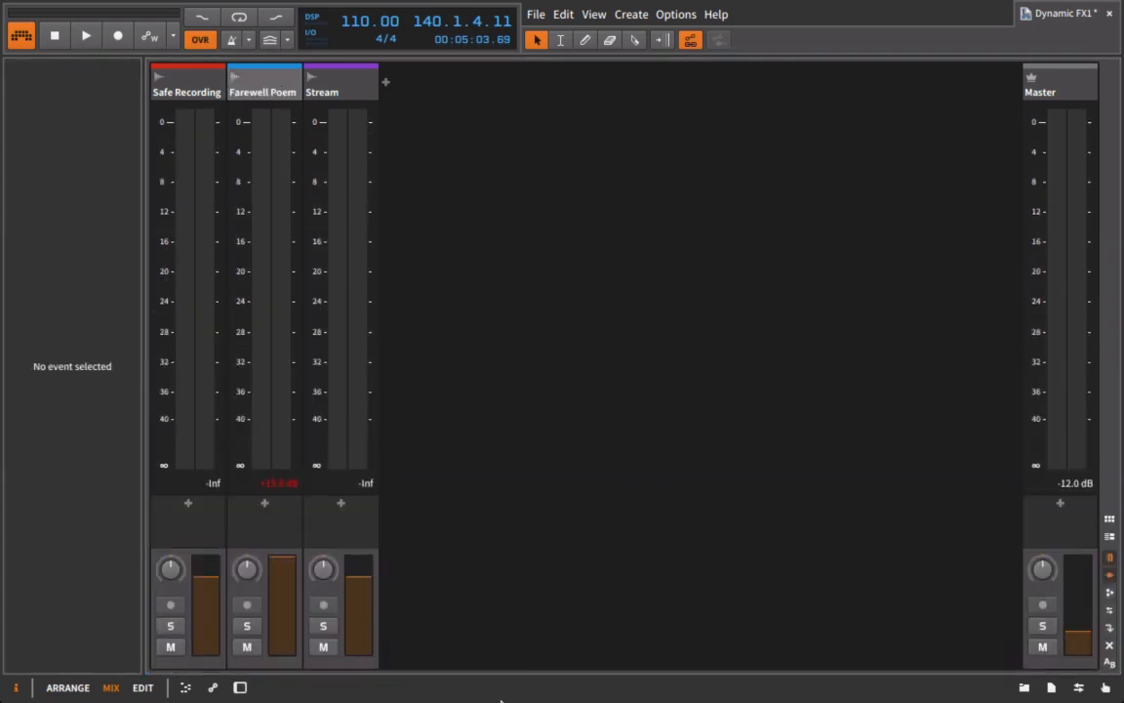
mouse_move(902, 129)
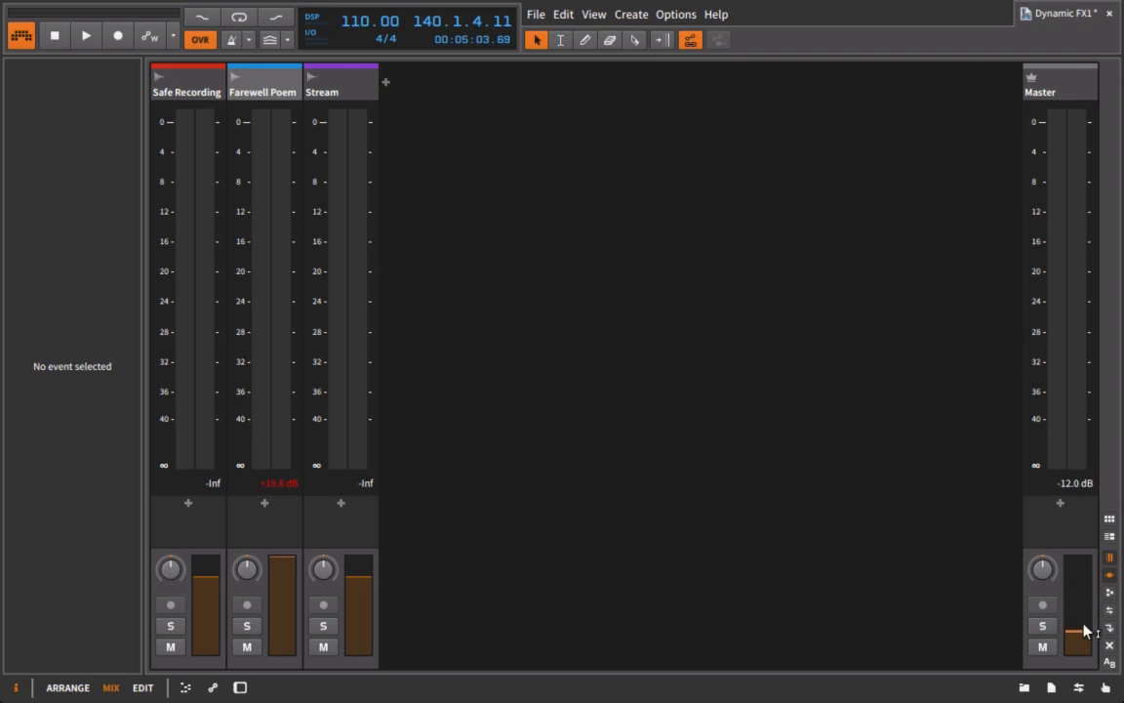
- Bounce the Farewell Poem clip post-fader to a new Audio 4 track and solo it
left_click(66, 688)
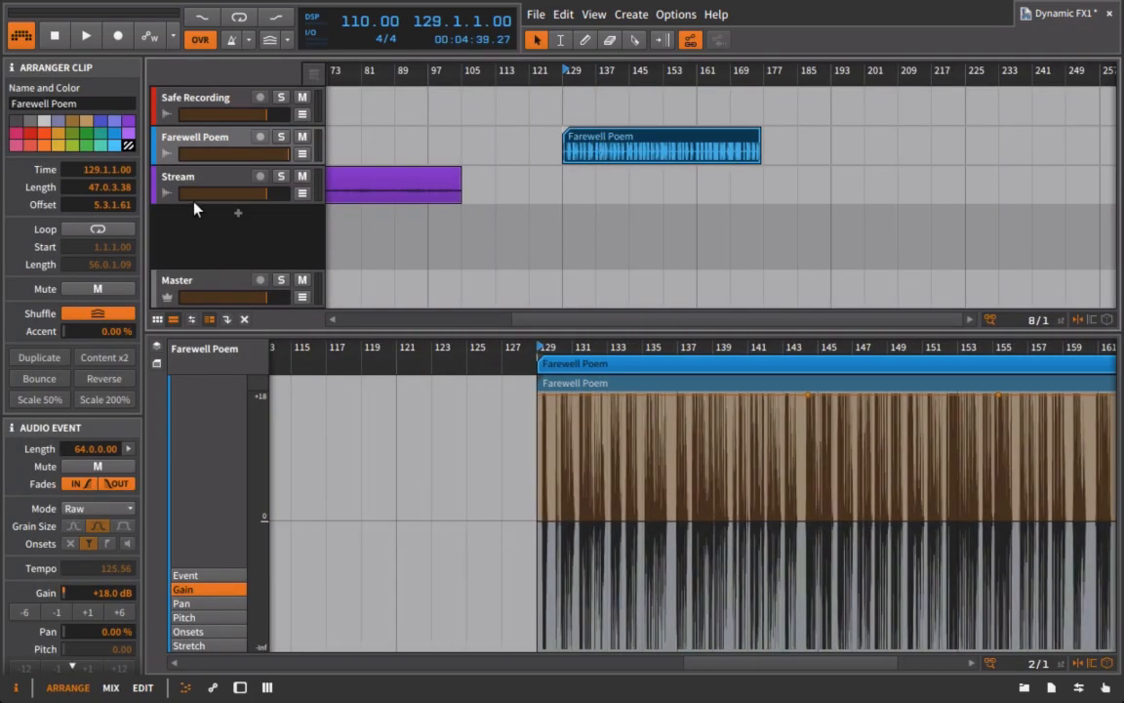
mouse_move(302, 155)
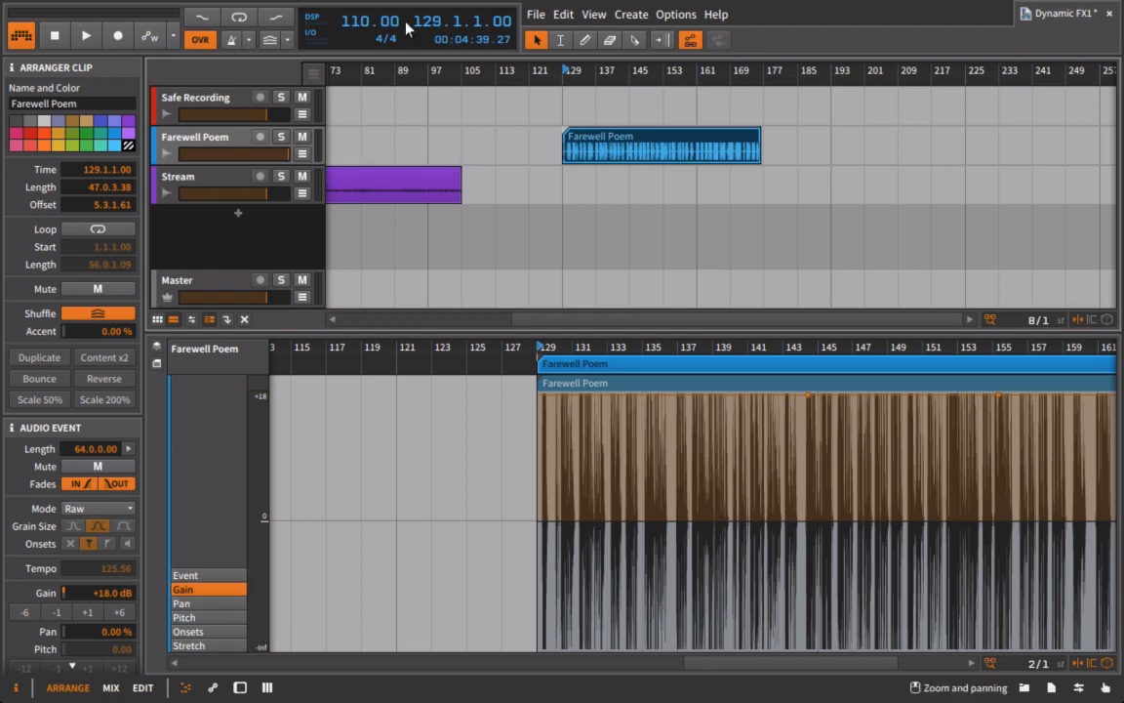
right_click(662, 144)
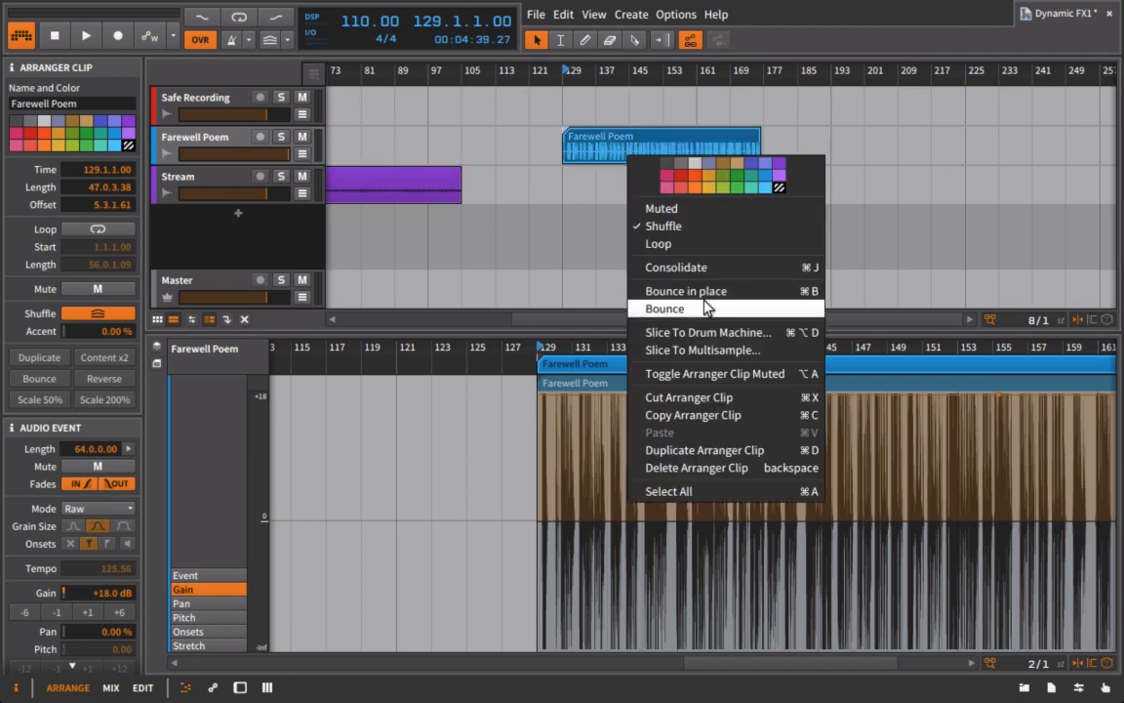
left_click(664, 308)
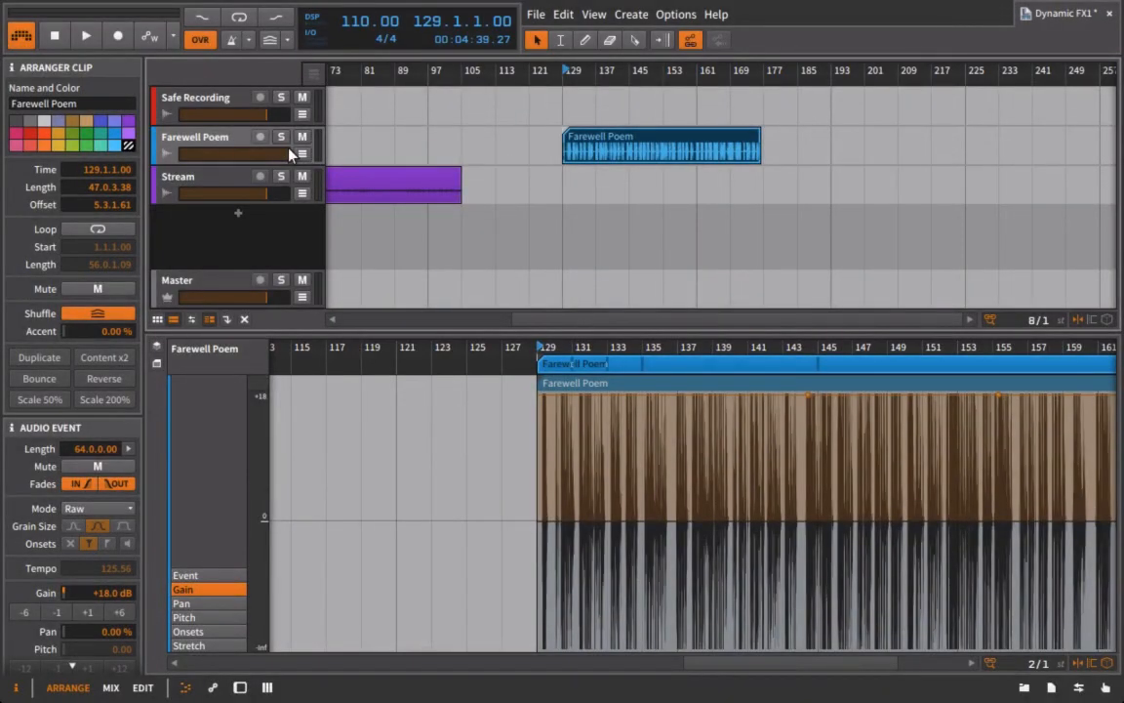
mouse_move(594, 119)
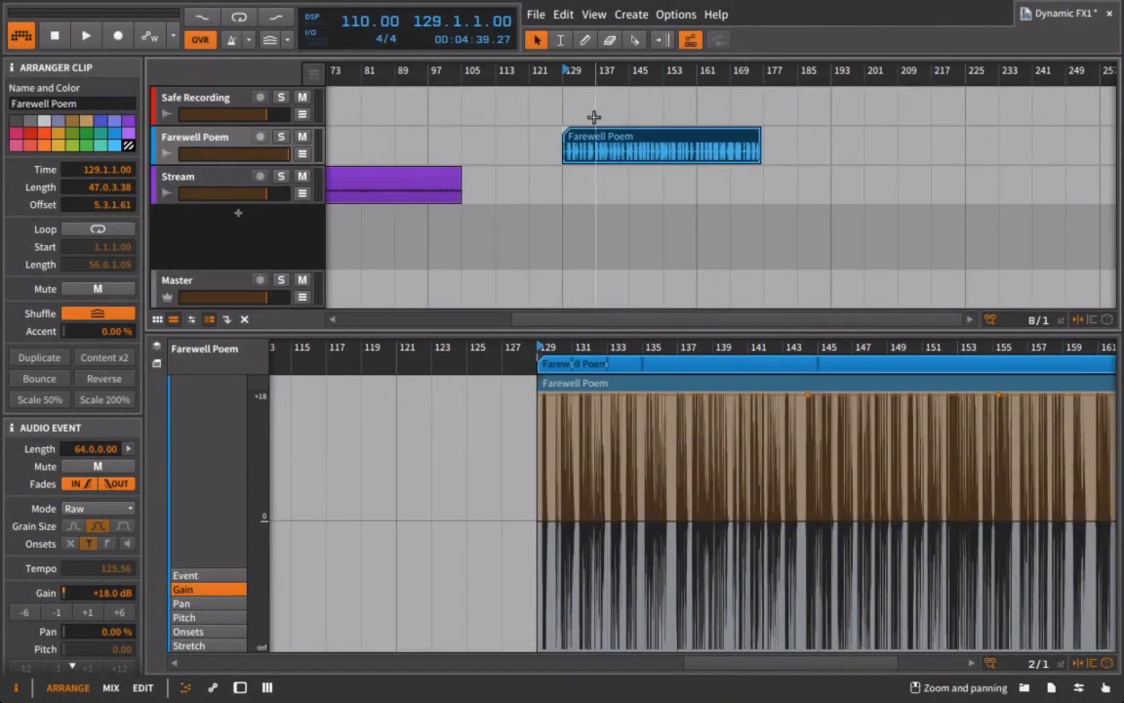
left_click(39, 379)
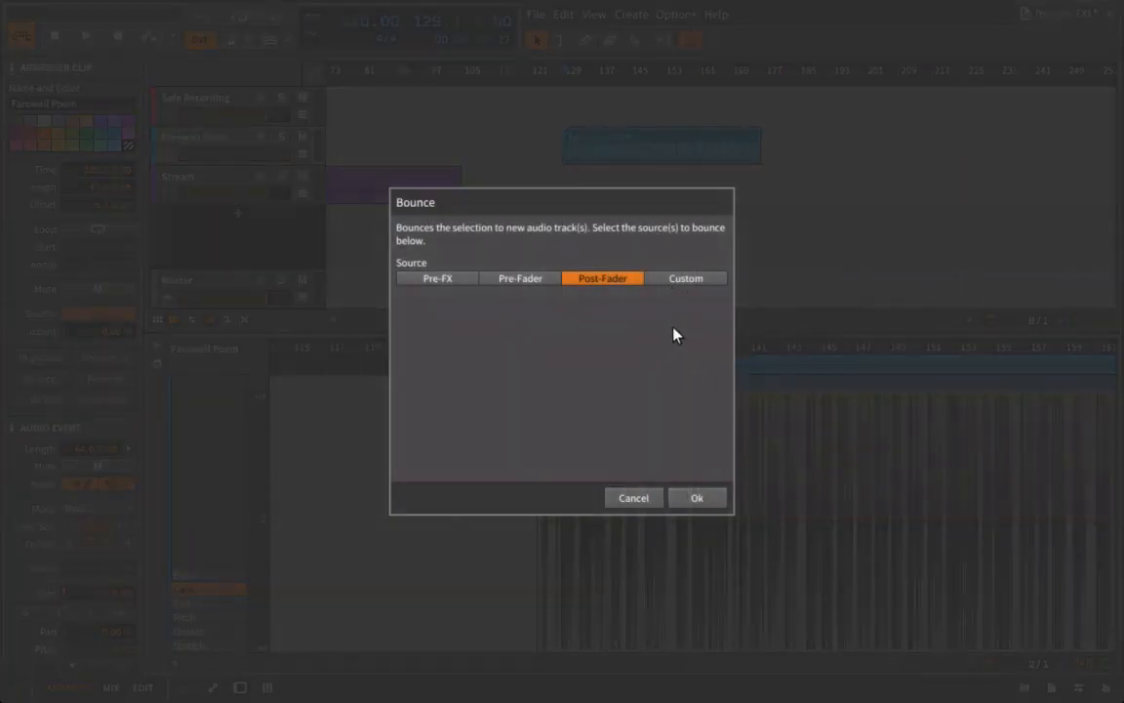
left_click(697, 498)
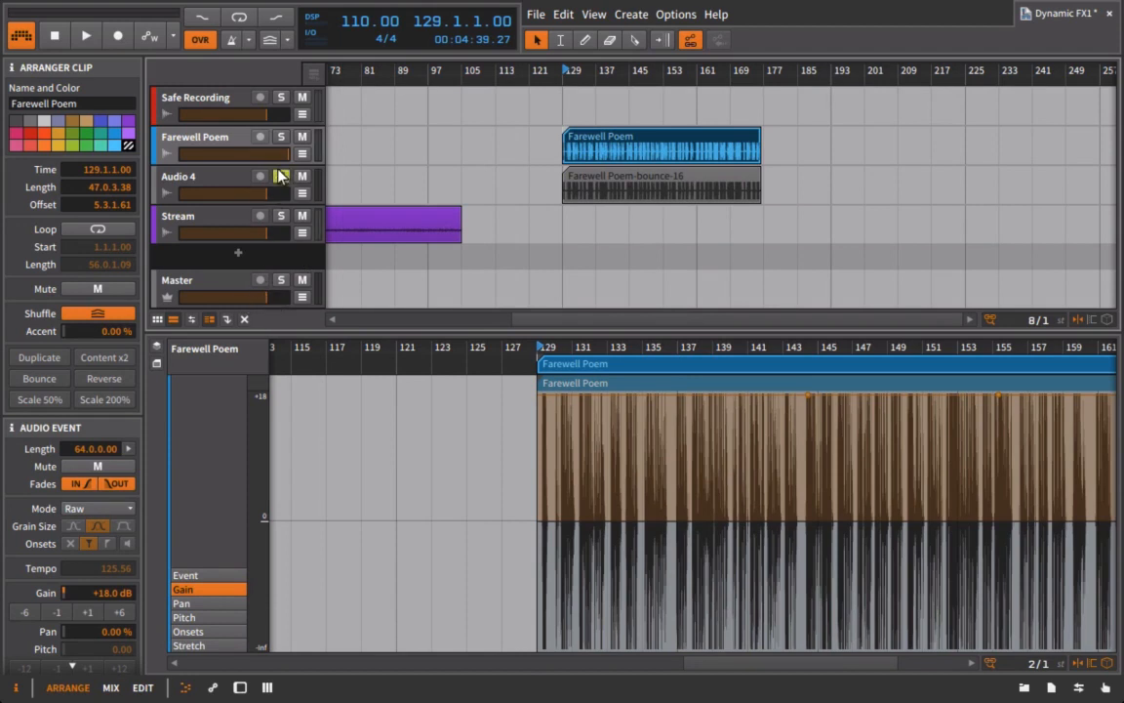
left_click(281, 176)
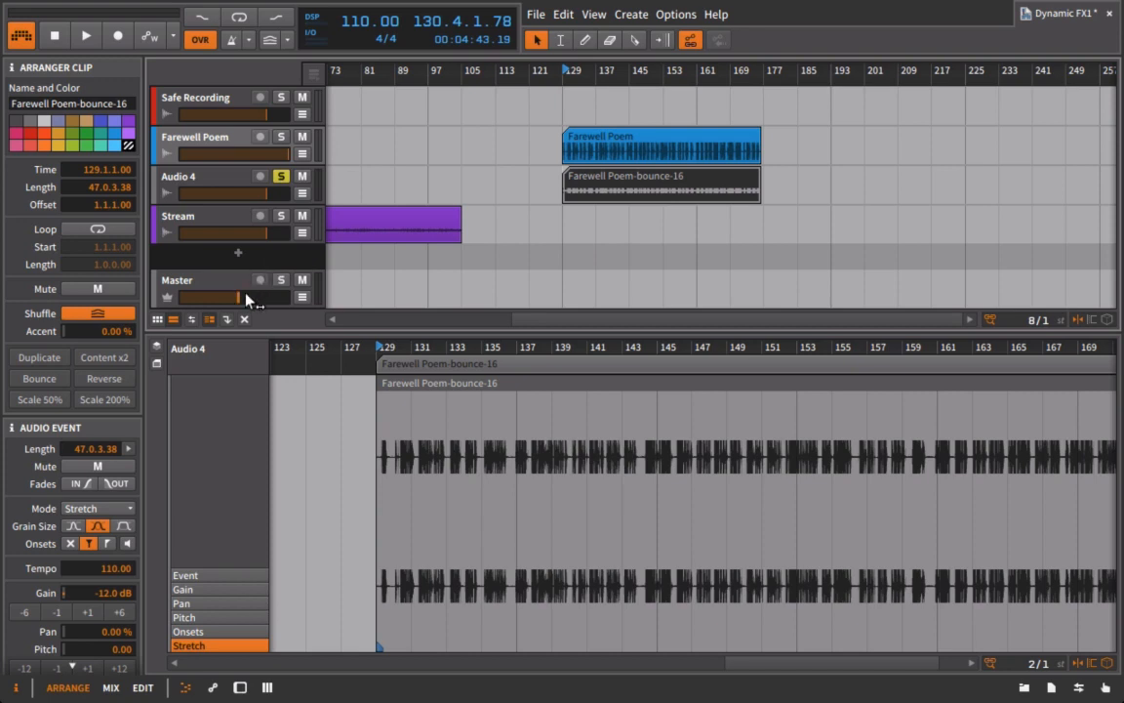
mouse_move(223, 301)
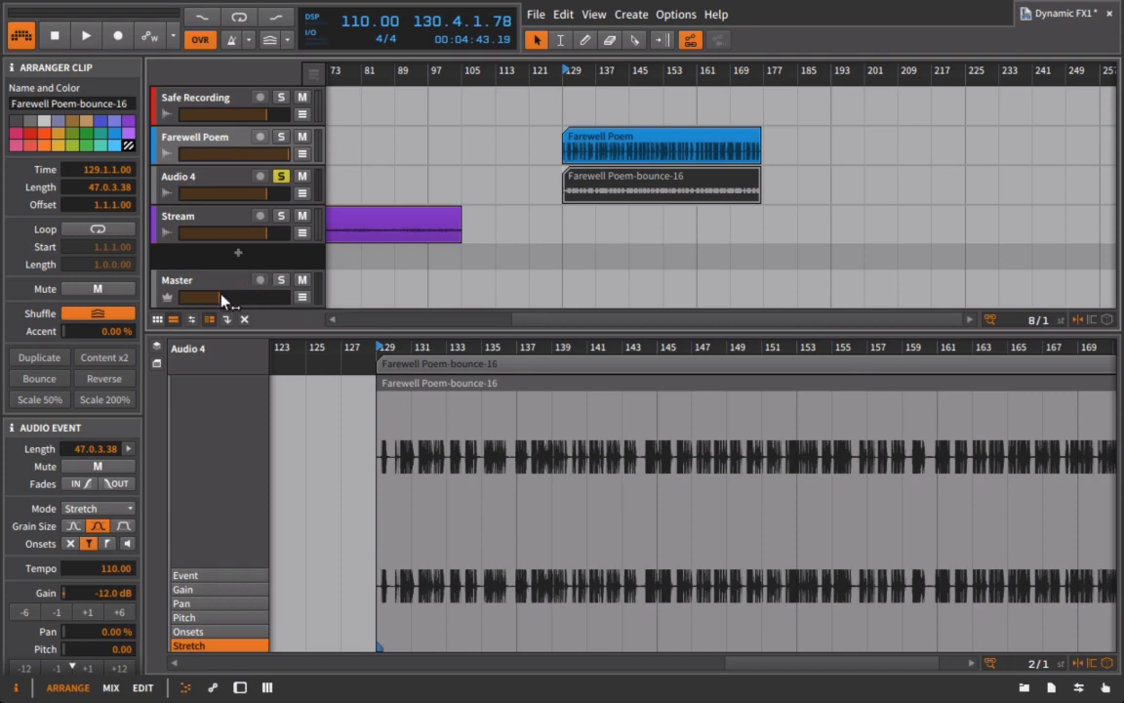
mouse_move(551, 141)
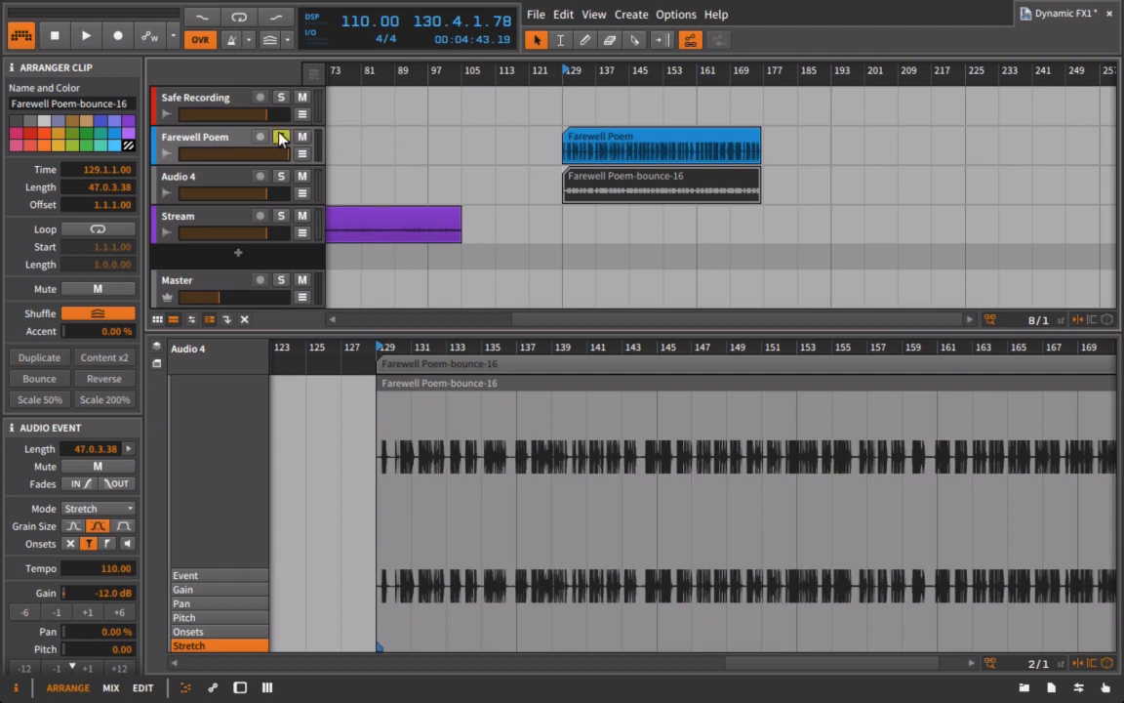
- Solo Farewell Poem instead and bounce the Master region post-fader to a new Audio 6 track
left_click(282, 137)
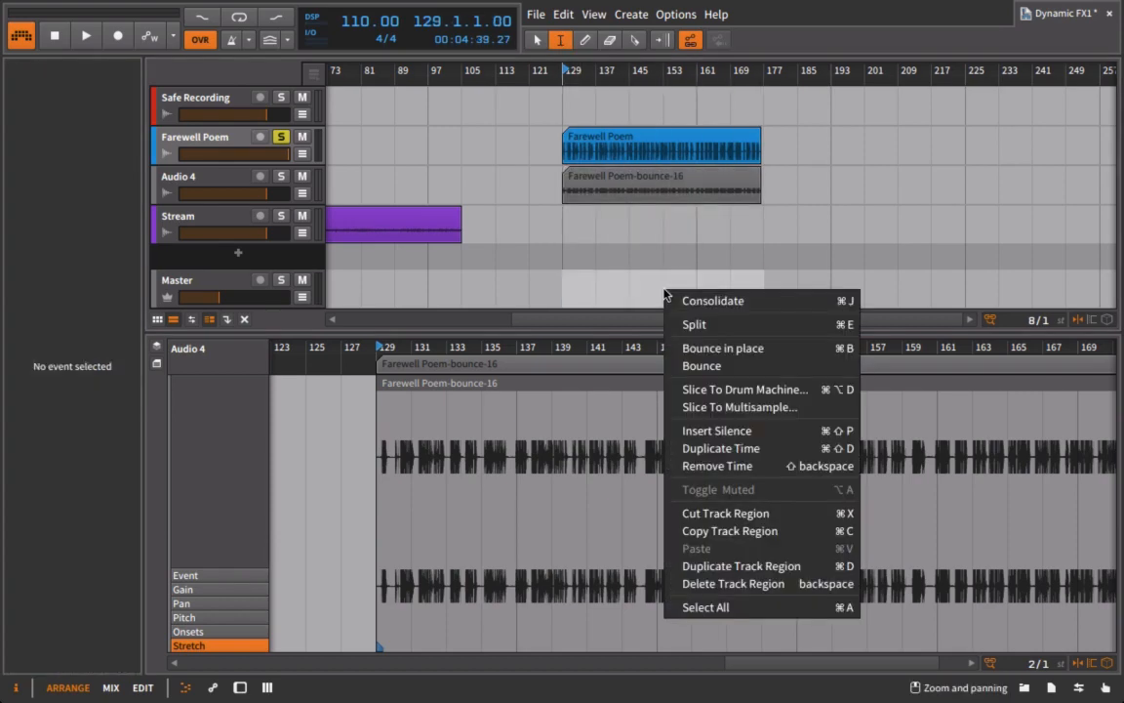
left_click(701, 365)
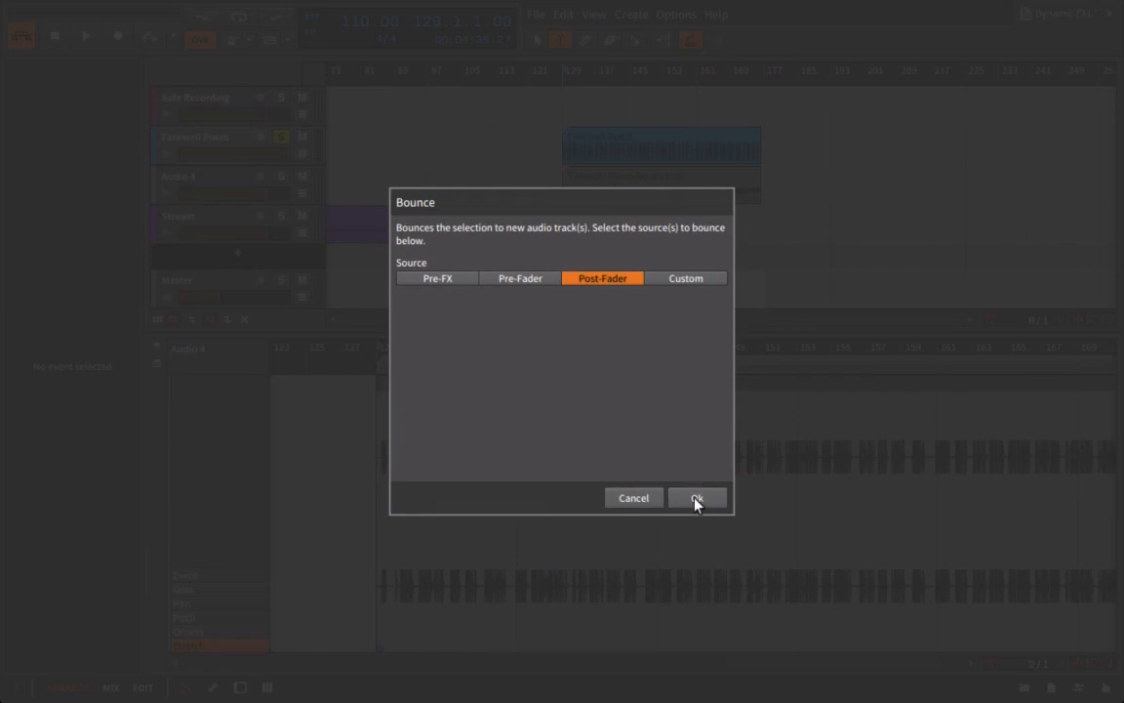
left_click(697, 498)
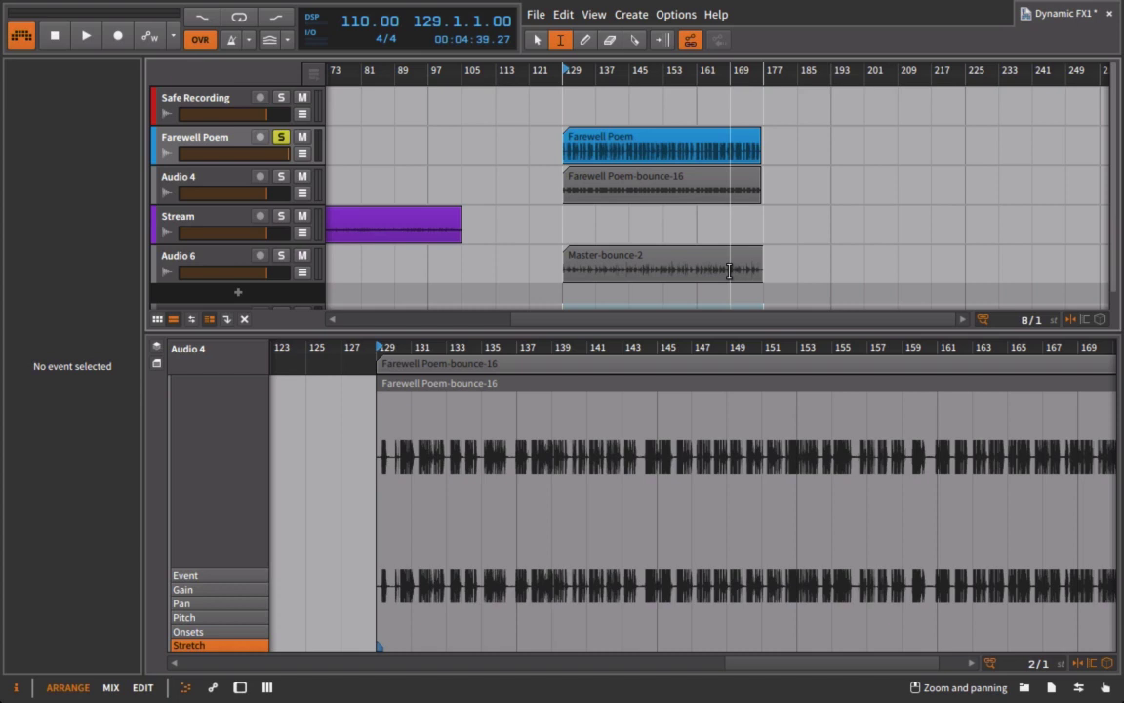
- Return to the mixer and remove the Audio 4 and Audio 6 bounce tracks
left_click(109, 687)
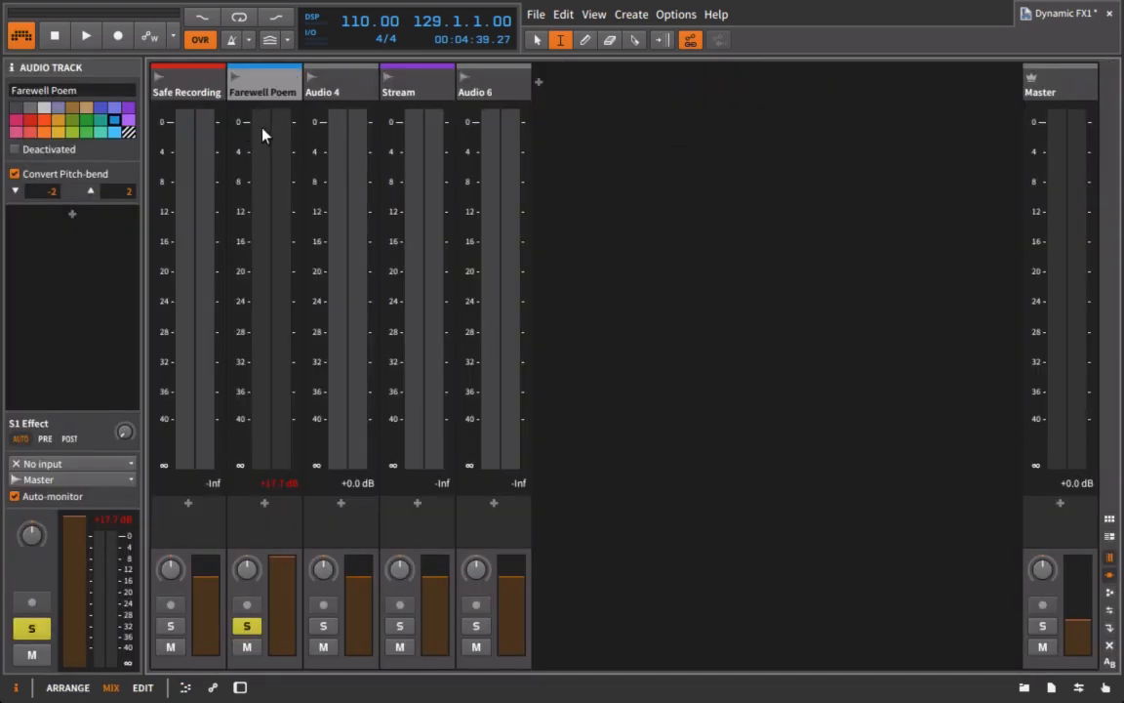
mouse_move(260, 121)
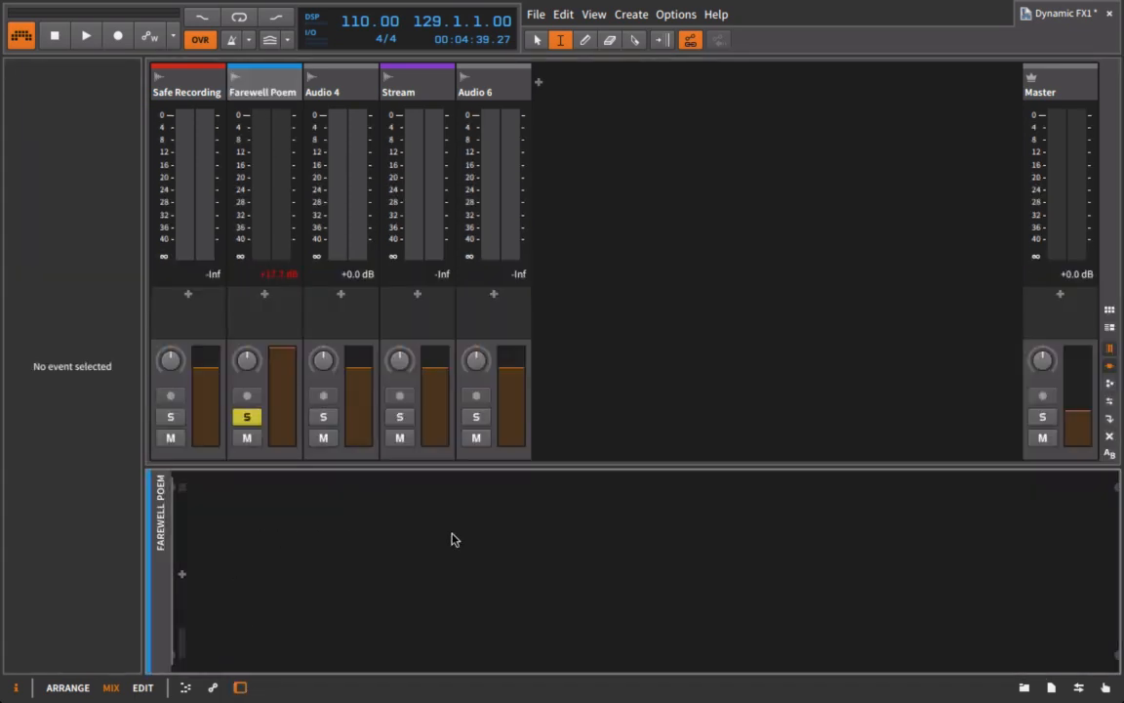
mouse_move(1009, 631)
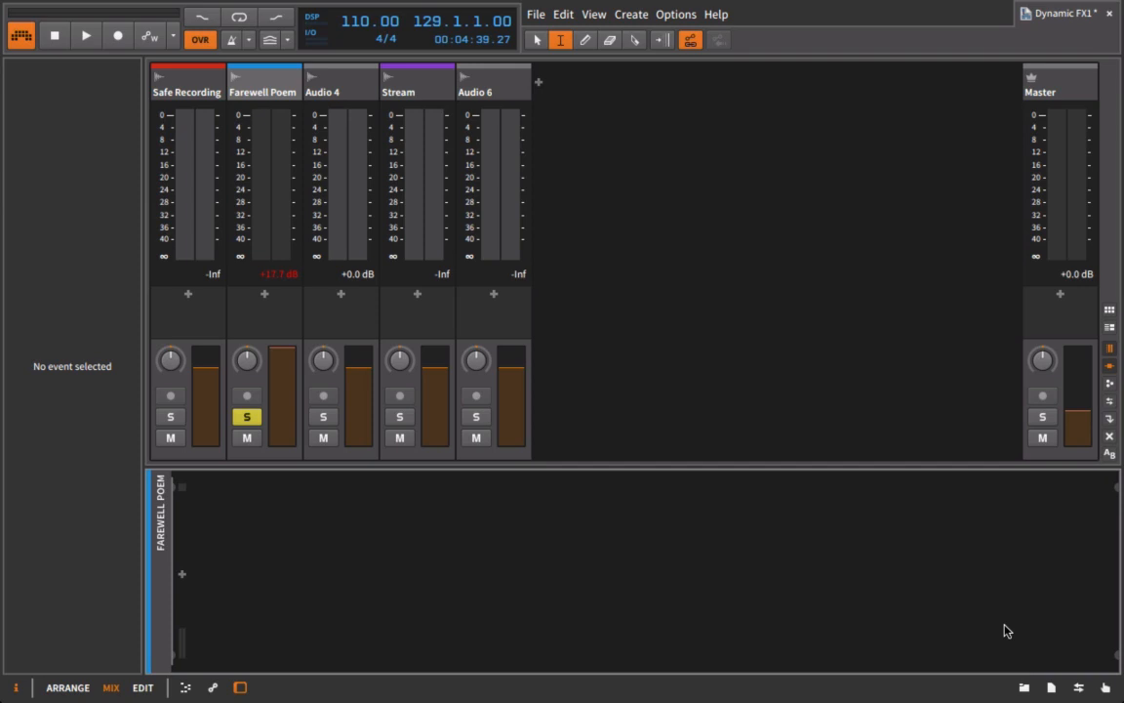
mouse_move(1003, 621)
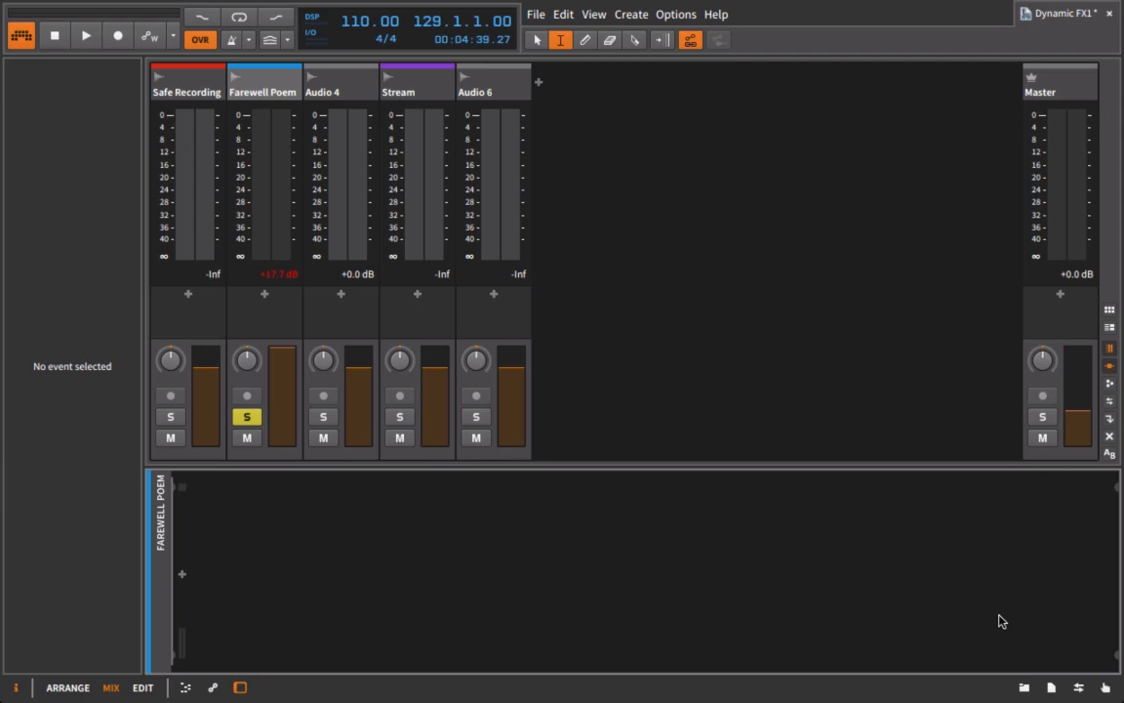
left_click(66, 687)
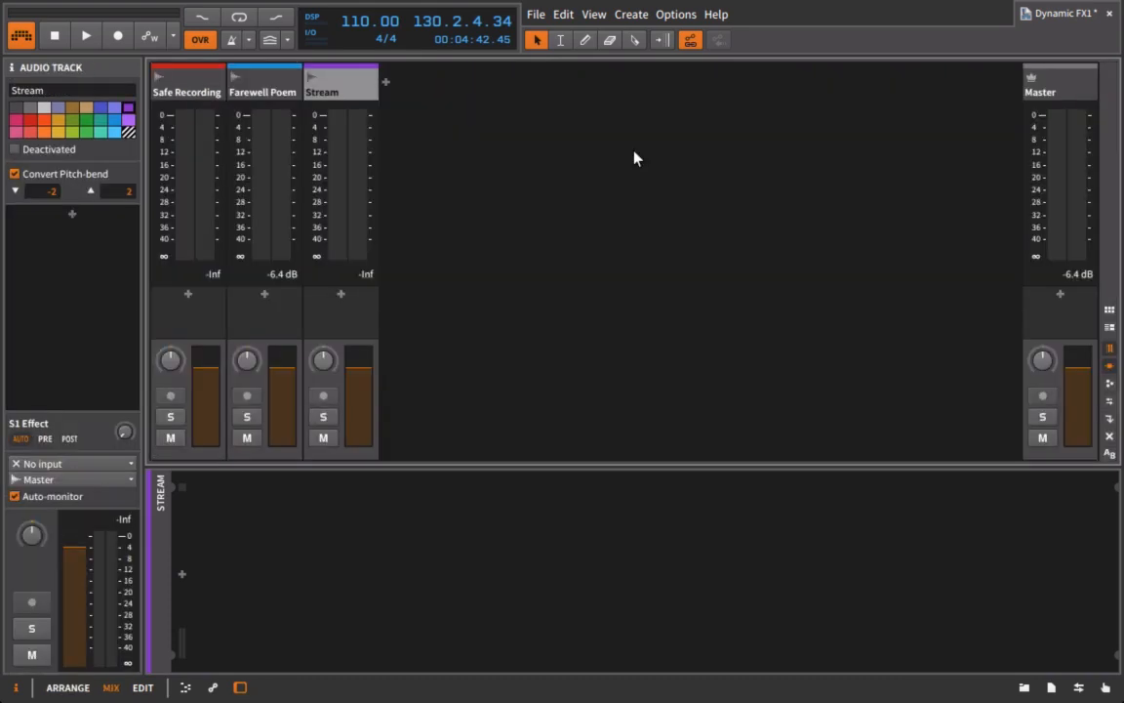
- Move Farewell Poem after Stream in the mixer and set its volume fader to 0 dB
left_click(67, 687)
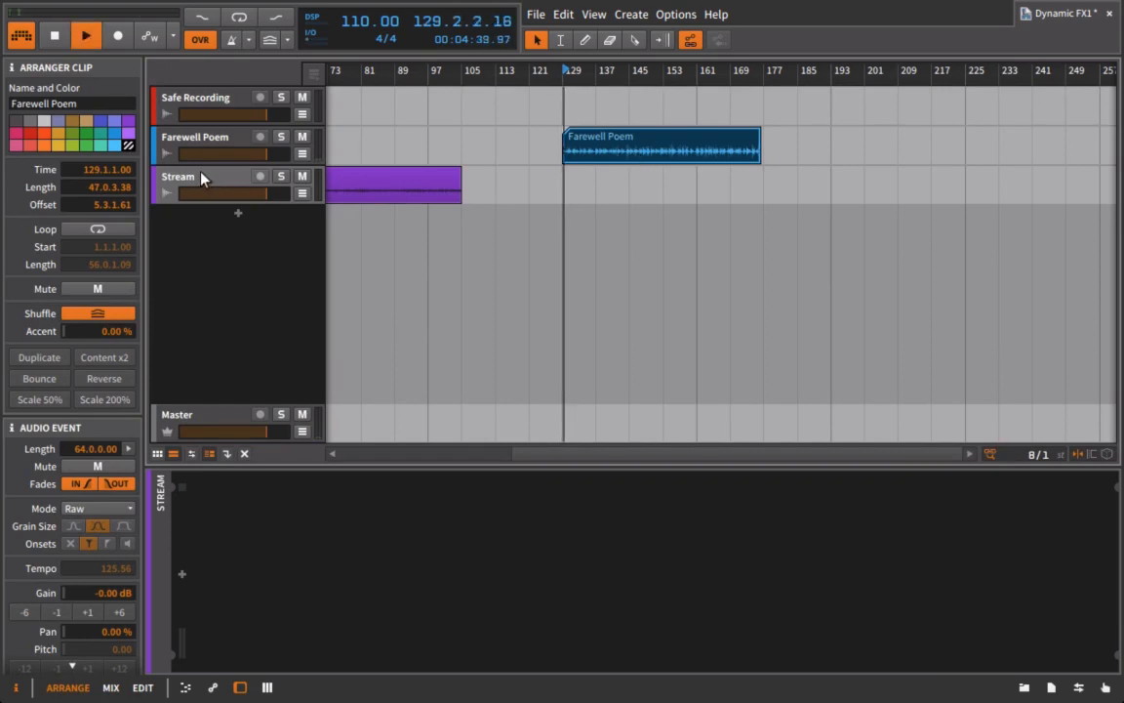
left_click(110, 687)
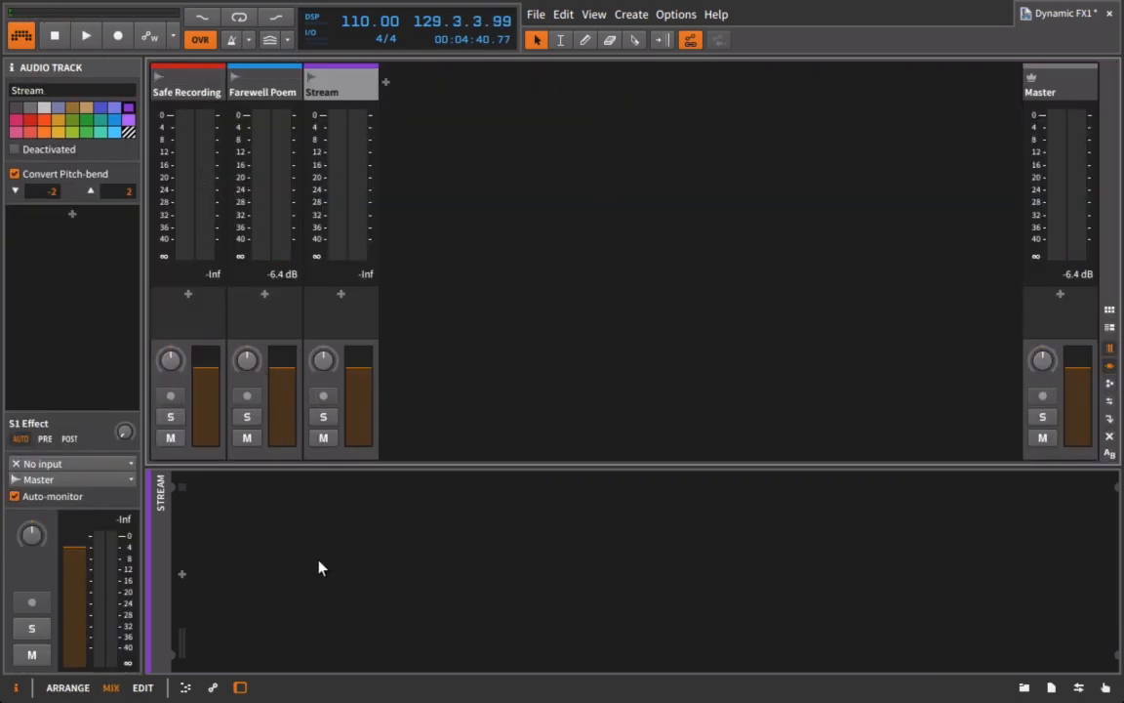
left_click(262, 91)
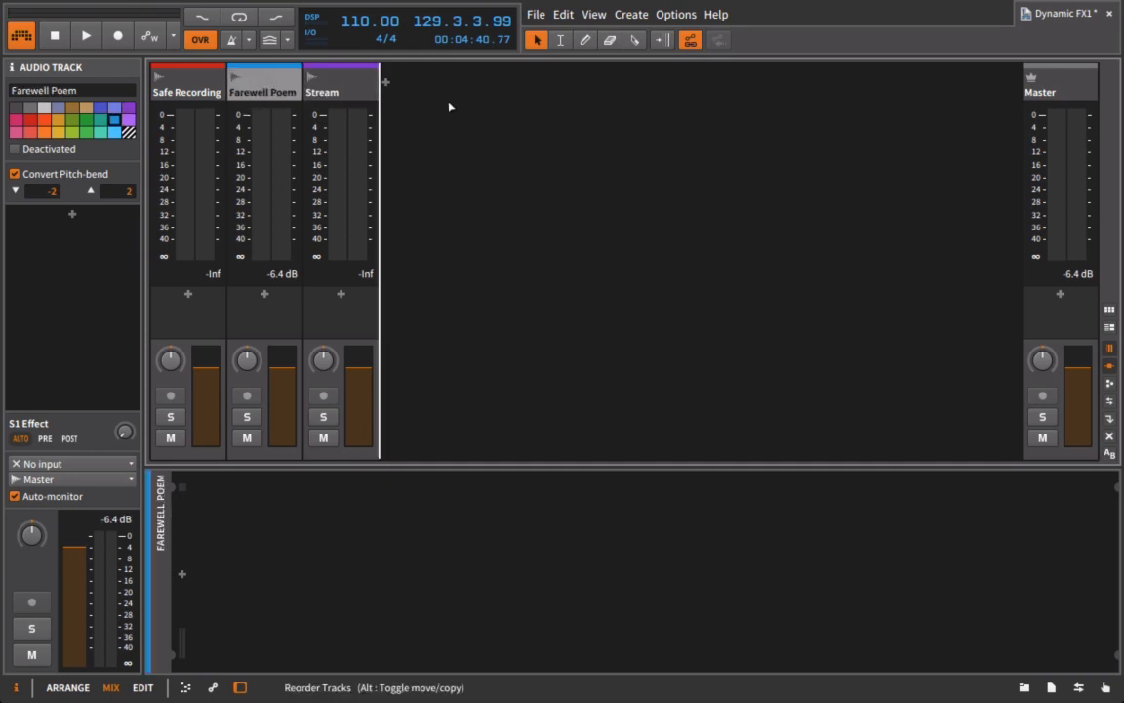
left_click_drag(264, 92, 340, 92)
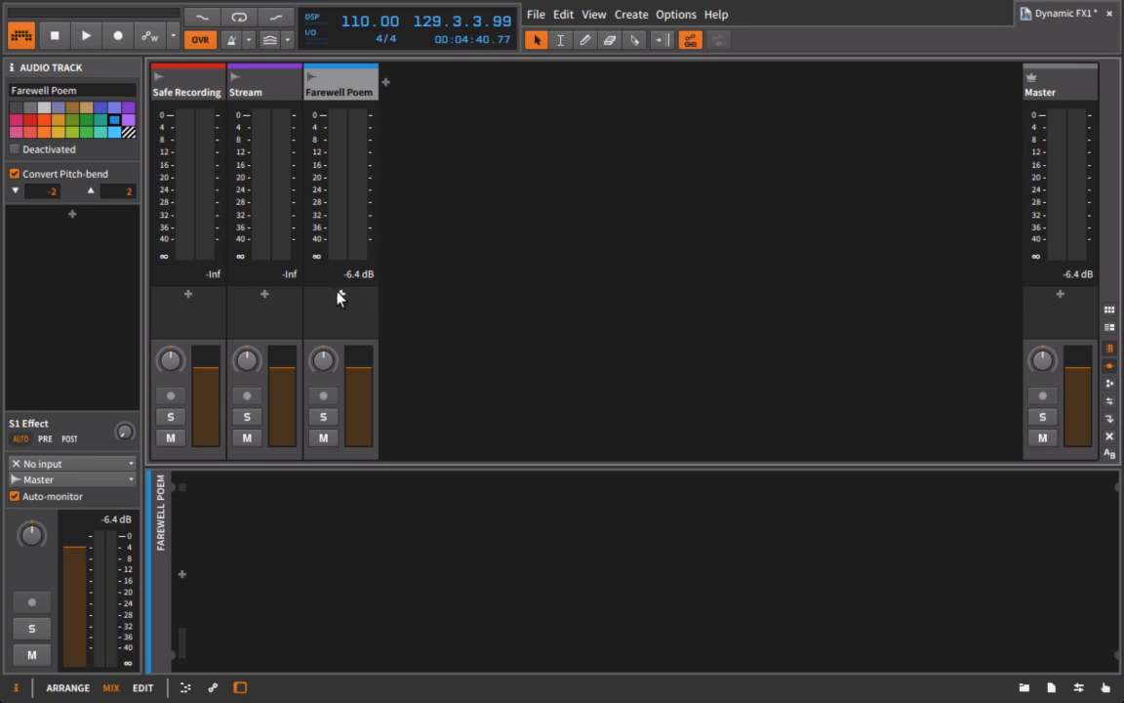
mouse_move(349, 557)
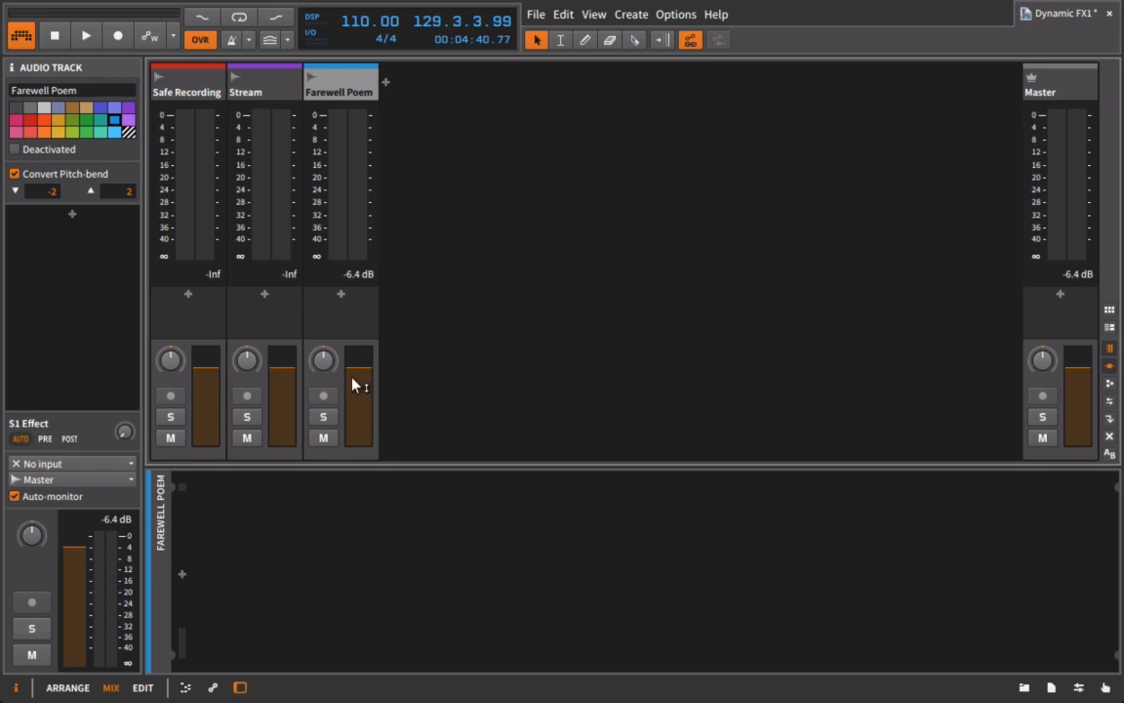
mouse_move(359, 375)
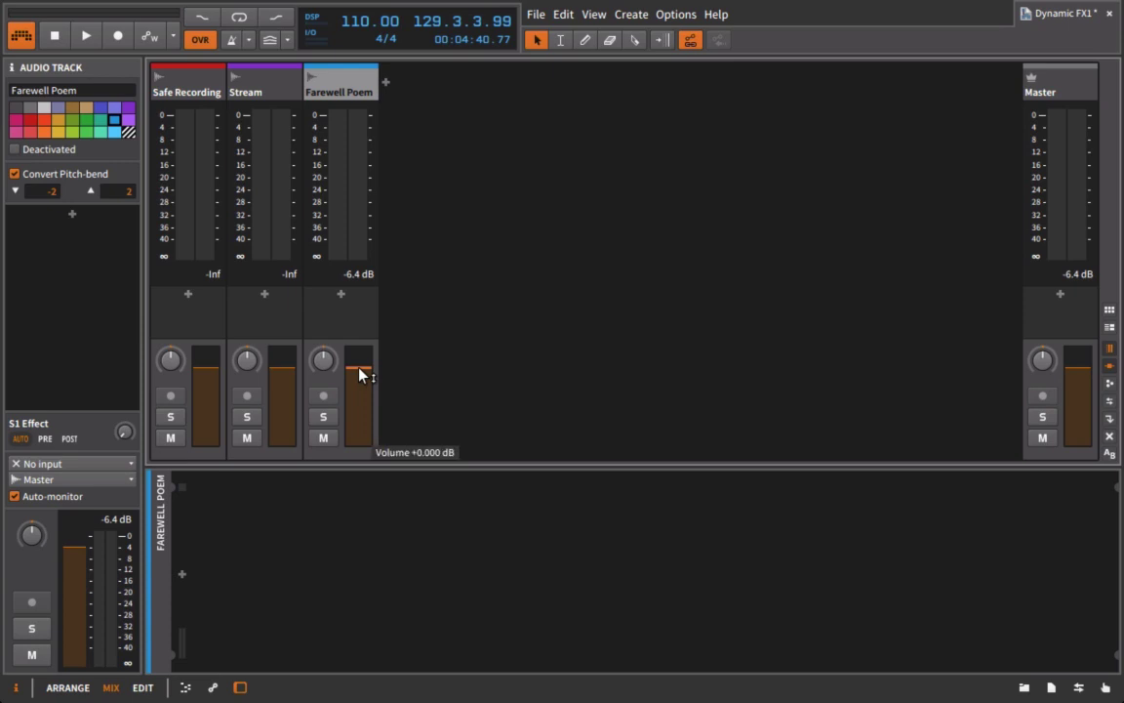
left_click_drag(359, 366, 360, 400)
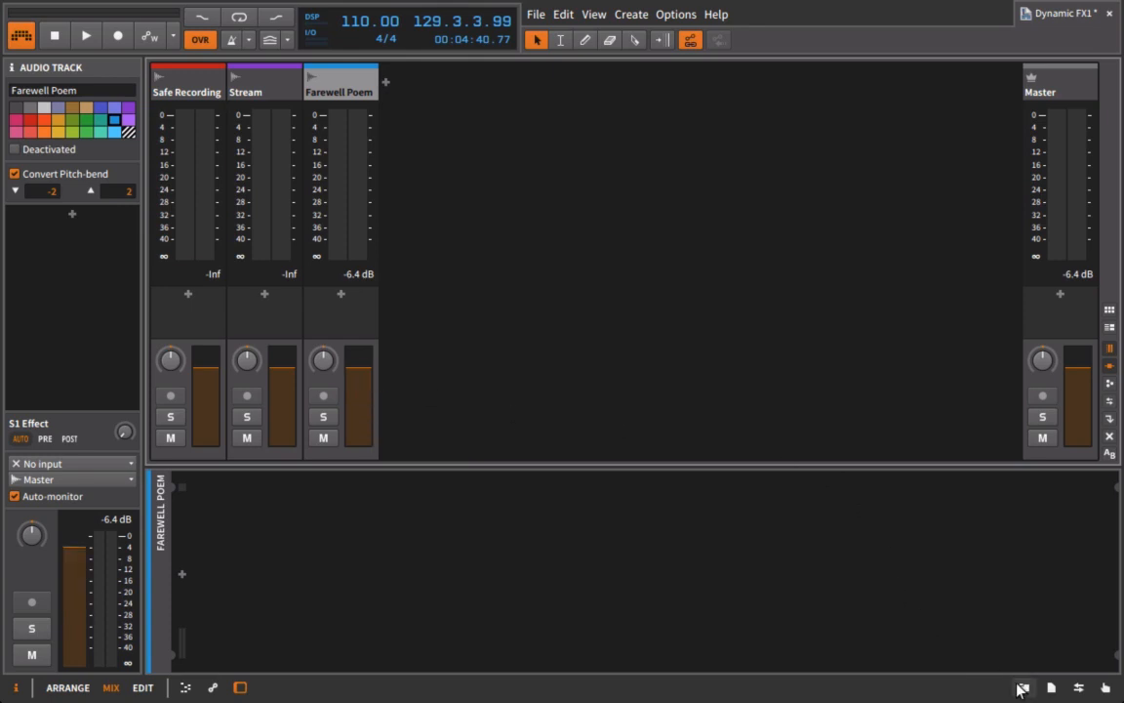
mouse_move(1005, 679)
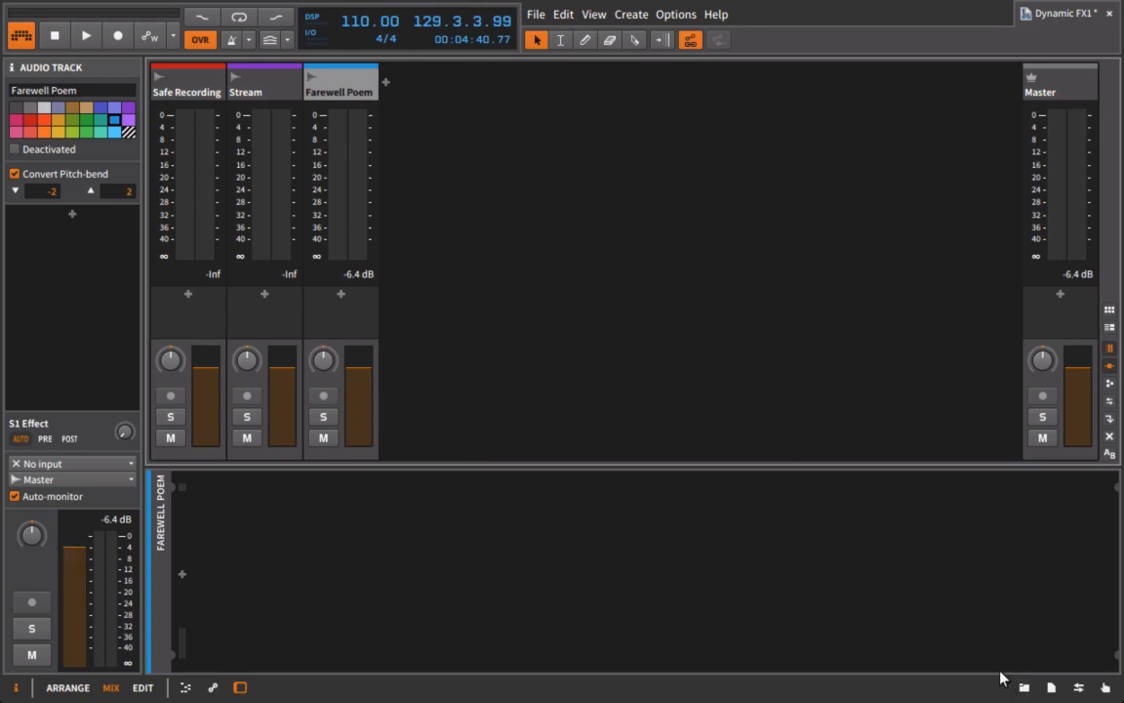
mouse_move(654, 648)
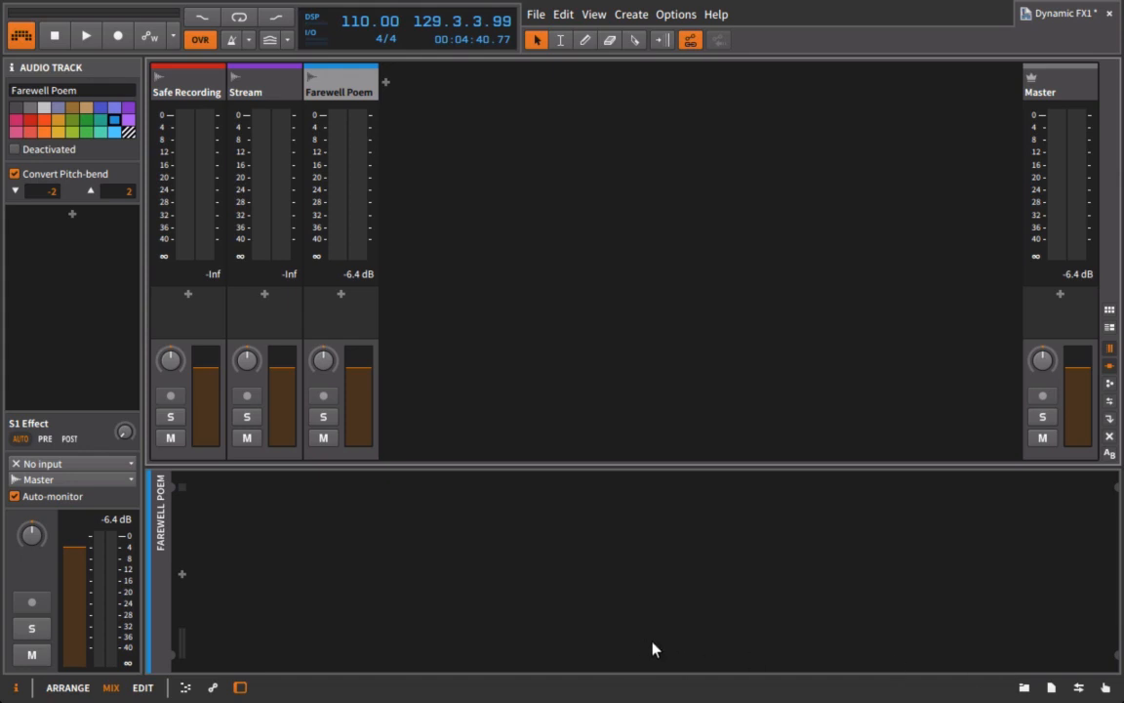
mouse_move(340, 336)
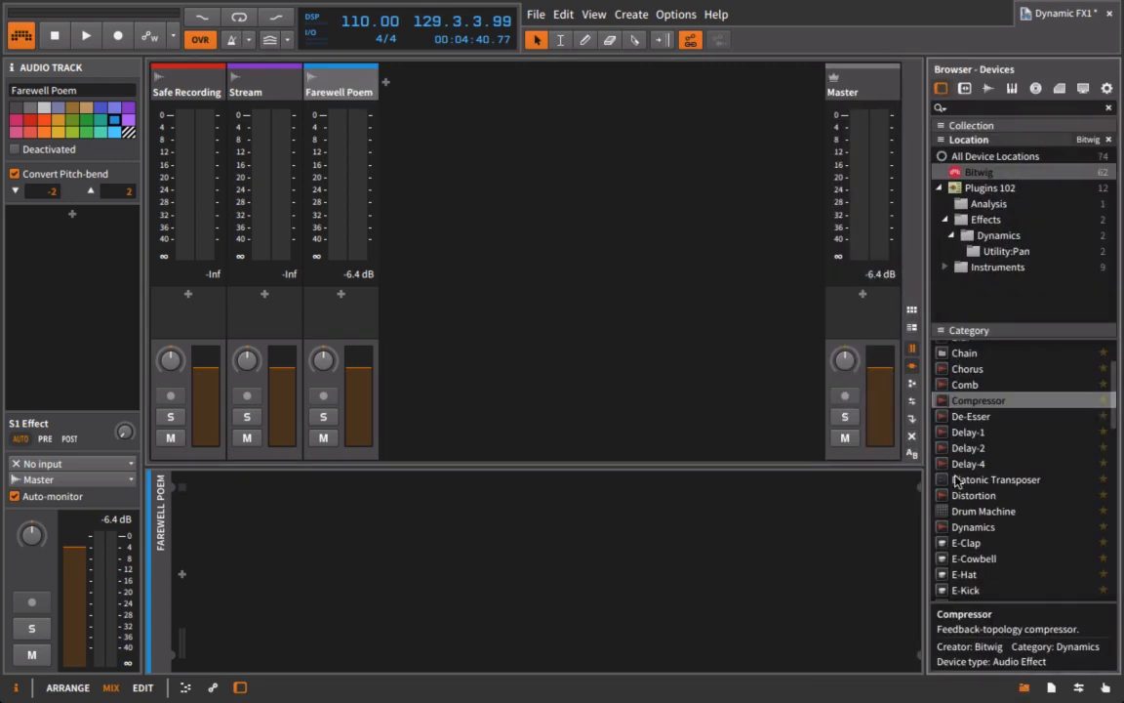
- Scroll the device browser's category list down to the Tool utility effect
scroll("down", 3)
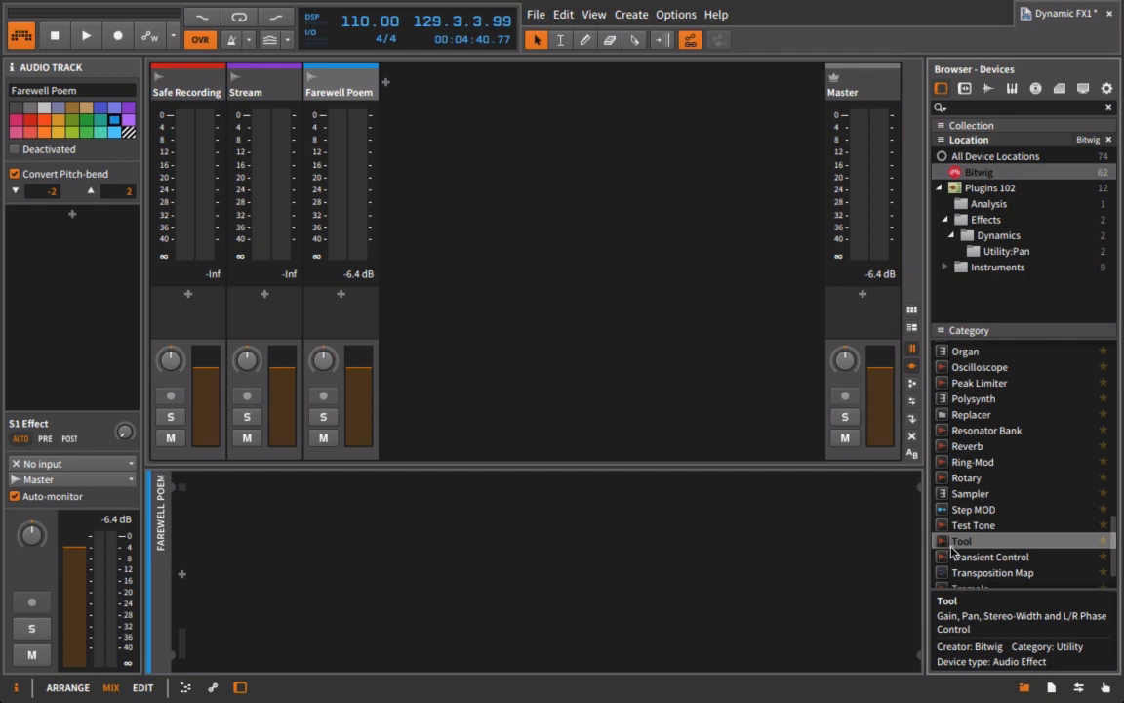
mouse_move(766, 584)
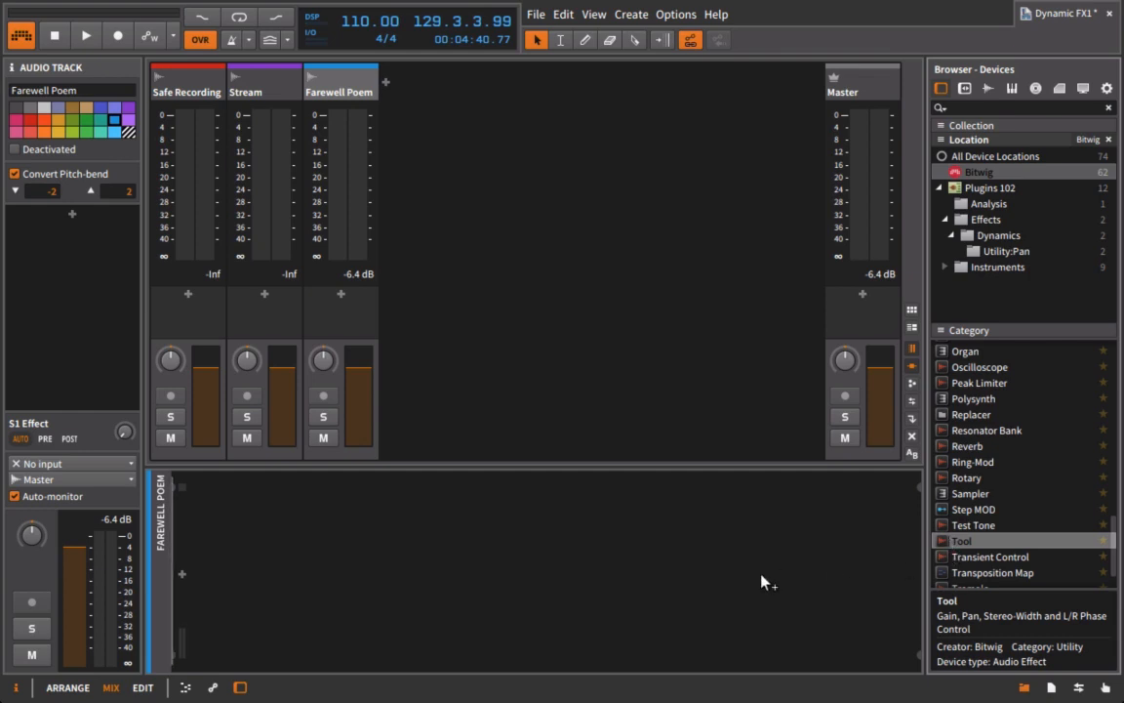
- Add two Tool devices in series to the Farewell Poem device chain
double_click(961, 540)
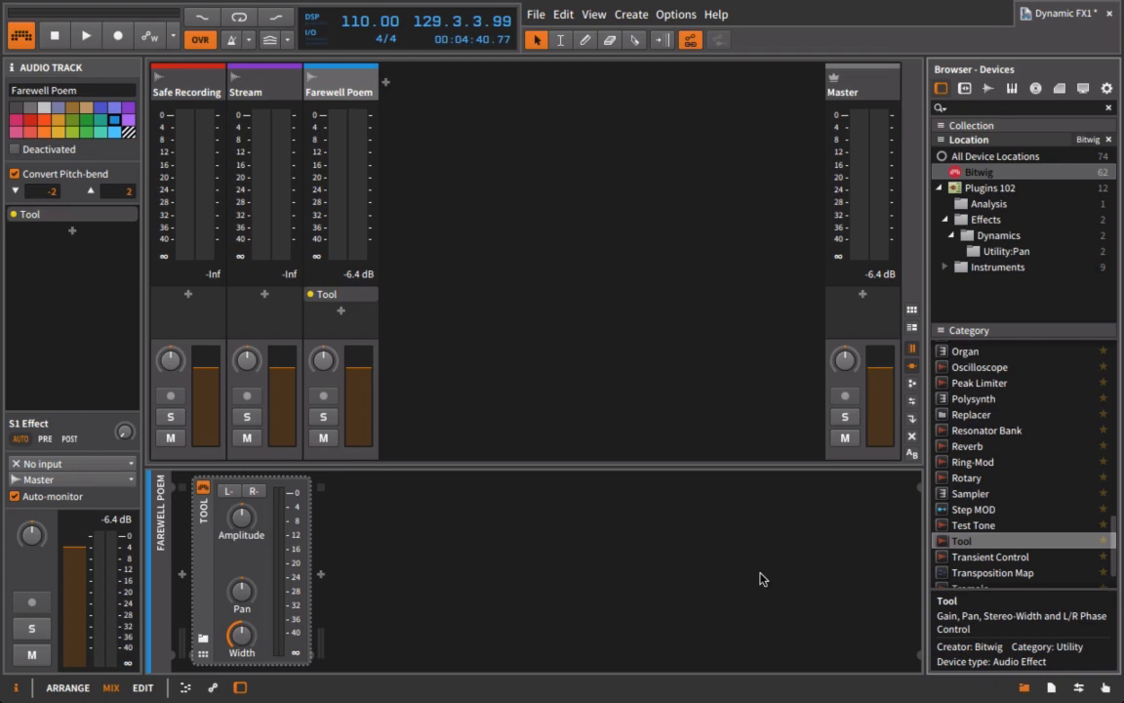
mouse_move(721, 577)
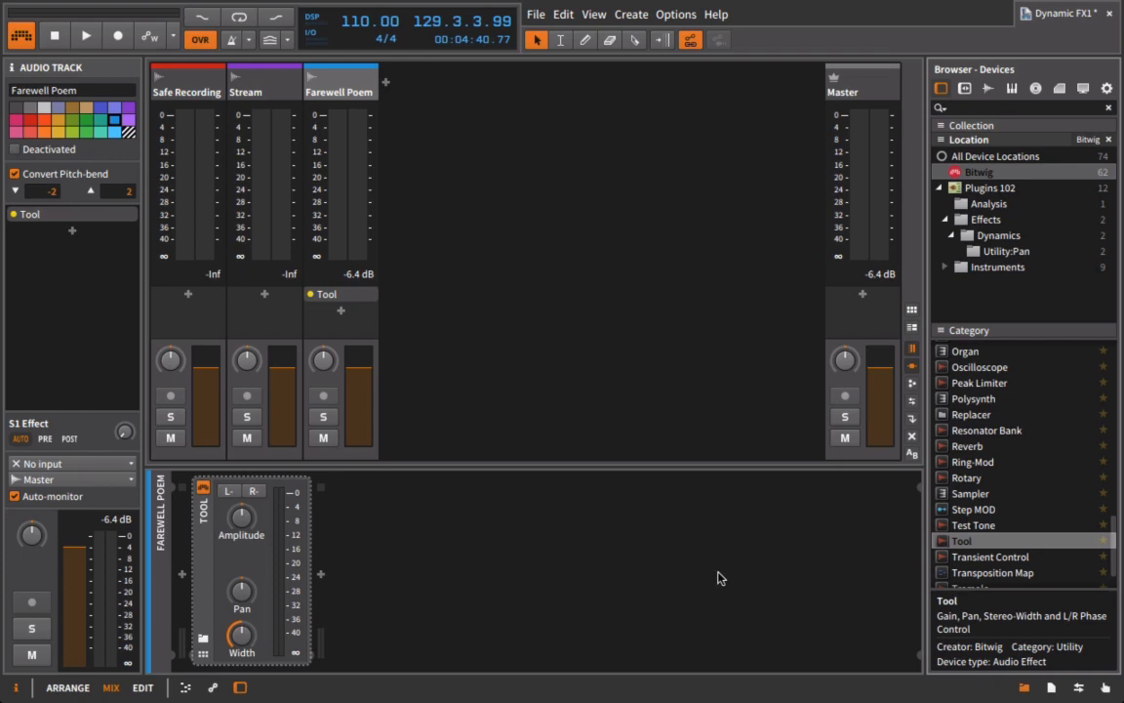
mouse_move(804, 584)
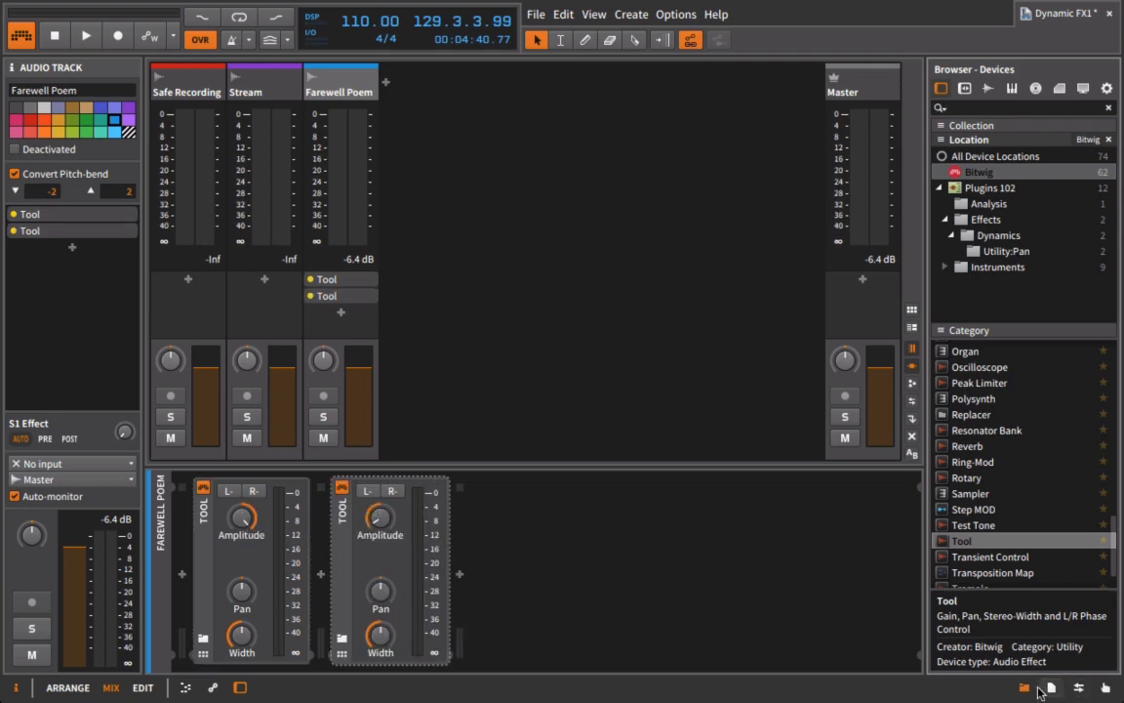
left_click(86, 35)
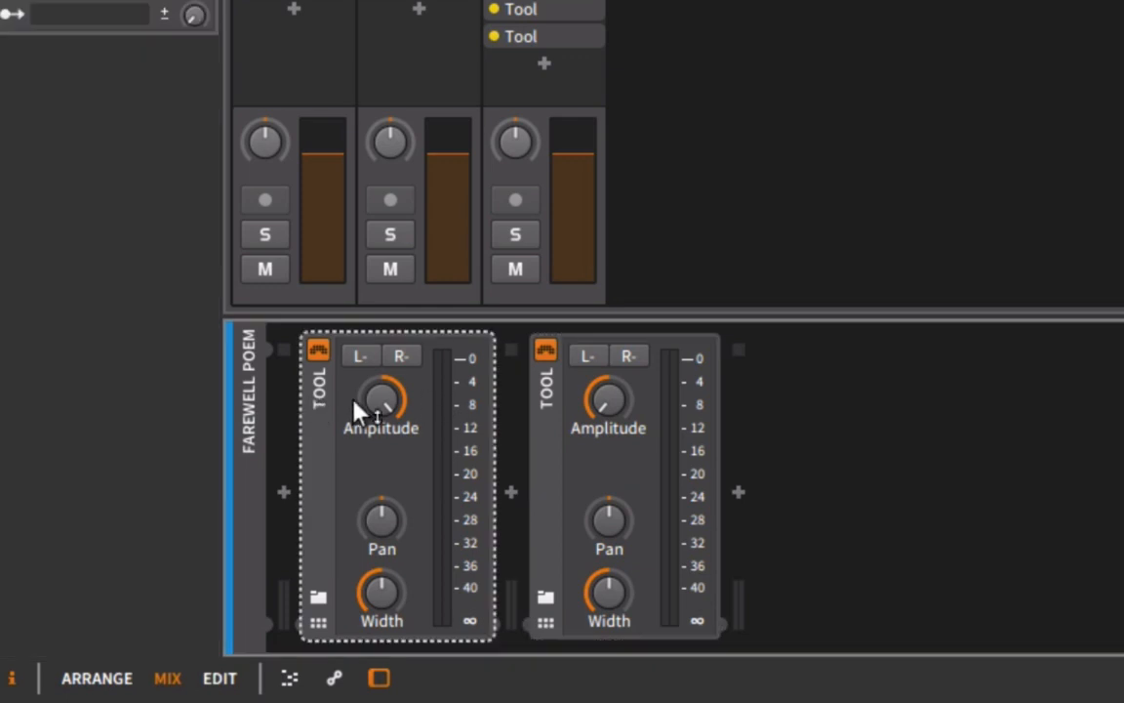
- Select the second Tool device in the Farewell Poem chain
left_click(609, 391)
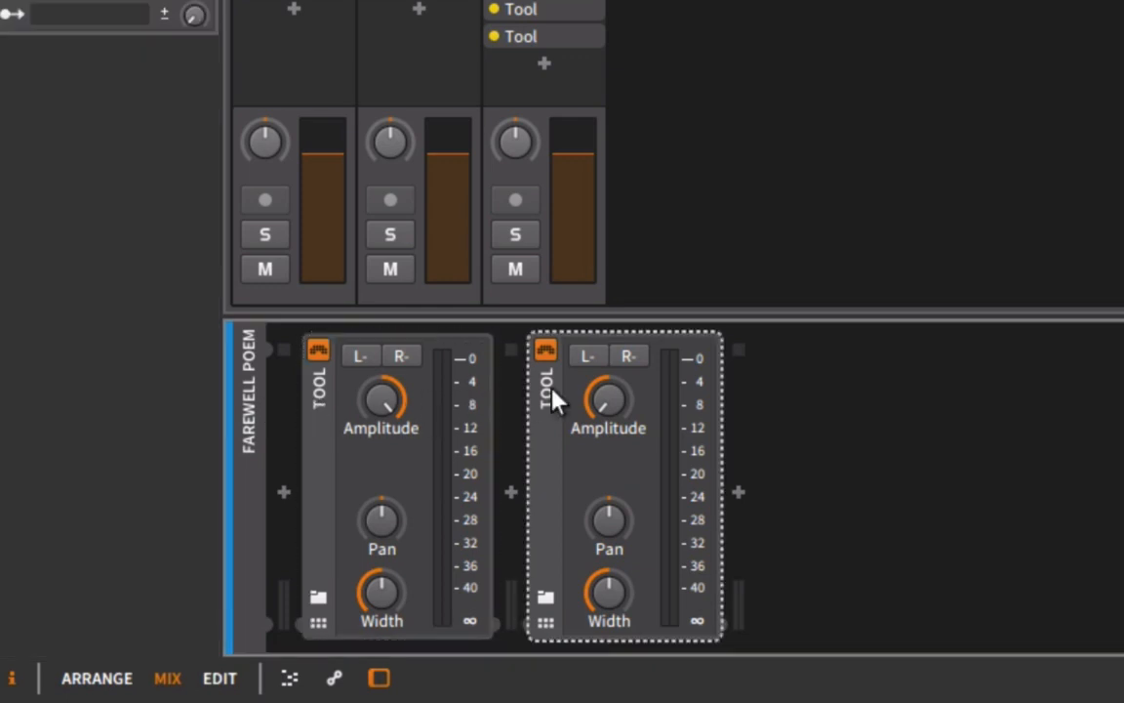
mouse_move(624, 410)
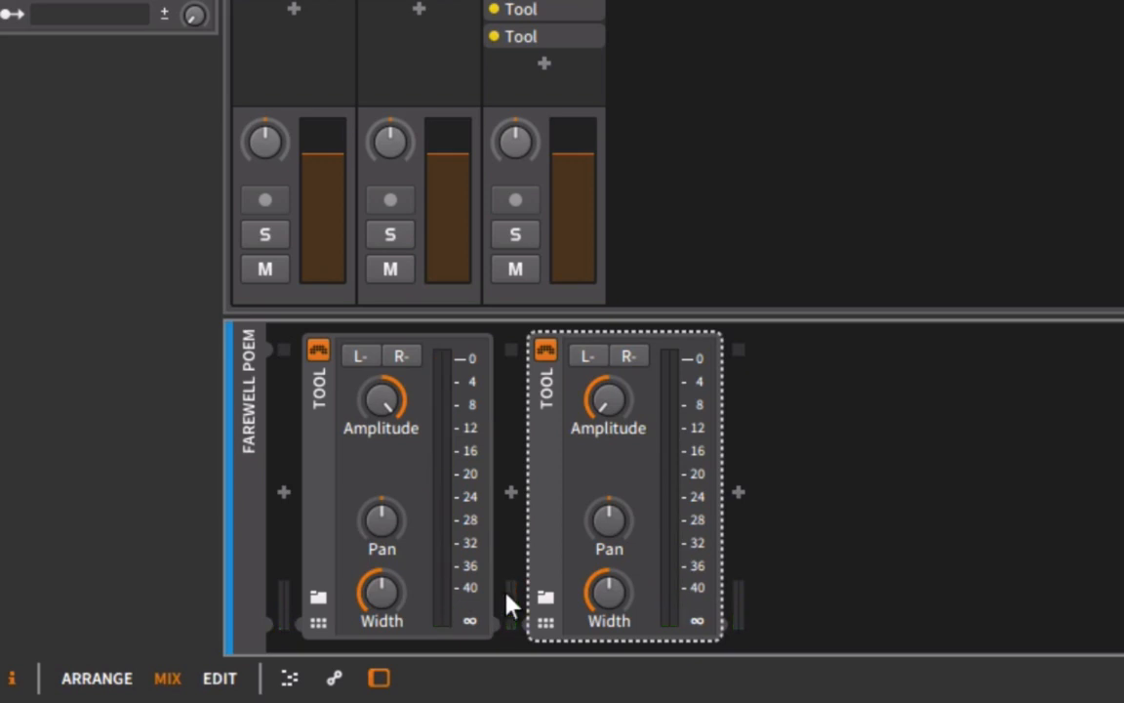
mouse_move(699, 442)
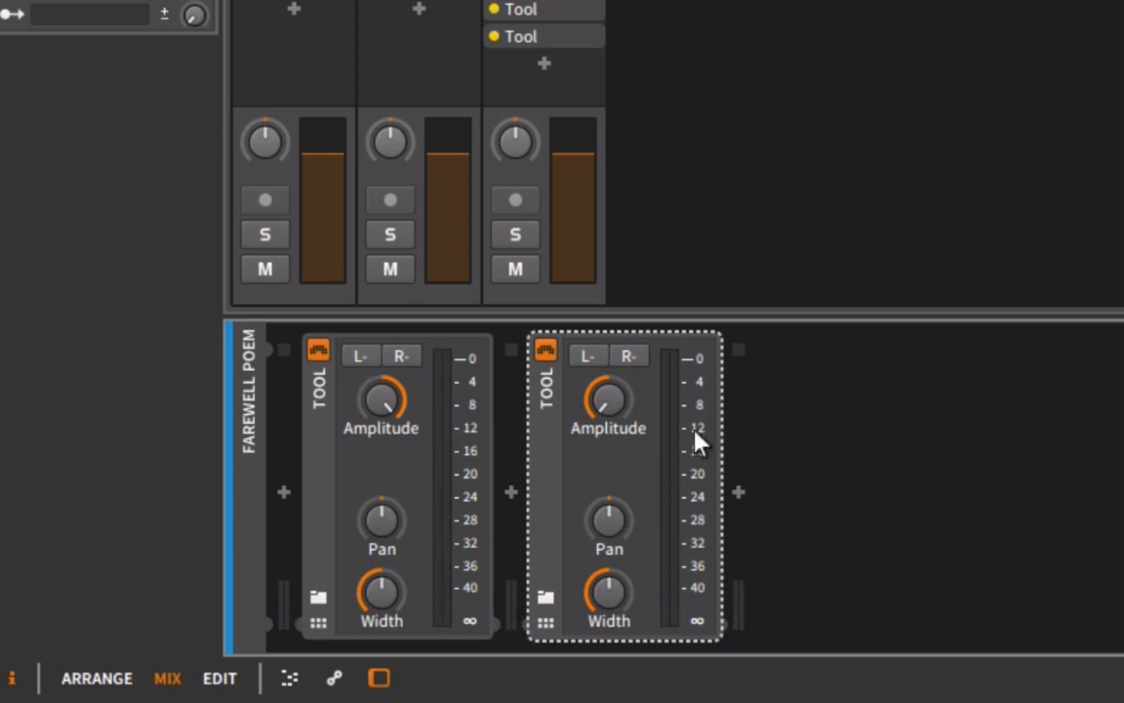
mouse_move(609, 400)
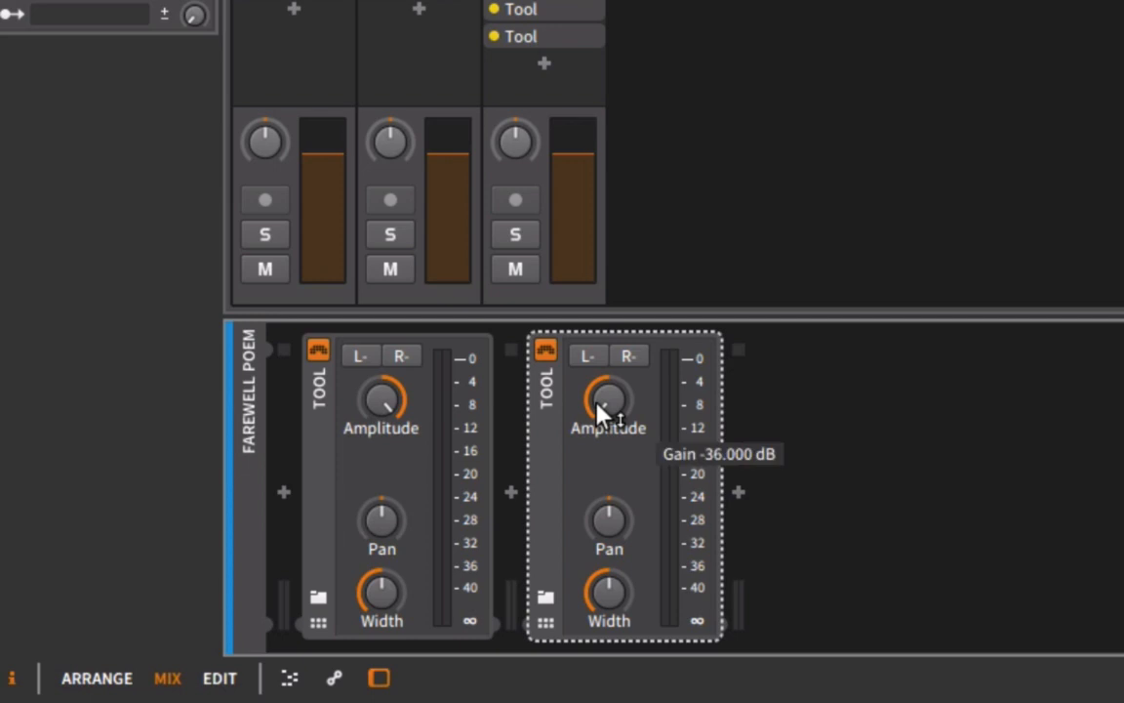
mouse_move(297, 409)
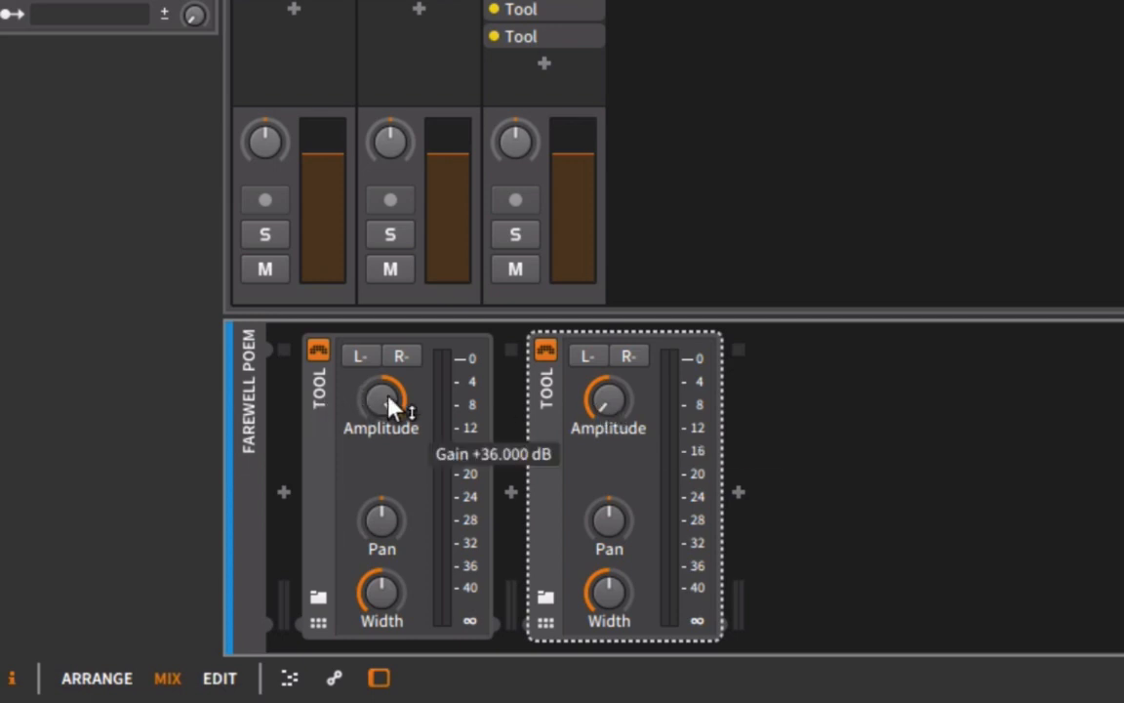
mouse_move(324, 437)
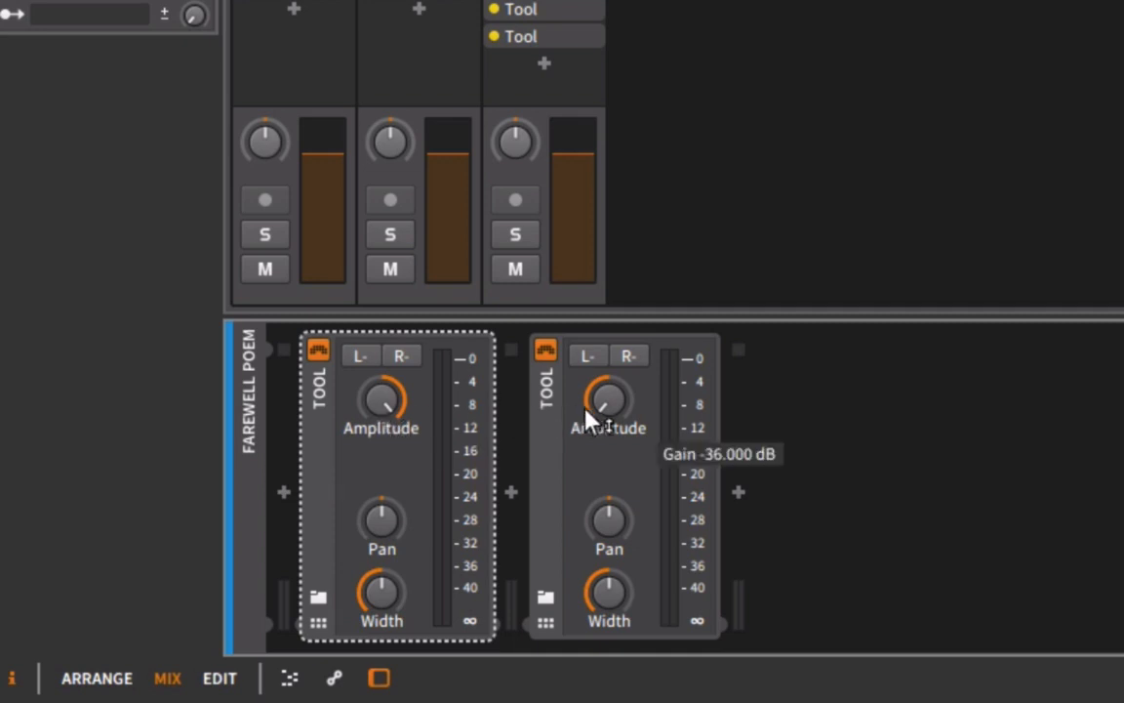
mouse_move(625, 405)
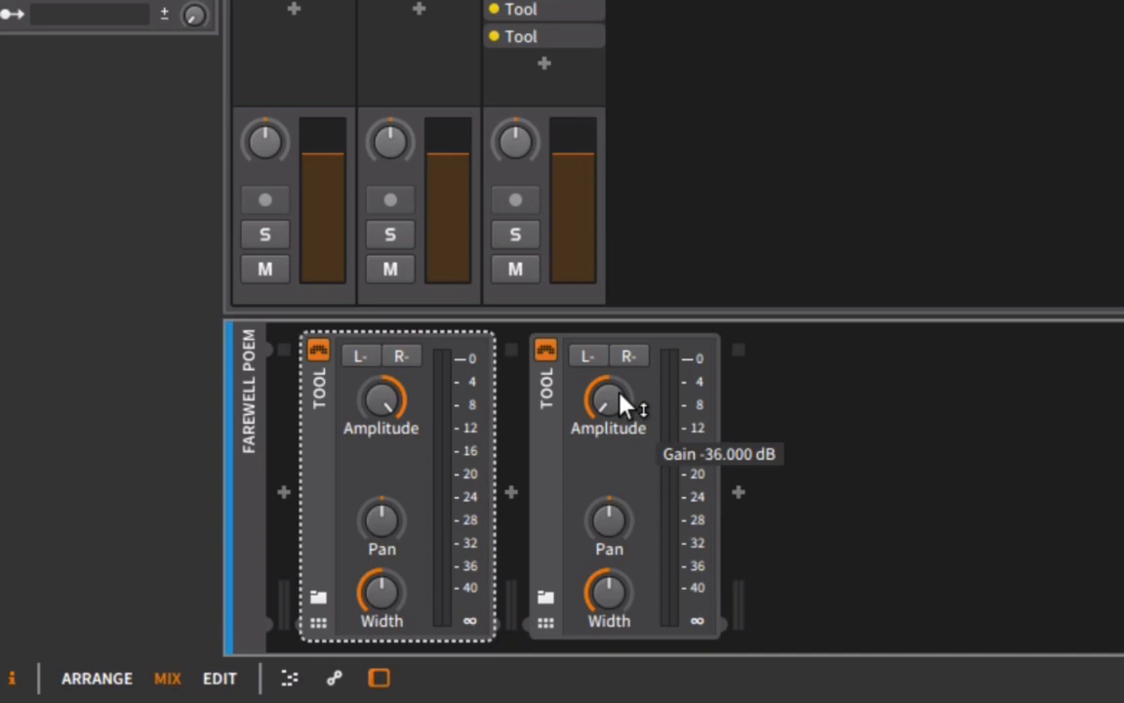
mouse_move(609, 401)
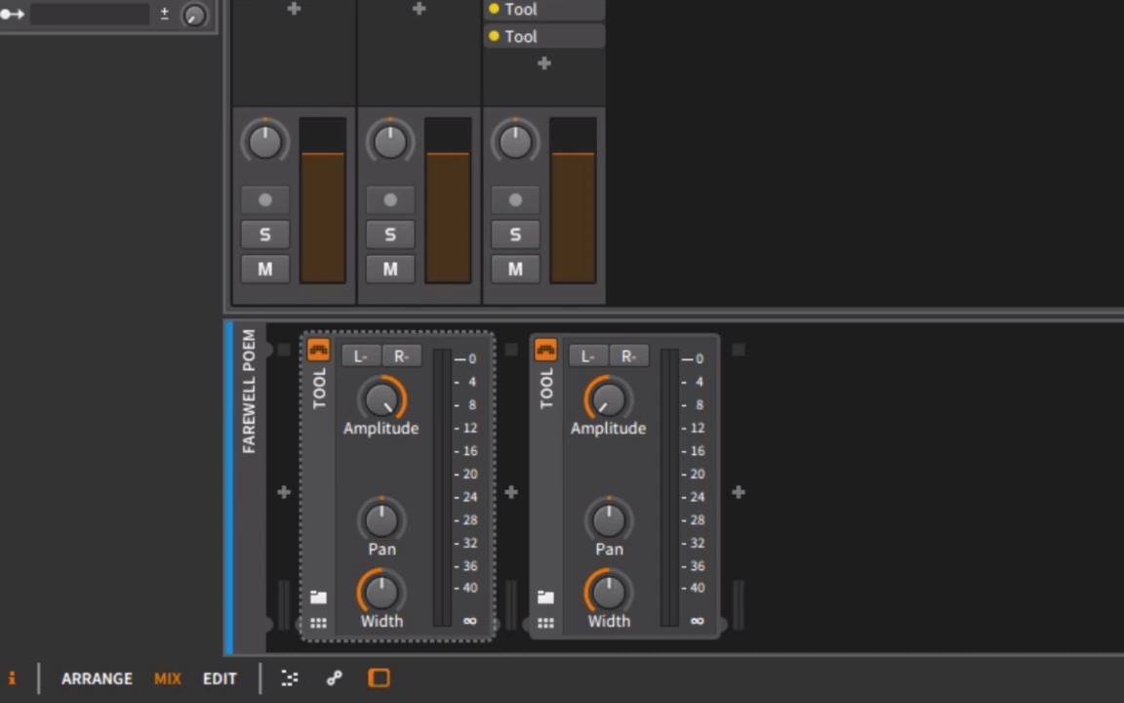
mouse_move(519, 484)
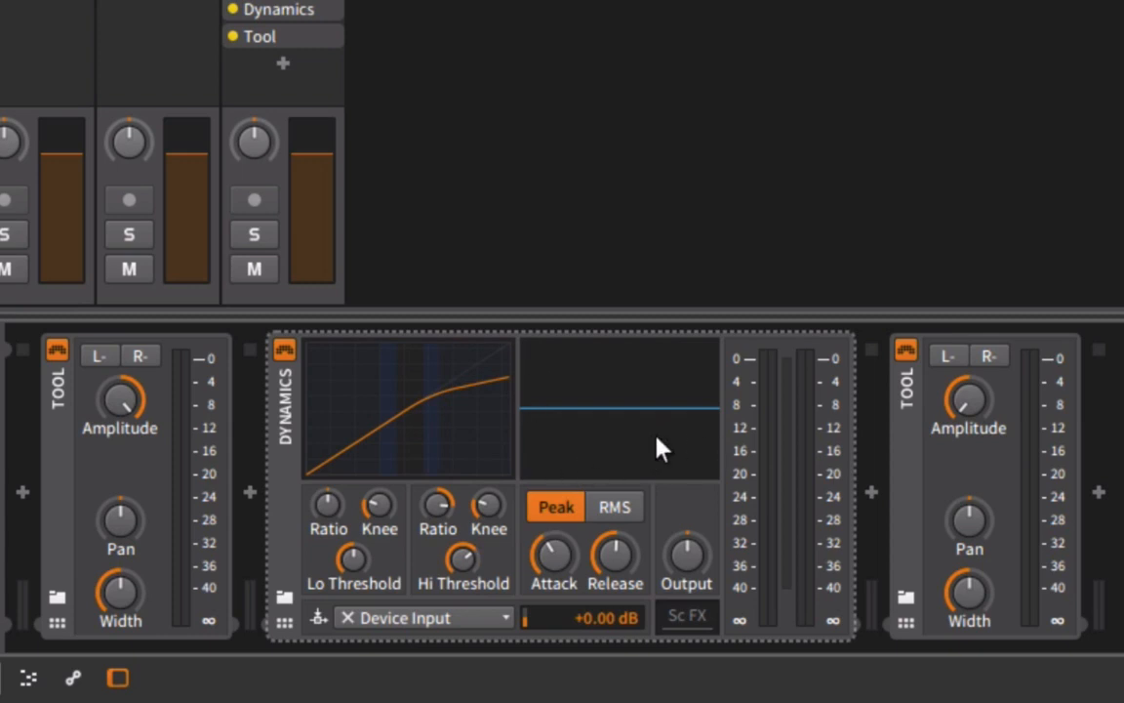
mouse_move(660, 447)
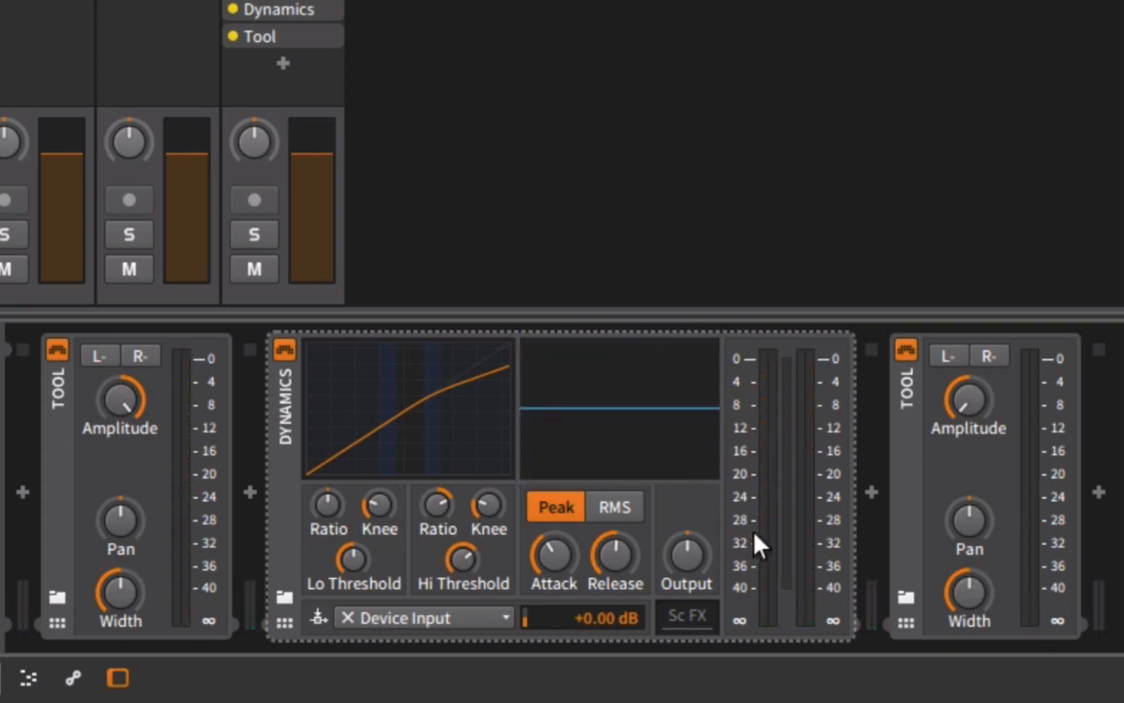
mouse_move(283, 404)
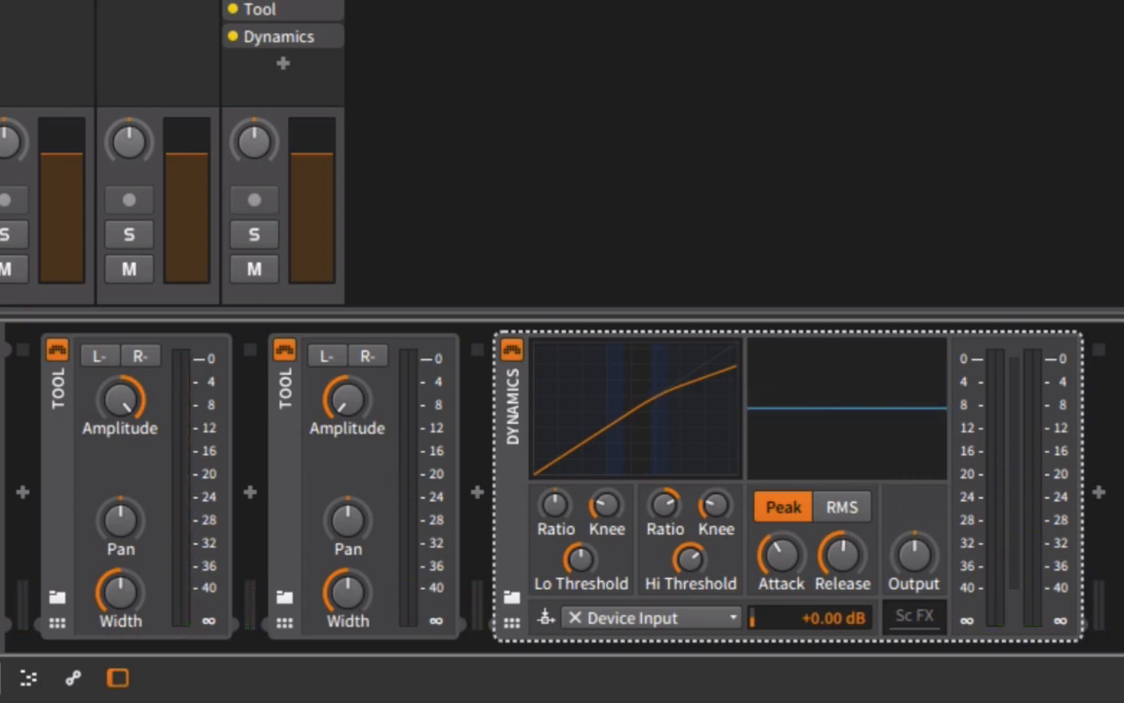
mouse_move(730, 457)
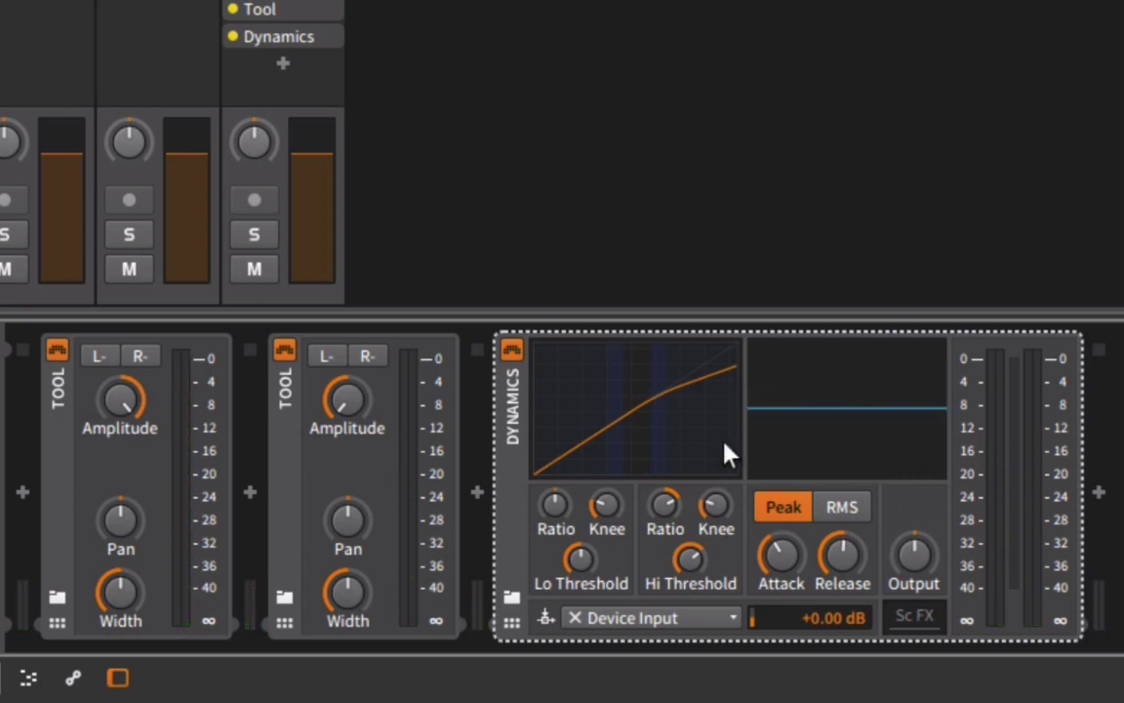
mouse_move(516, 414)
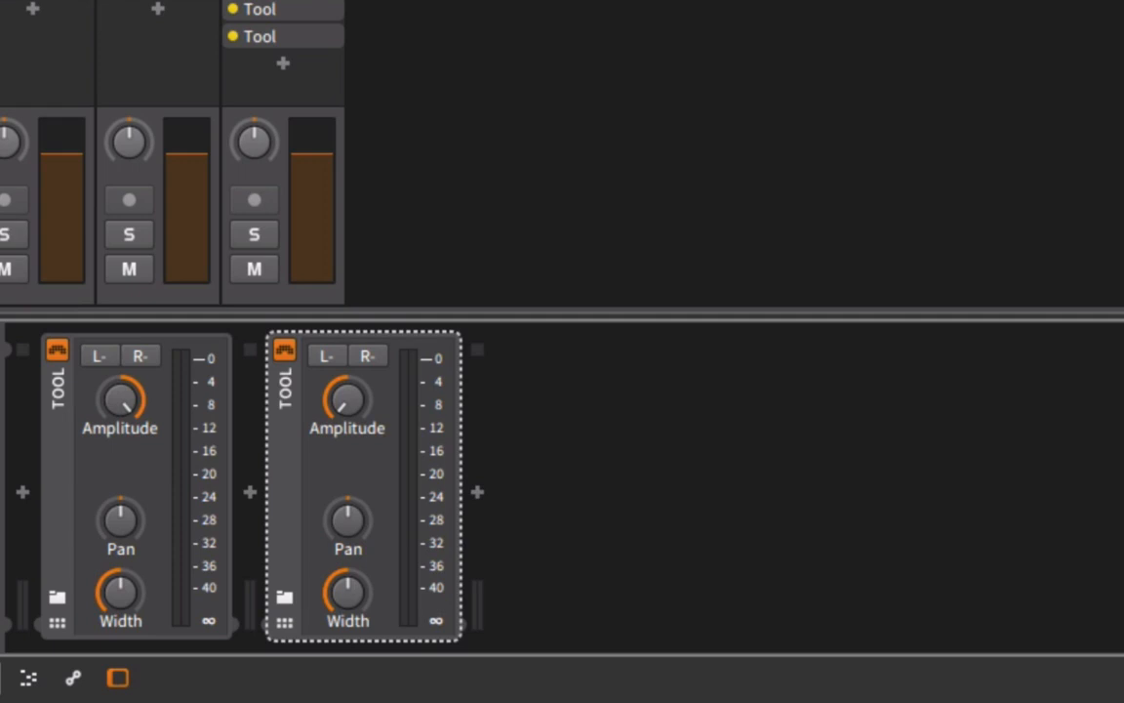
mouse_move(278, 448)
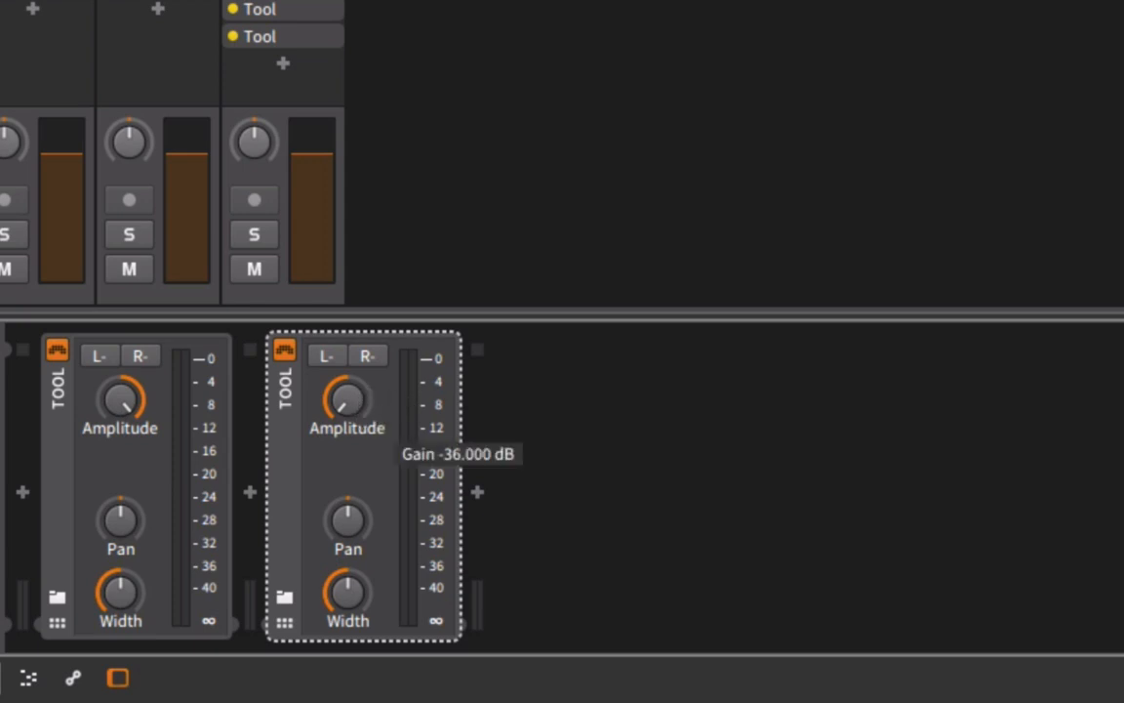
- Return both Tool devices' Amplitude to +0.000 dB so neither boosts nor cuts
left_click_drag(347, 400, 352, 395)
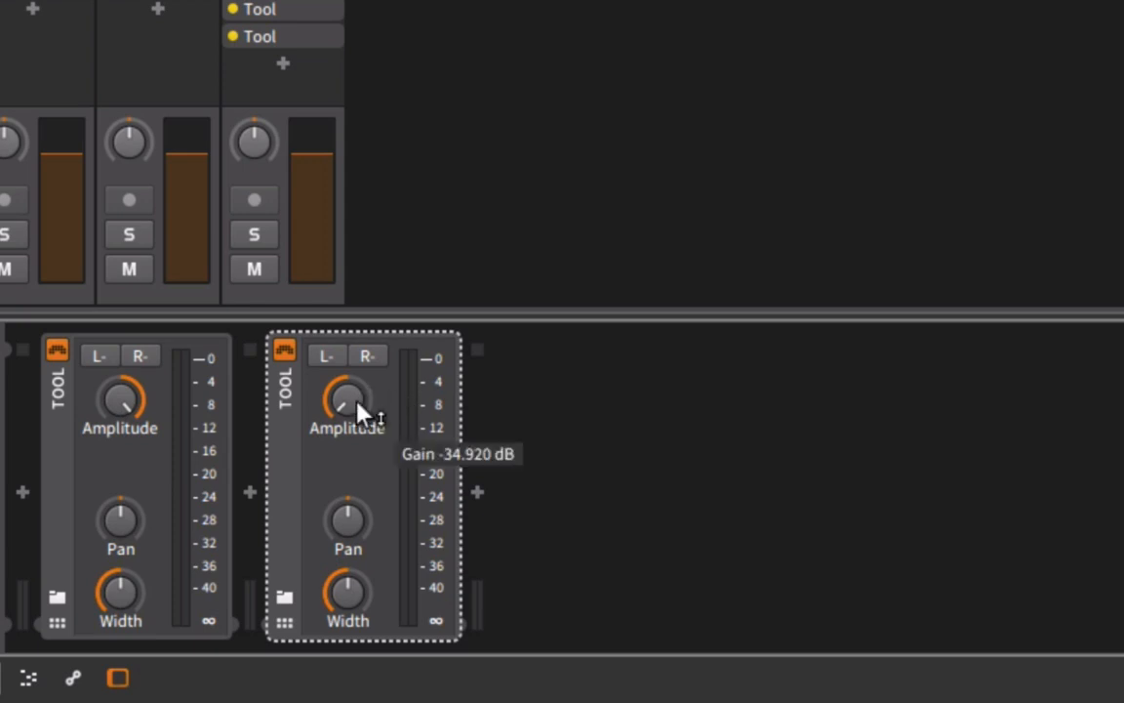
mouse_move(387, 394)
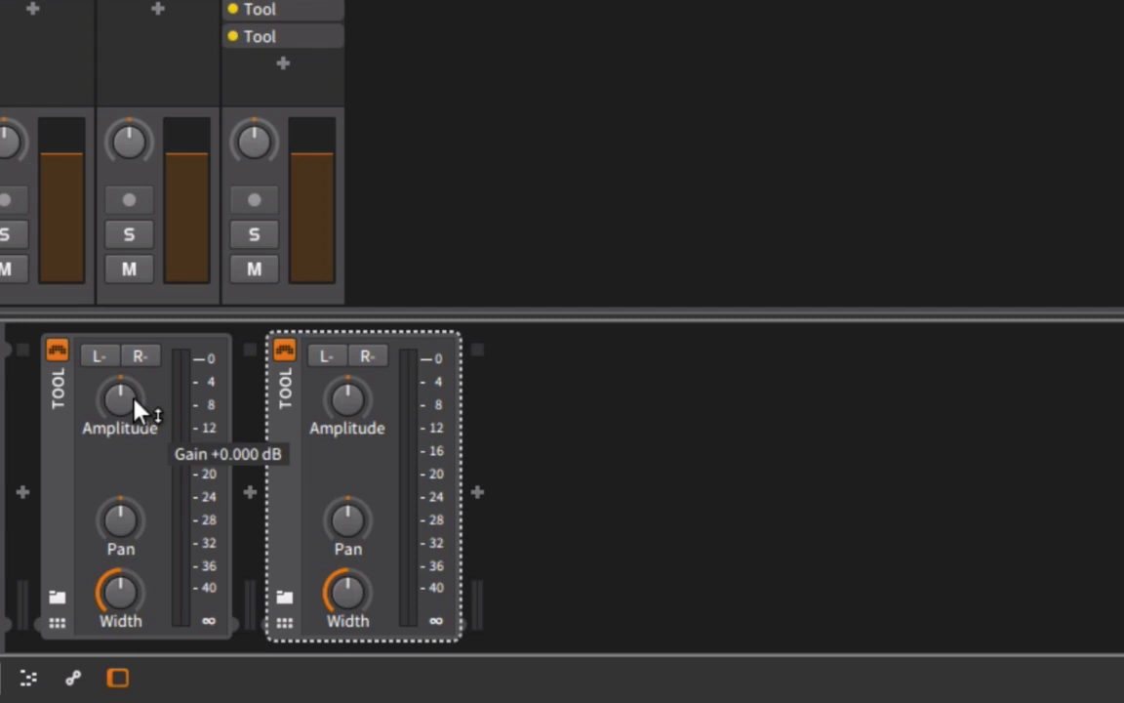
mouse_move(324, 213)
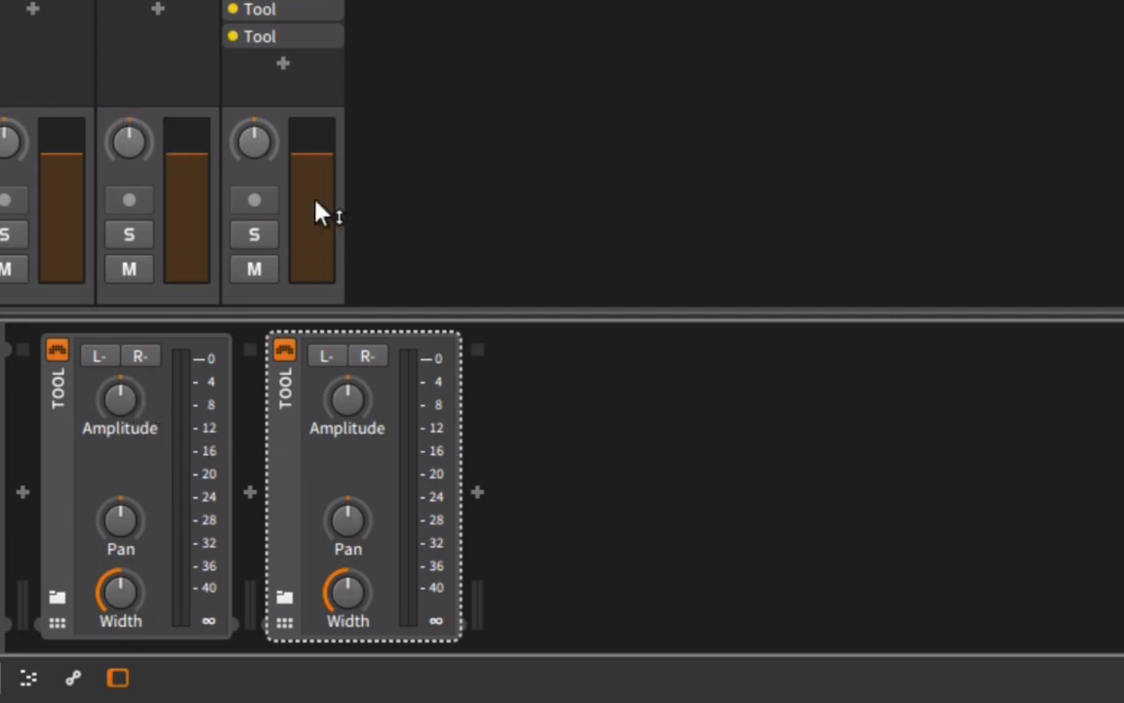
left_click_drag(119, 400, 120, 387)
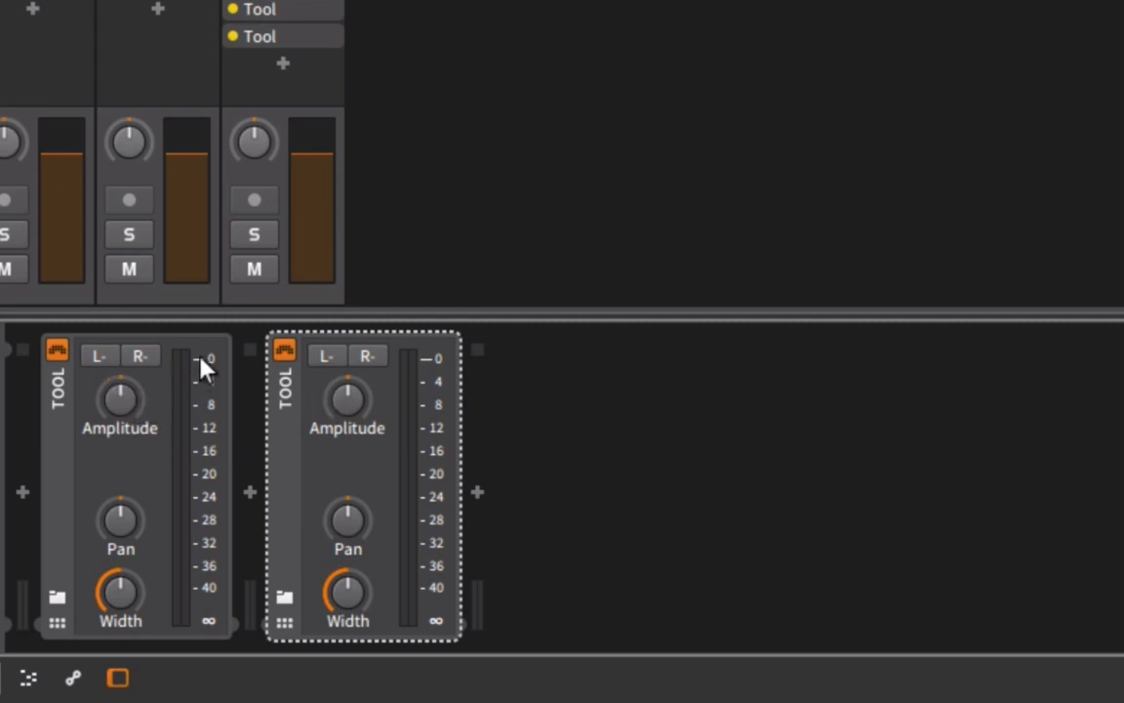
mouse_move(146, 390)
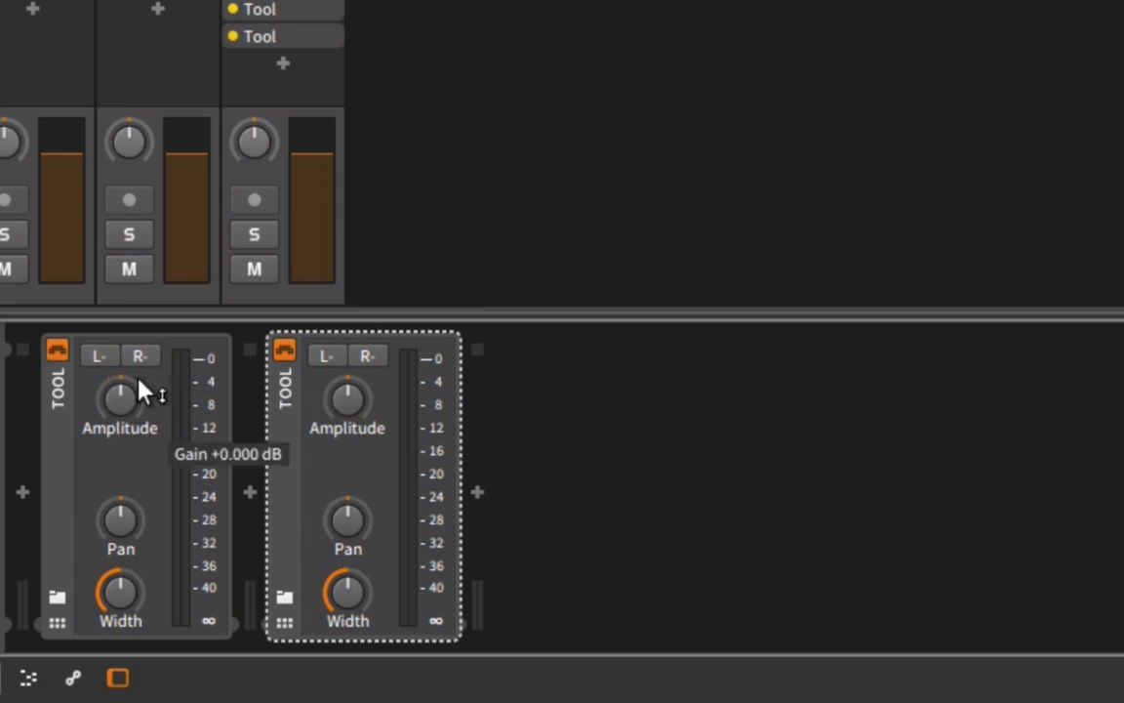
mouse_move(283, 400)
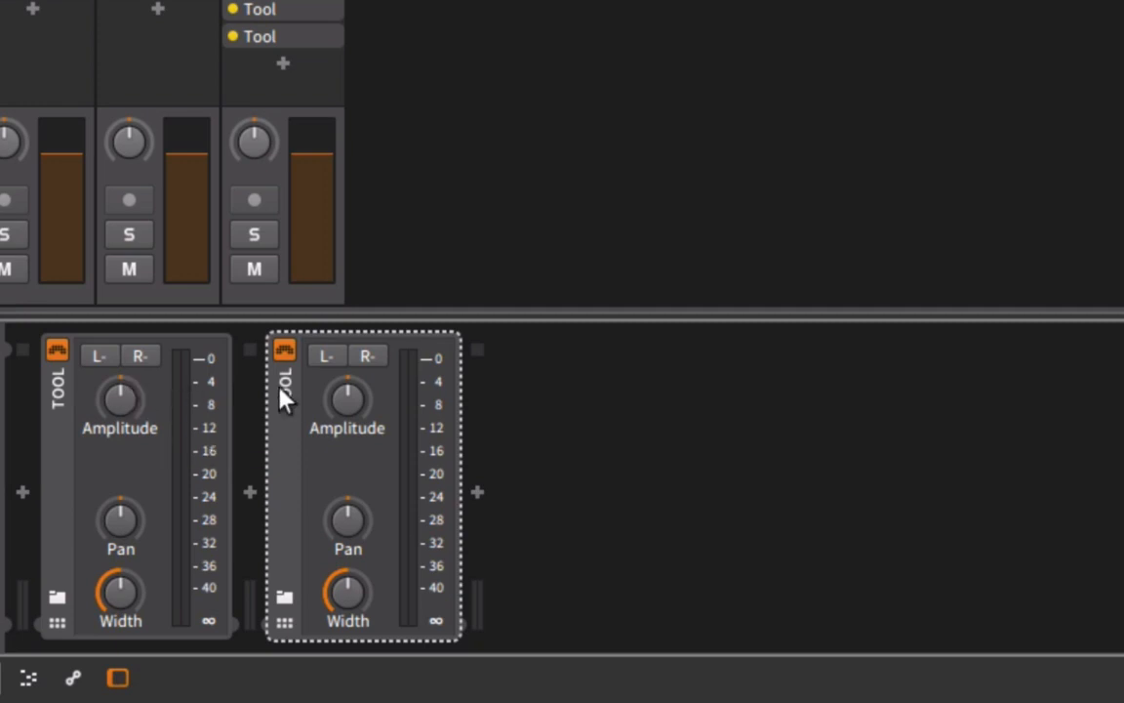
left_click(121, 401)
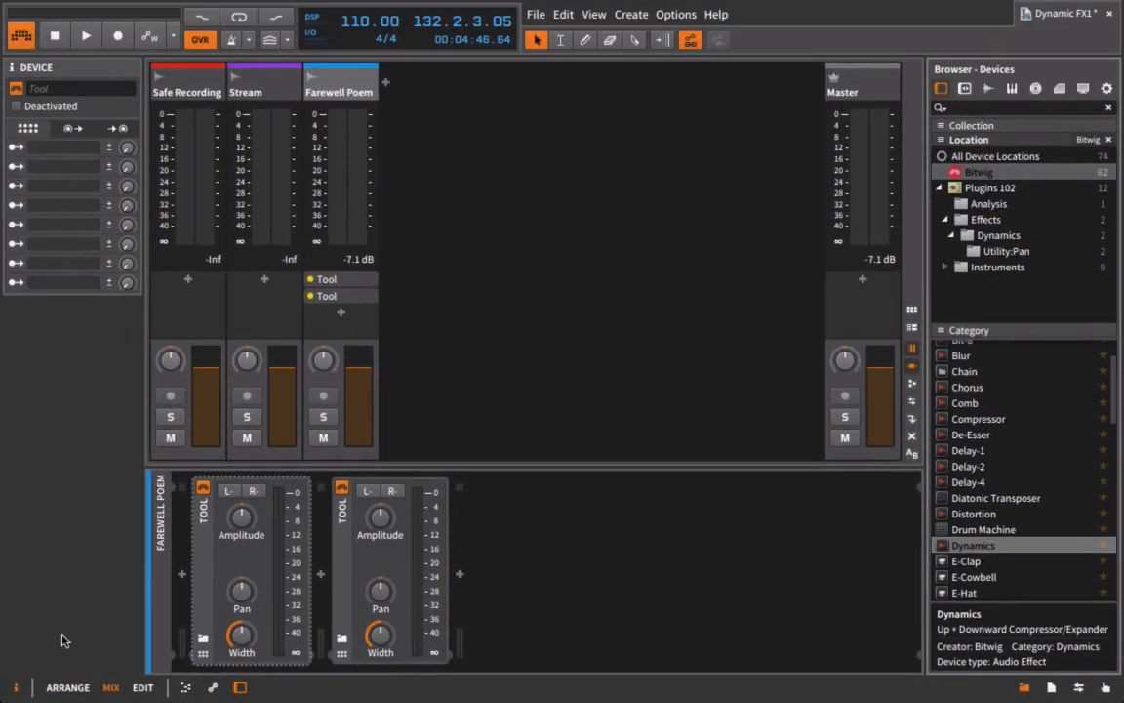
- Add BC Gain 3 plugins from the Utility.Pan folder to Farewell Poem and arrange their windows
left_click(1007, 250)
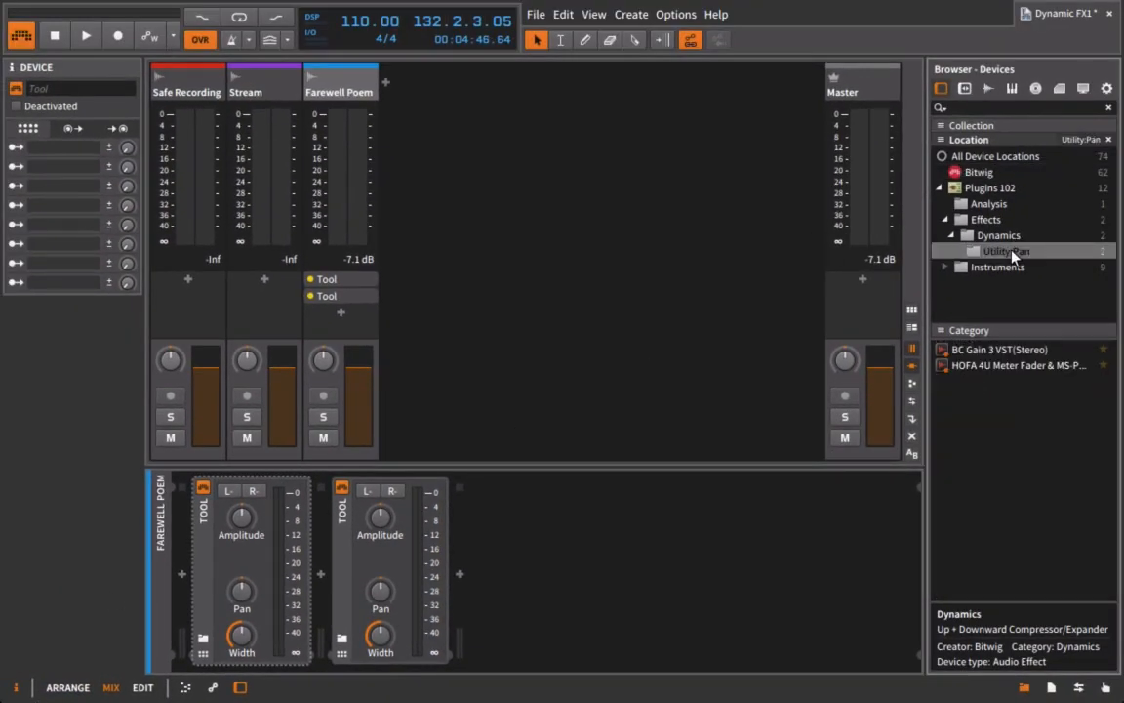
mouse_move(956, 355)
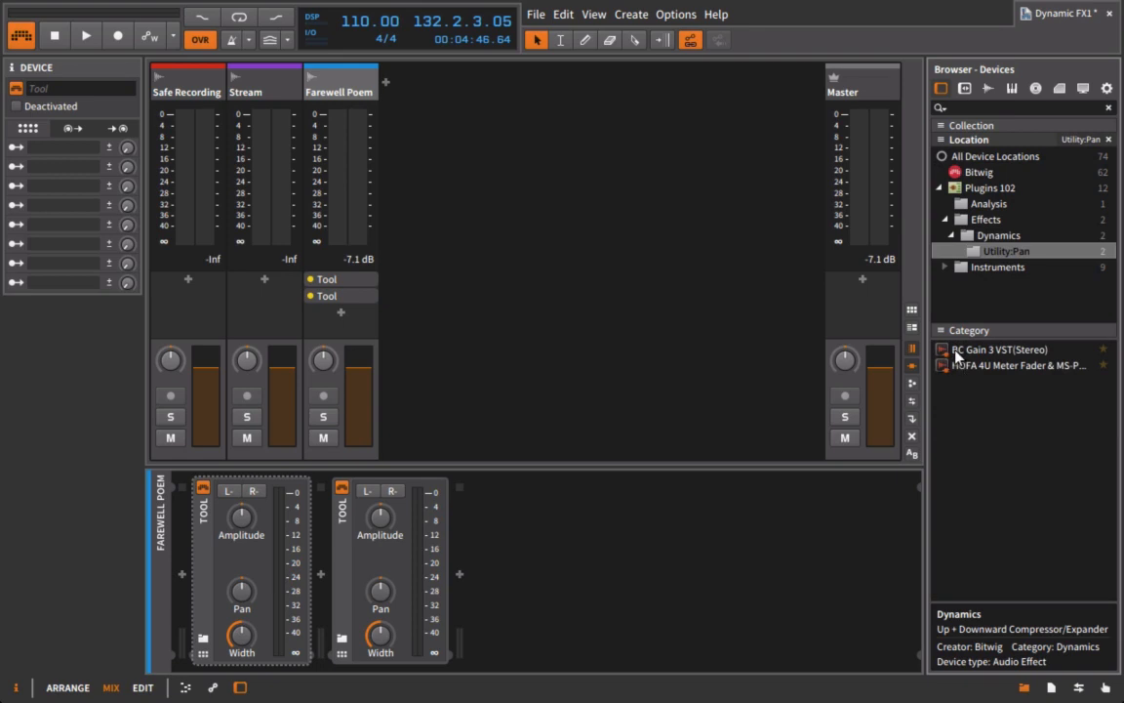
double_click(995, 350)
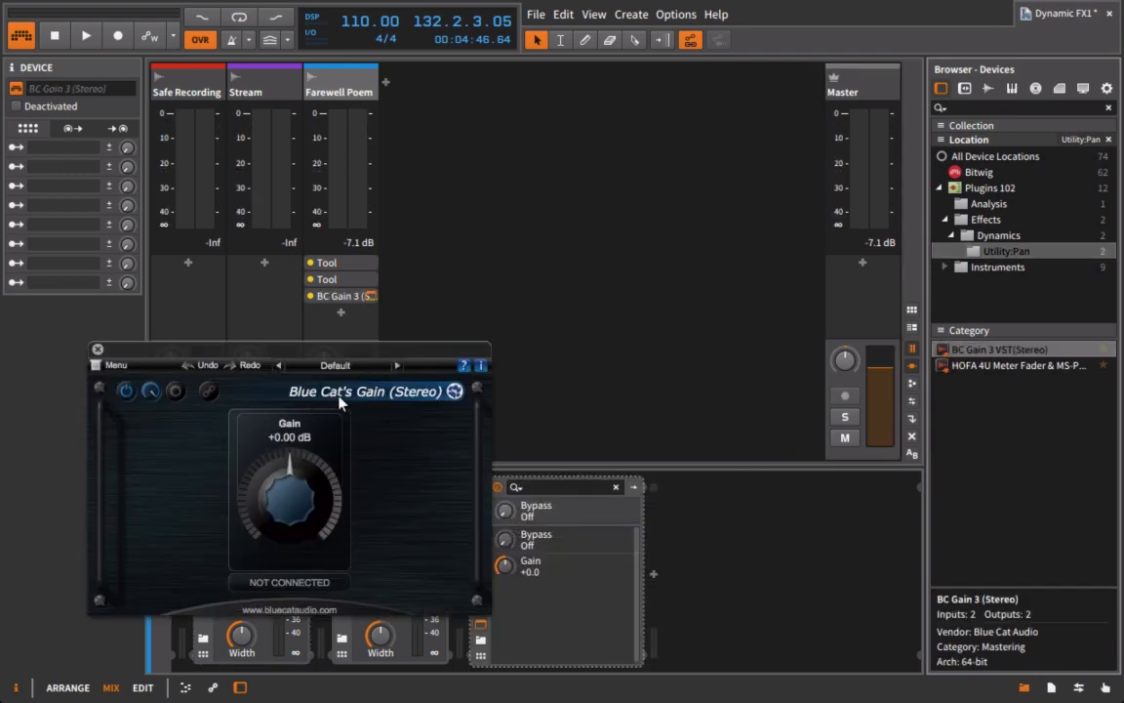
left_click_drag(289, 492, 308, 458)
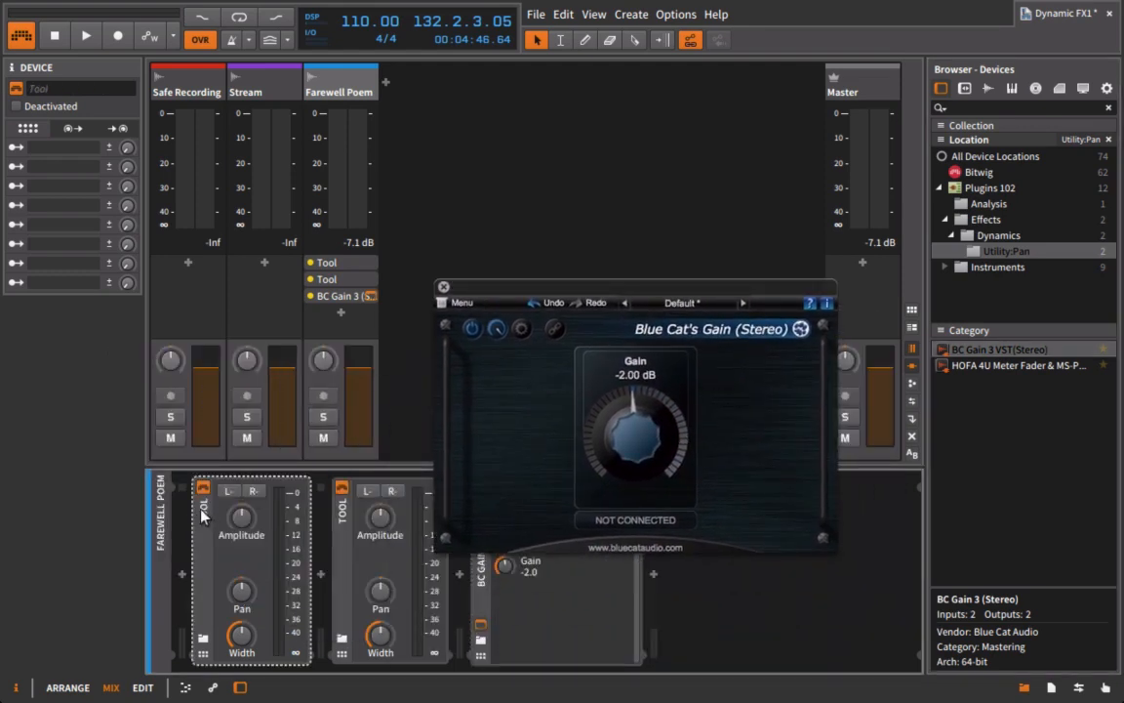
left_click_drag(634, 439, 644, 391)
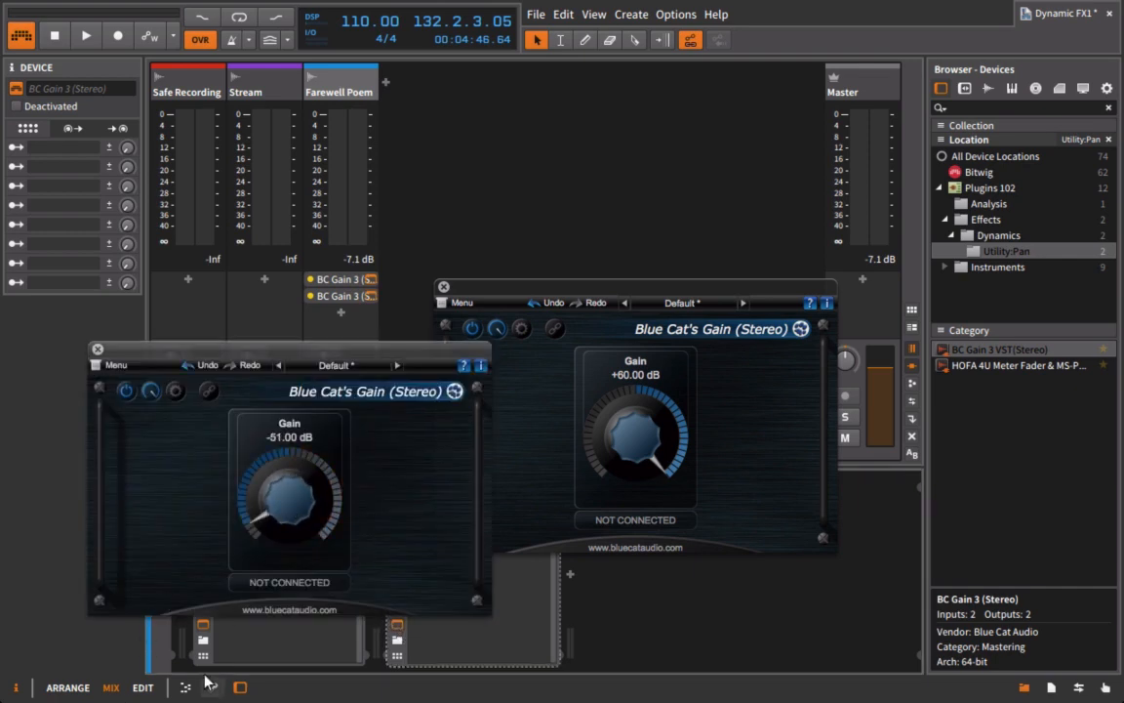
- Play Farewell Poem and nudge the track volume fader slightly
left_click(86, 35)
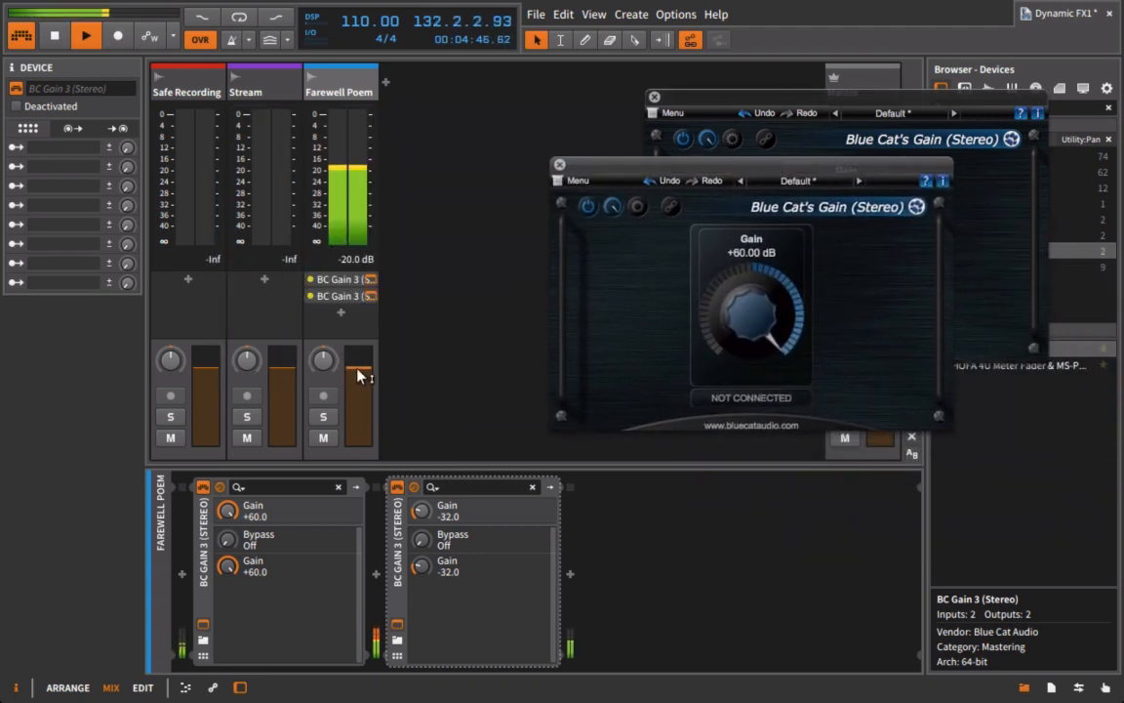
left_click_drag(359, 375, 359, 410)
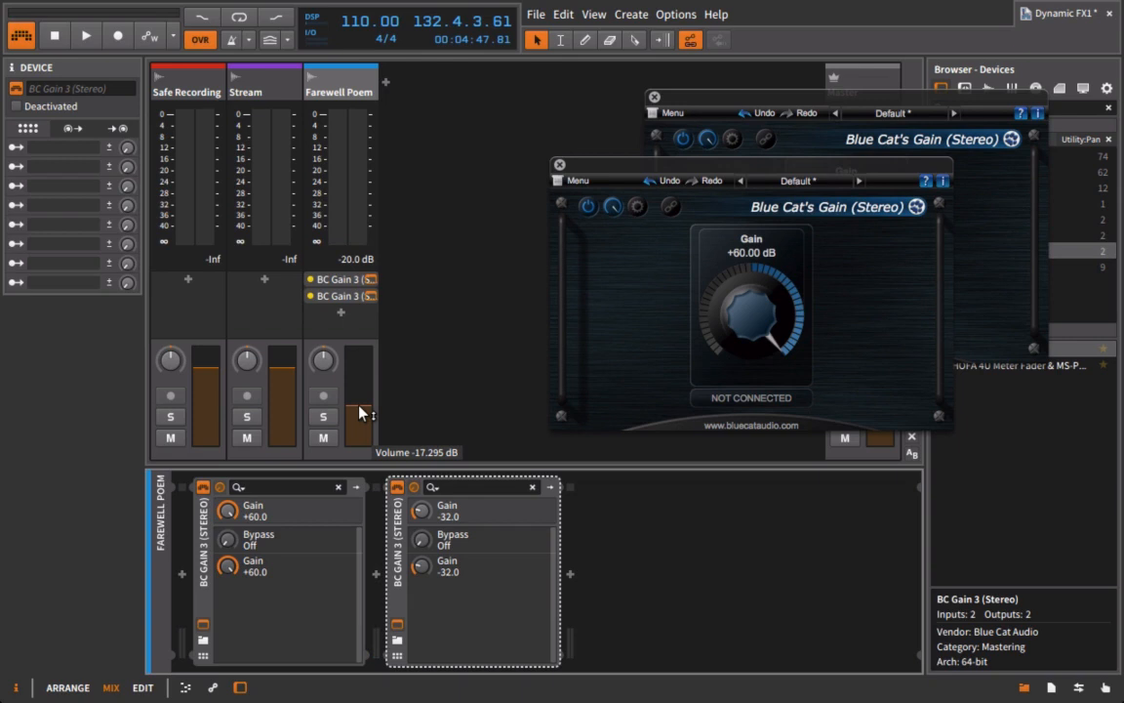
mouse_move(609, 166)
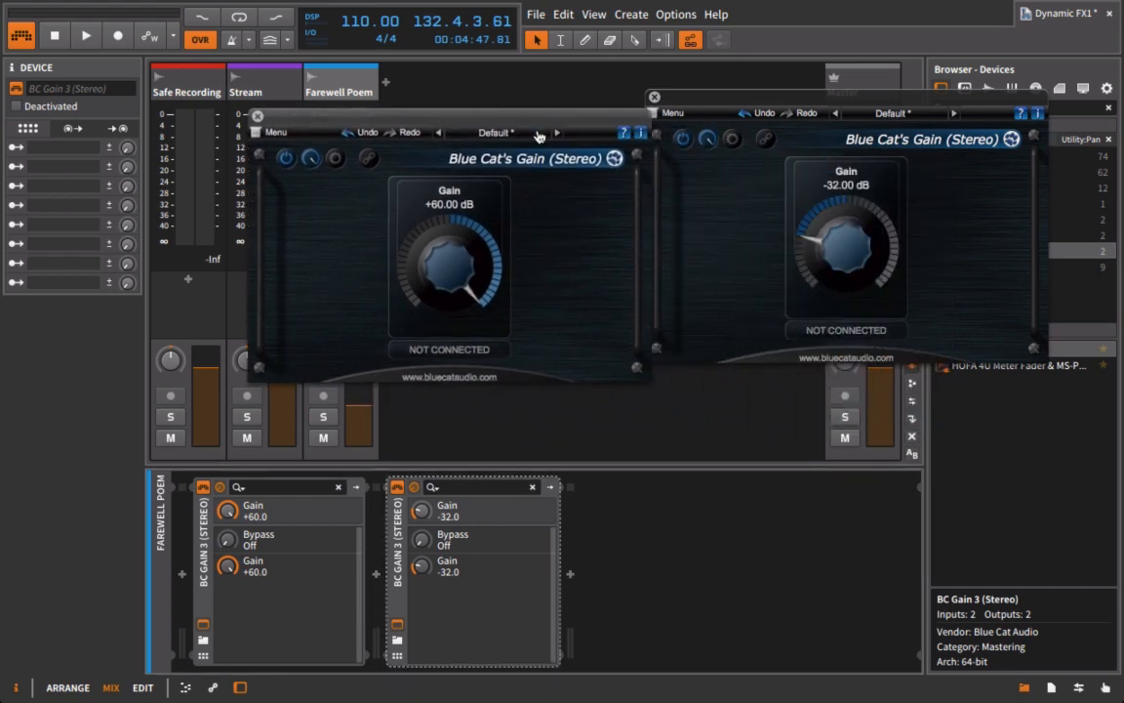
- Set the first Blue Cat's Gain to +21 dB and the second to −8 dB during playback
left_click(86, 35)
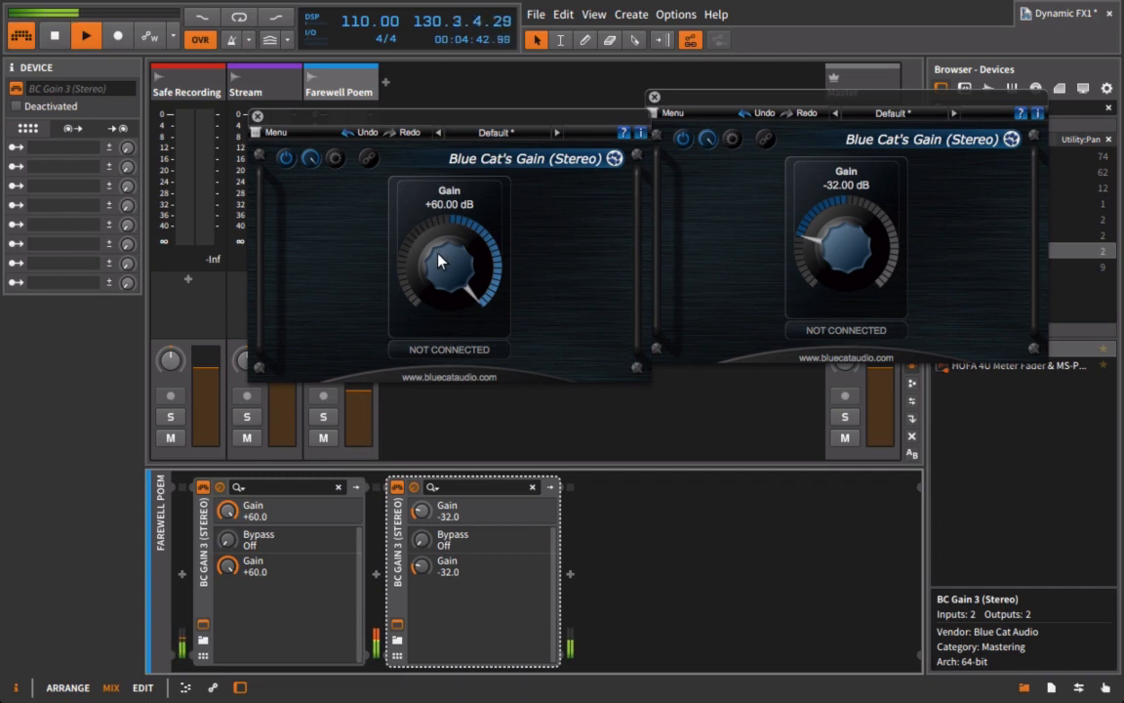
mouse_move(255, 117)
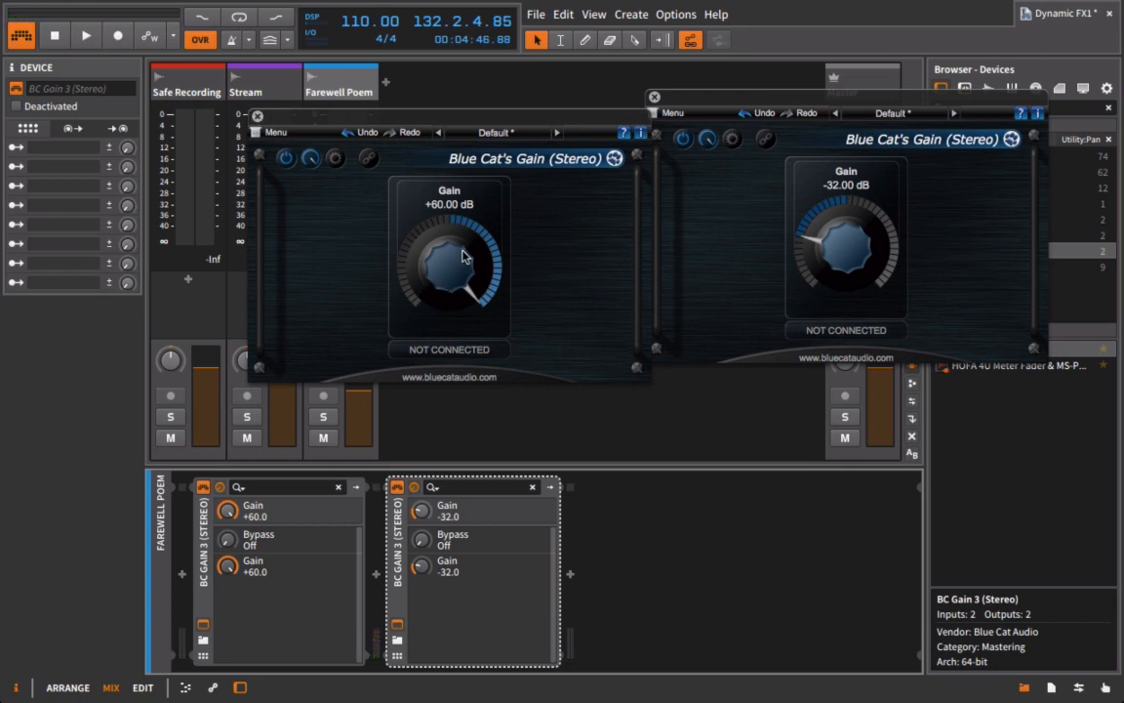
left_click_drag(466, 256, 467, 273)
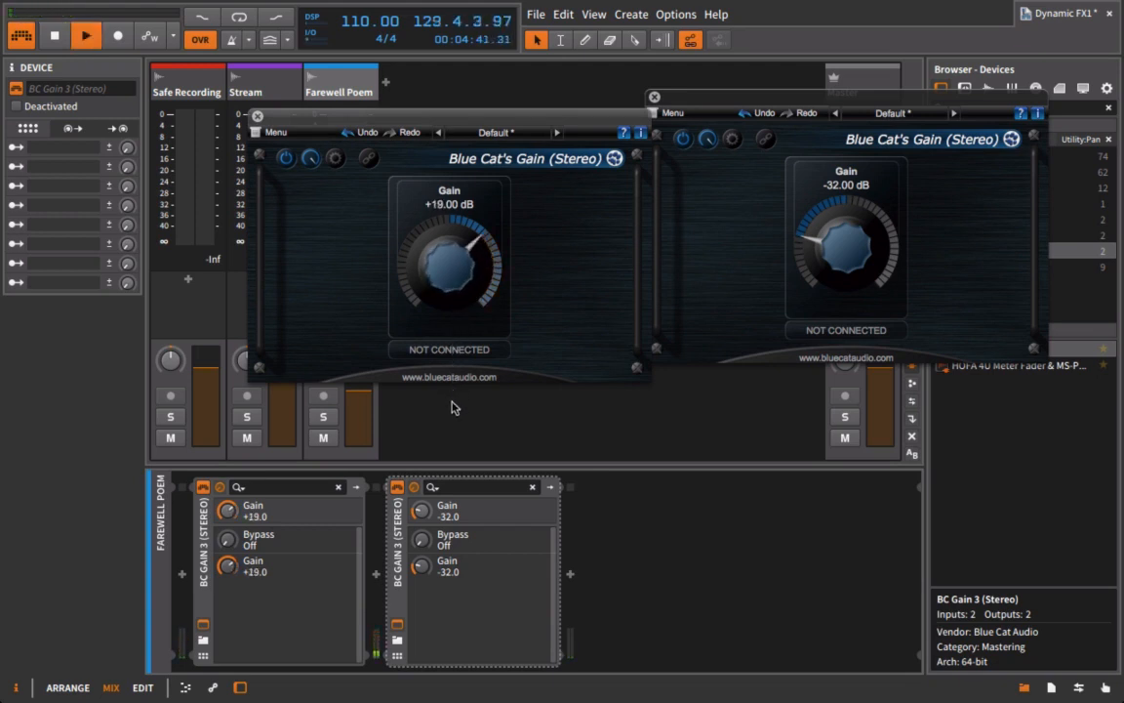
left_click_drag(449, 258, 453, 250)
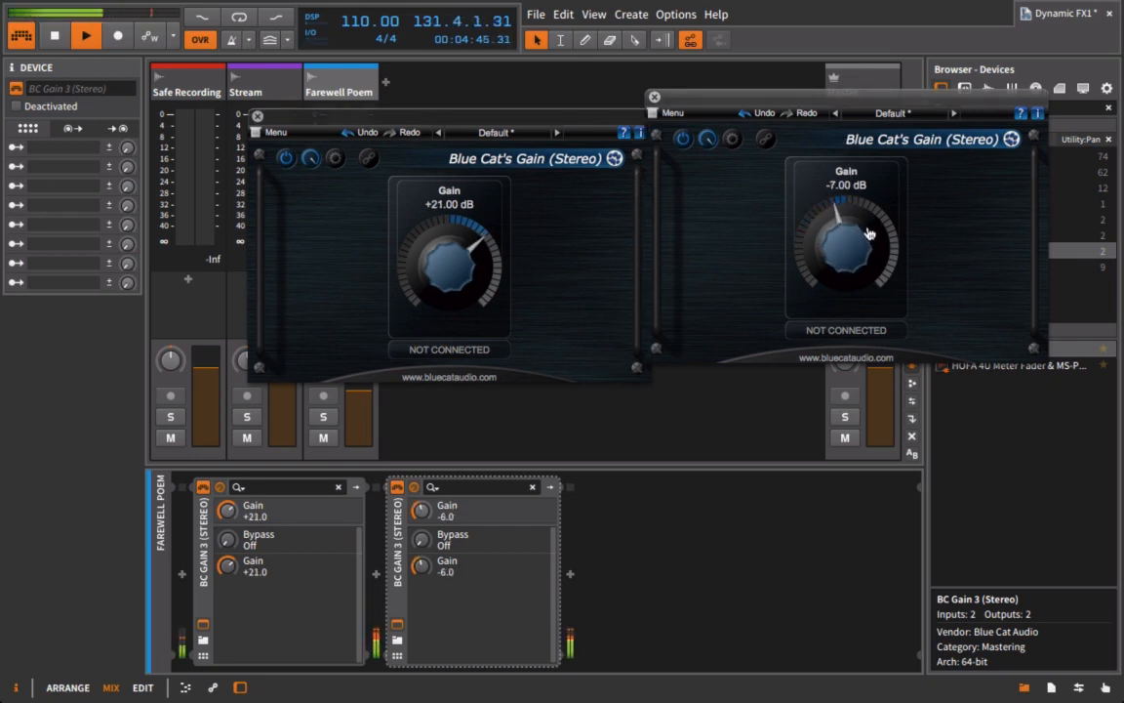
left_click_drag(847, 238, 847, 254)
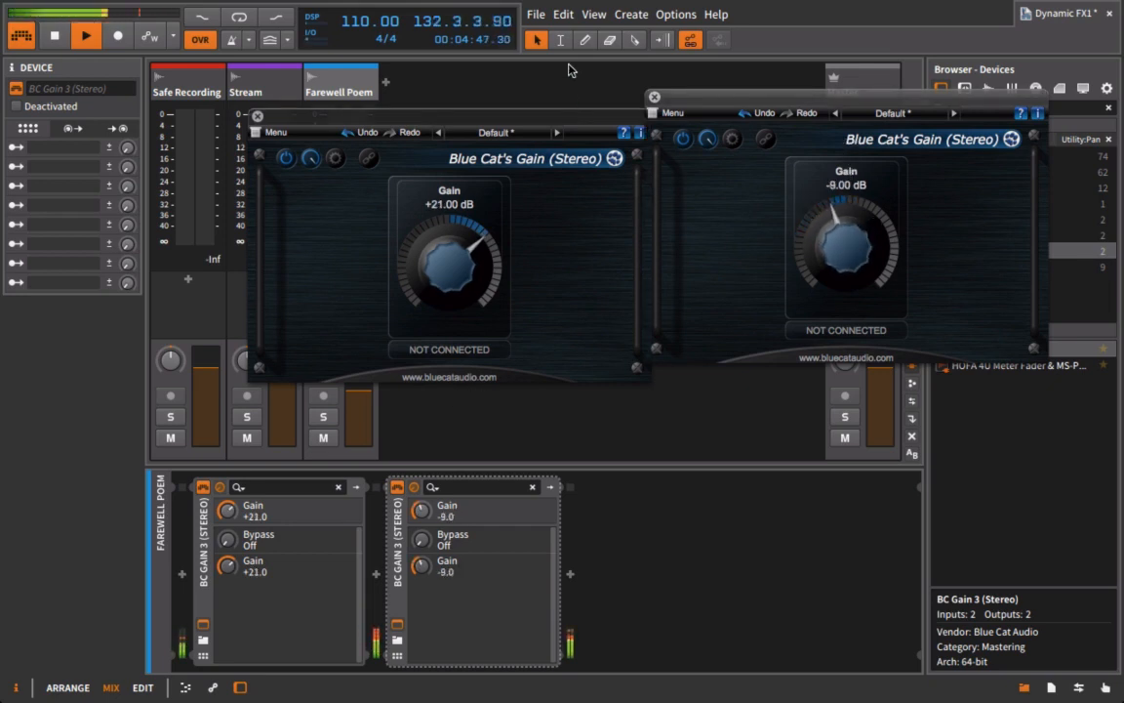